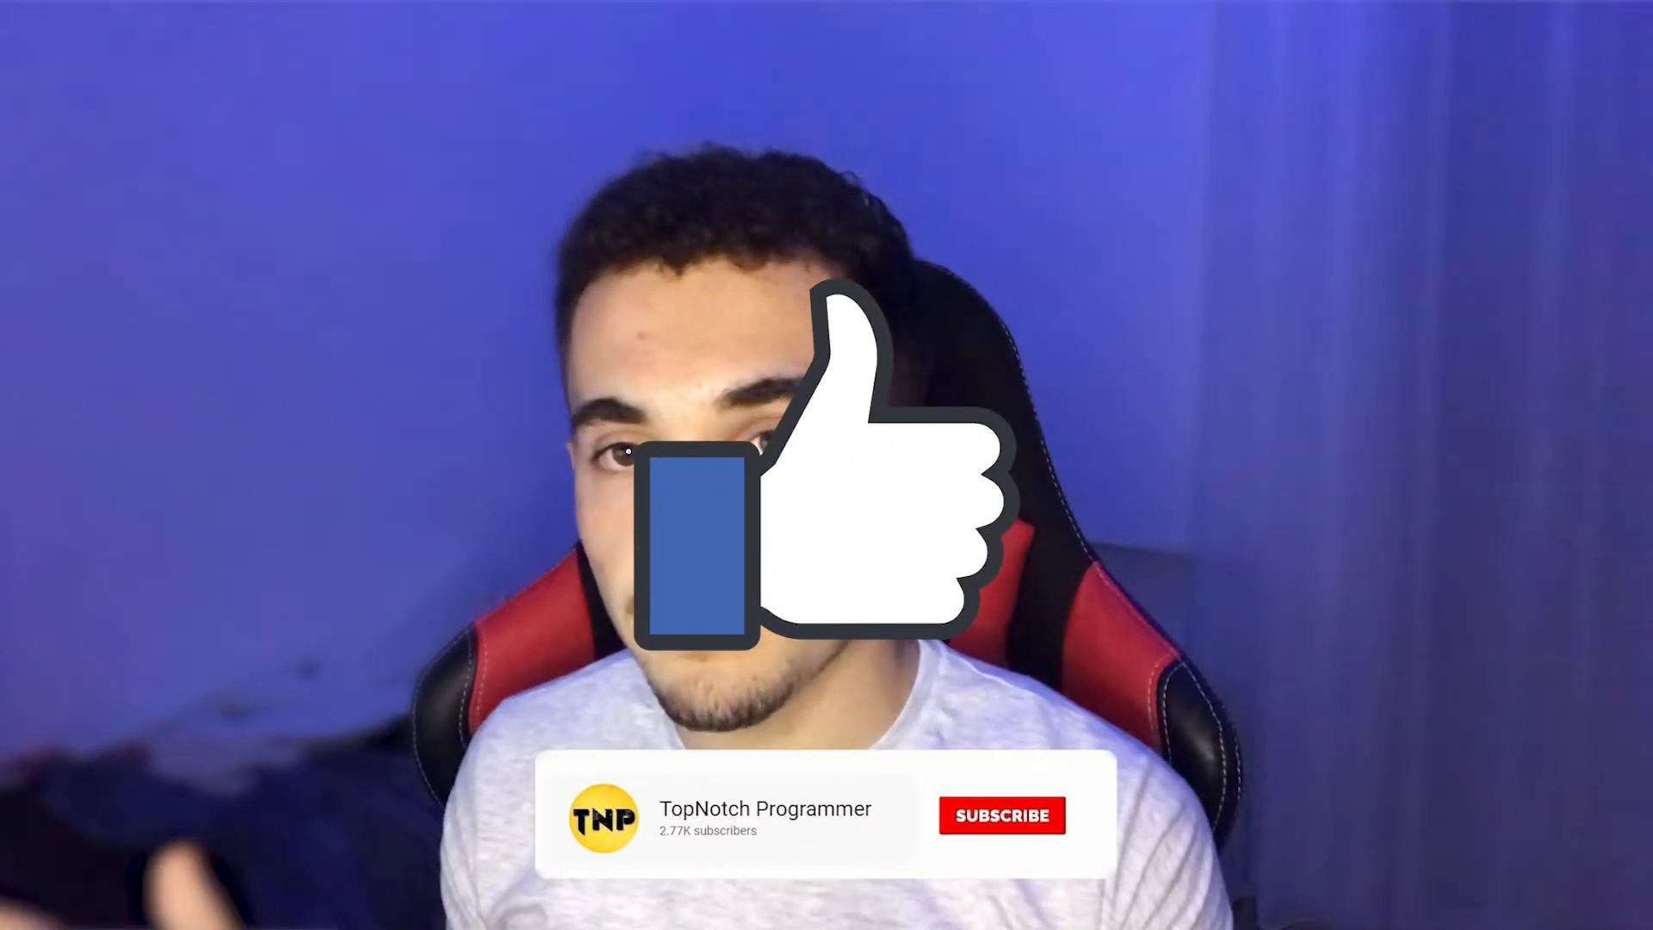
# - Go to facebook.com and start creating a new Page from the Pages list
pyautogui.click(1001, 815)
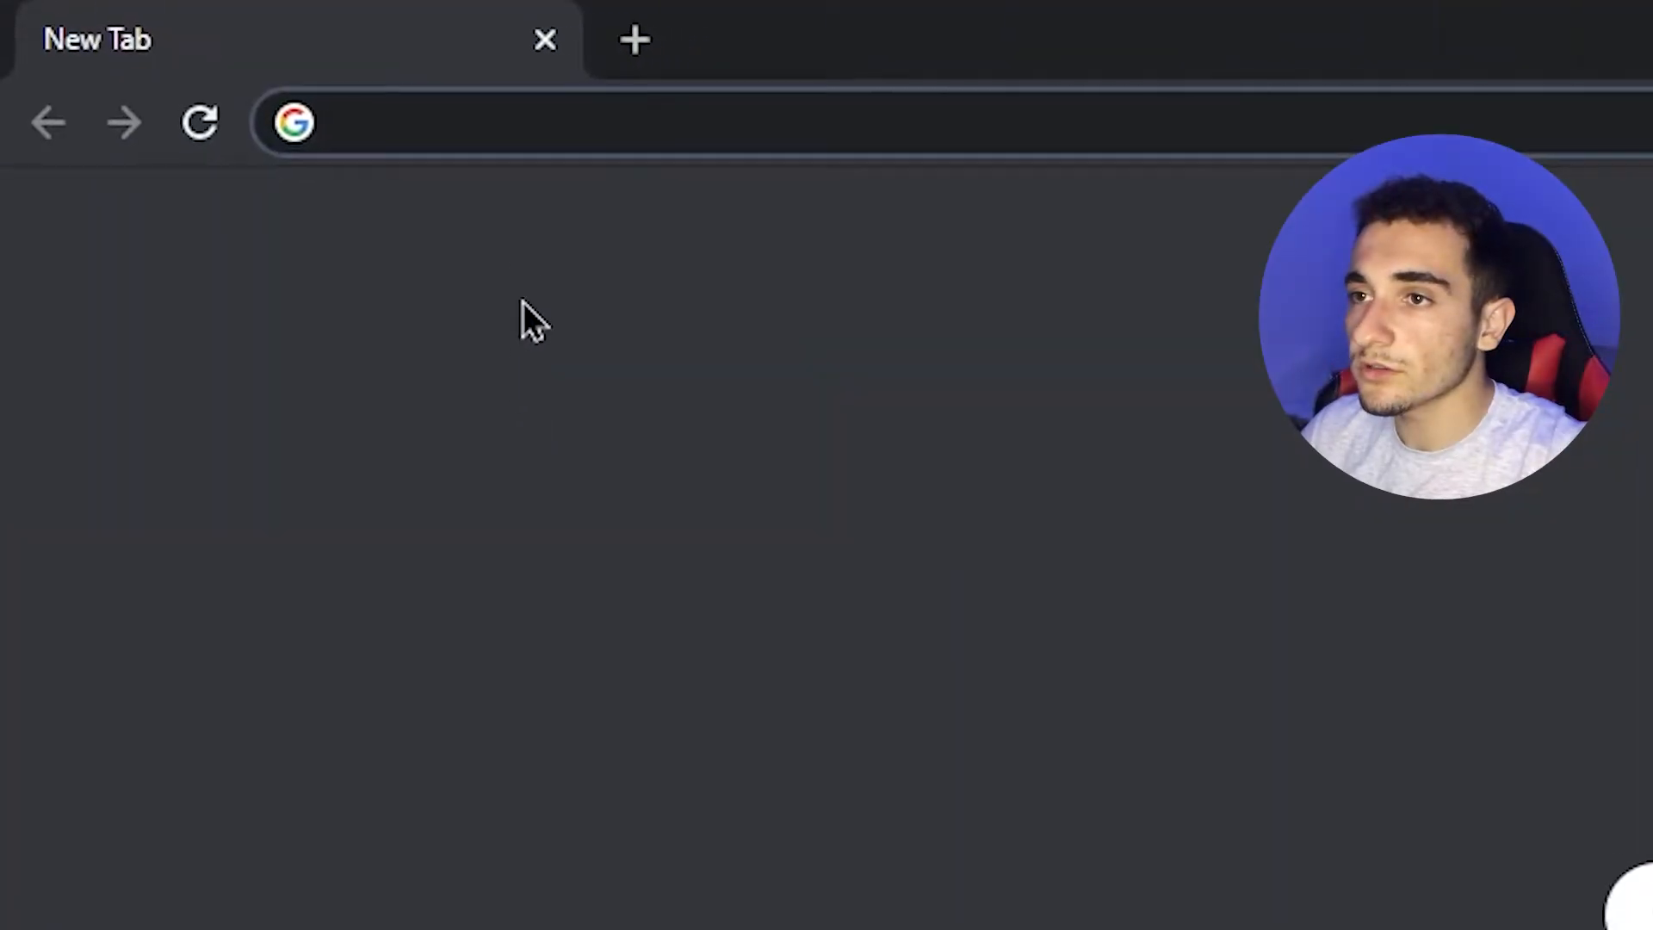
pyautogui.write('facebook.com')
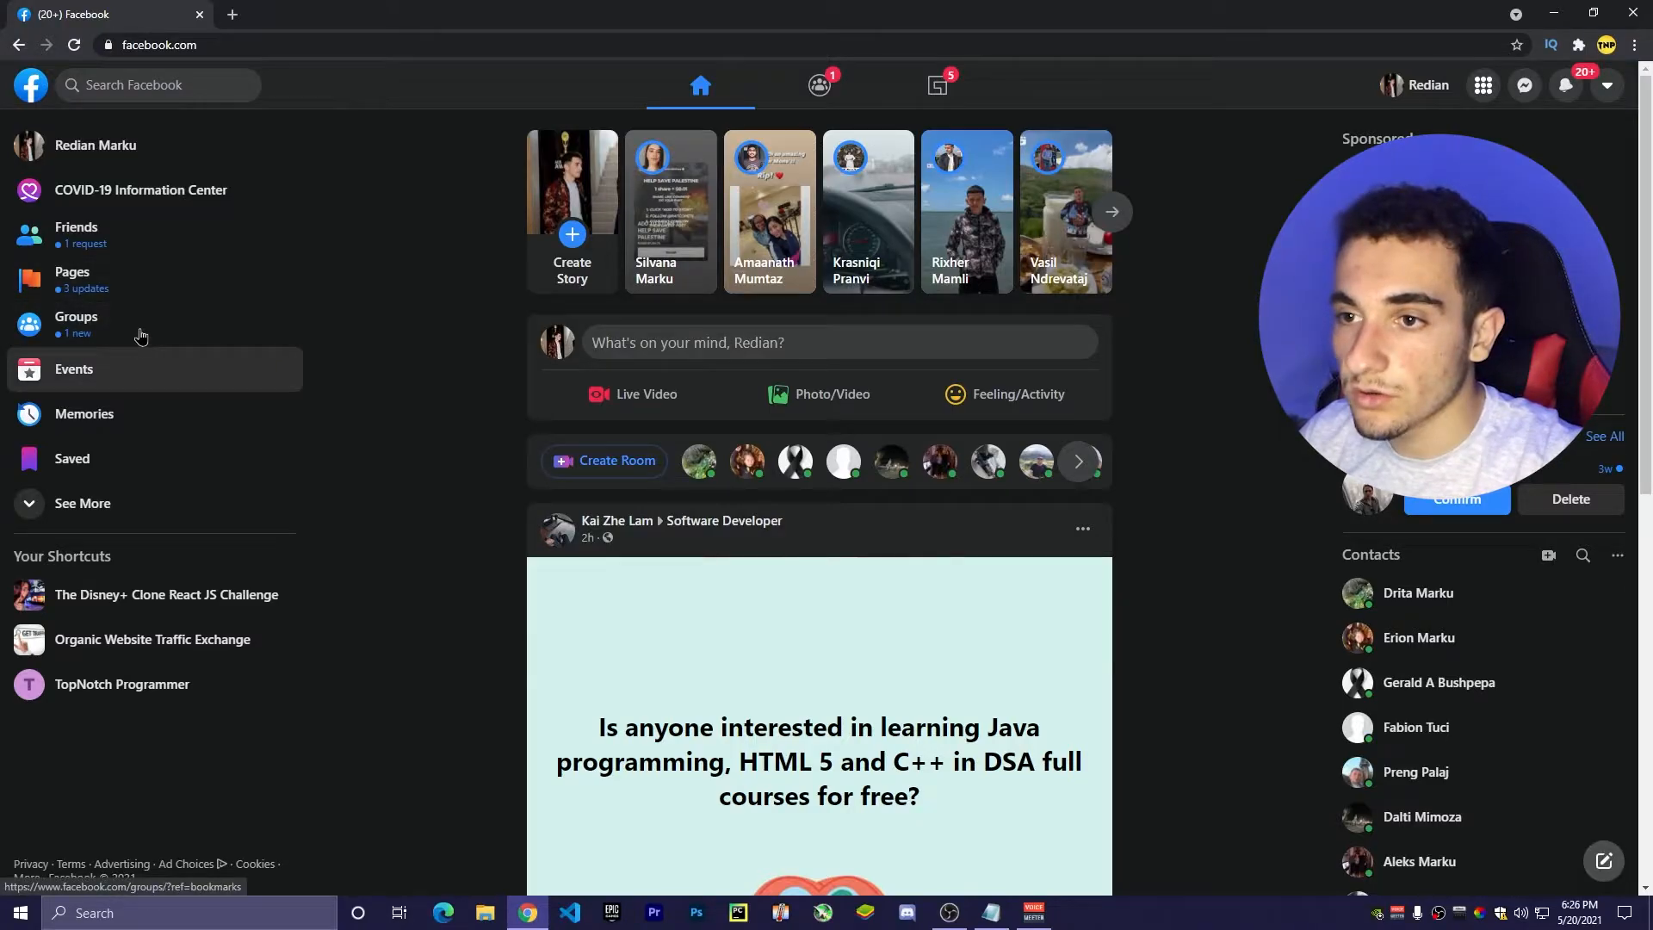
pyautogui.click(72, 273)
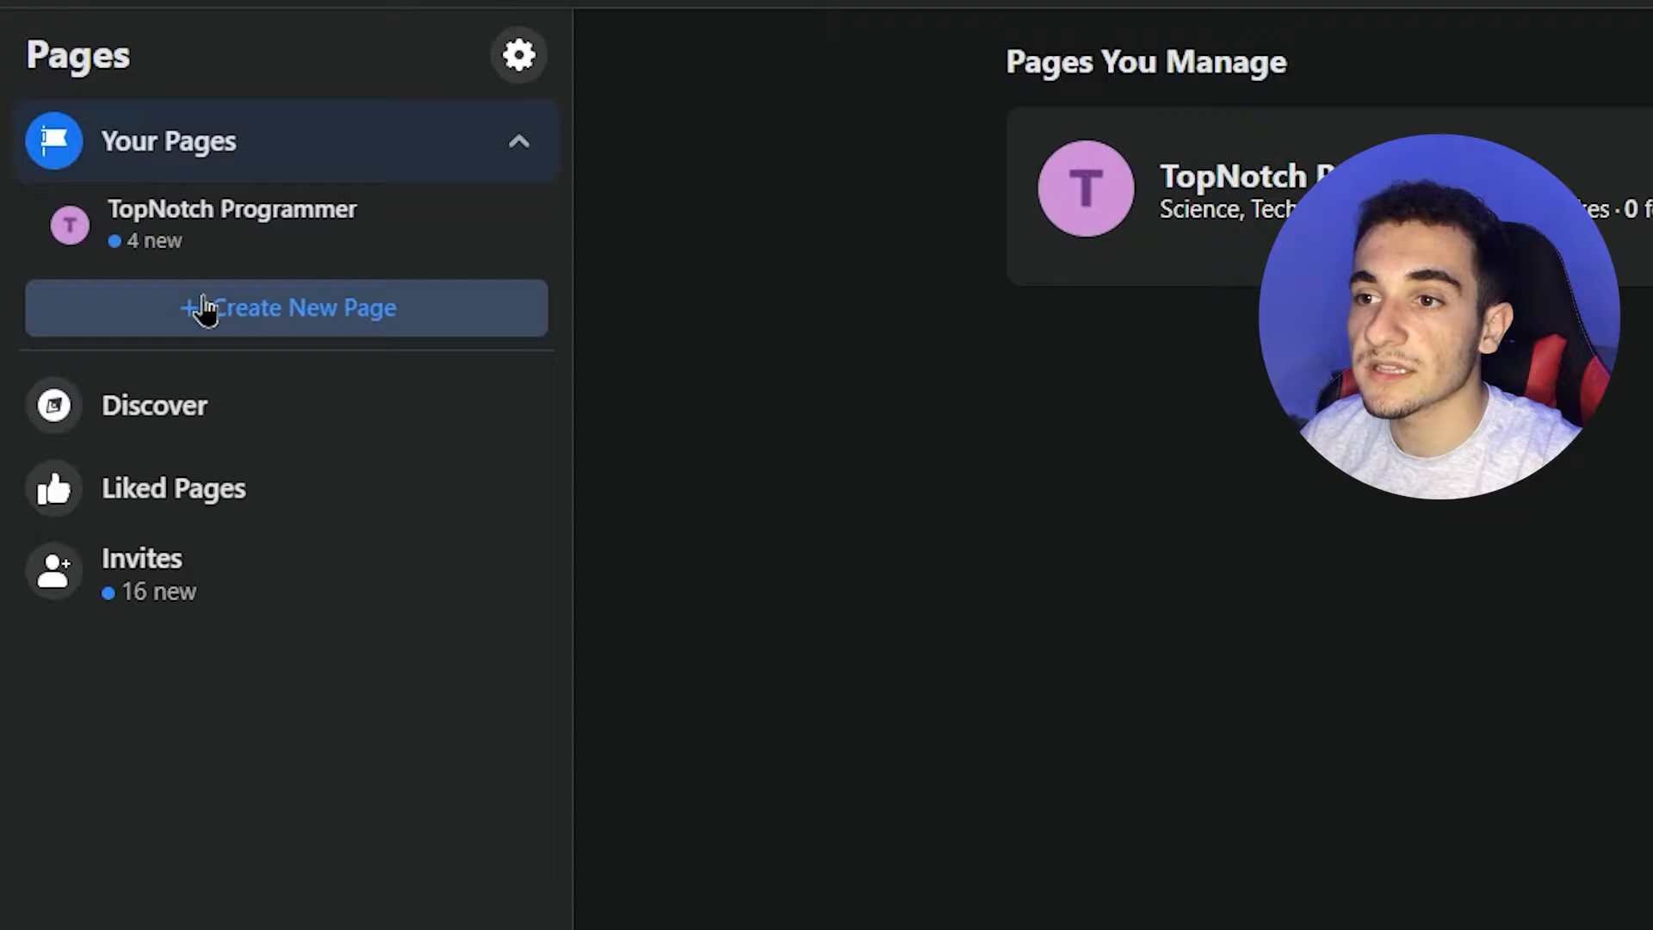
pyautogui.click(285, 307)
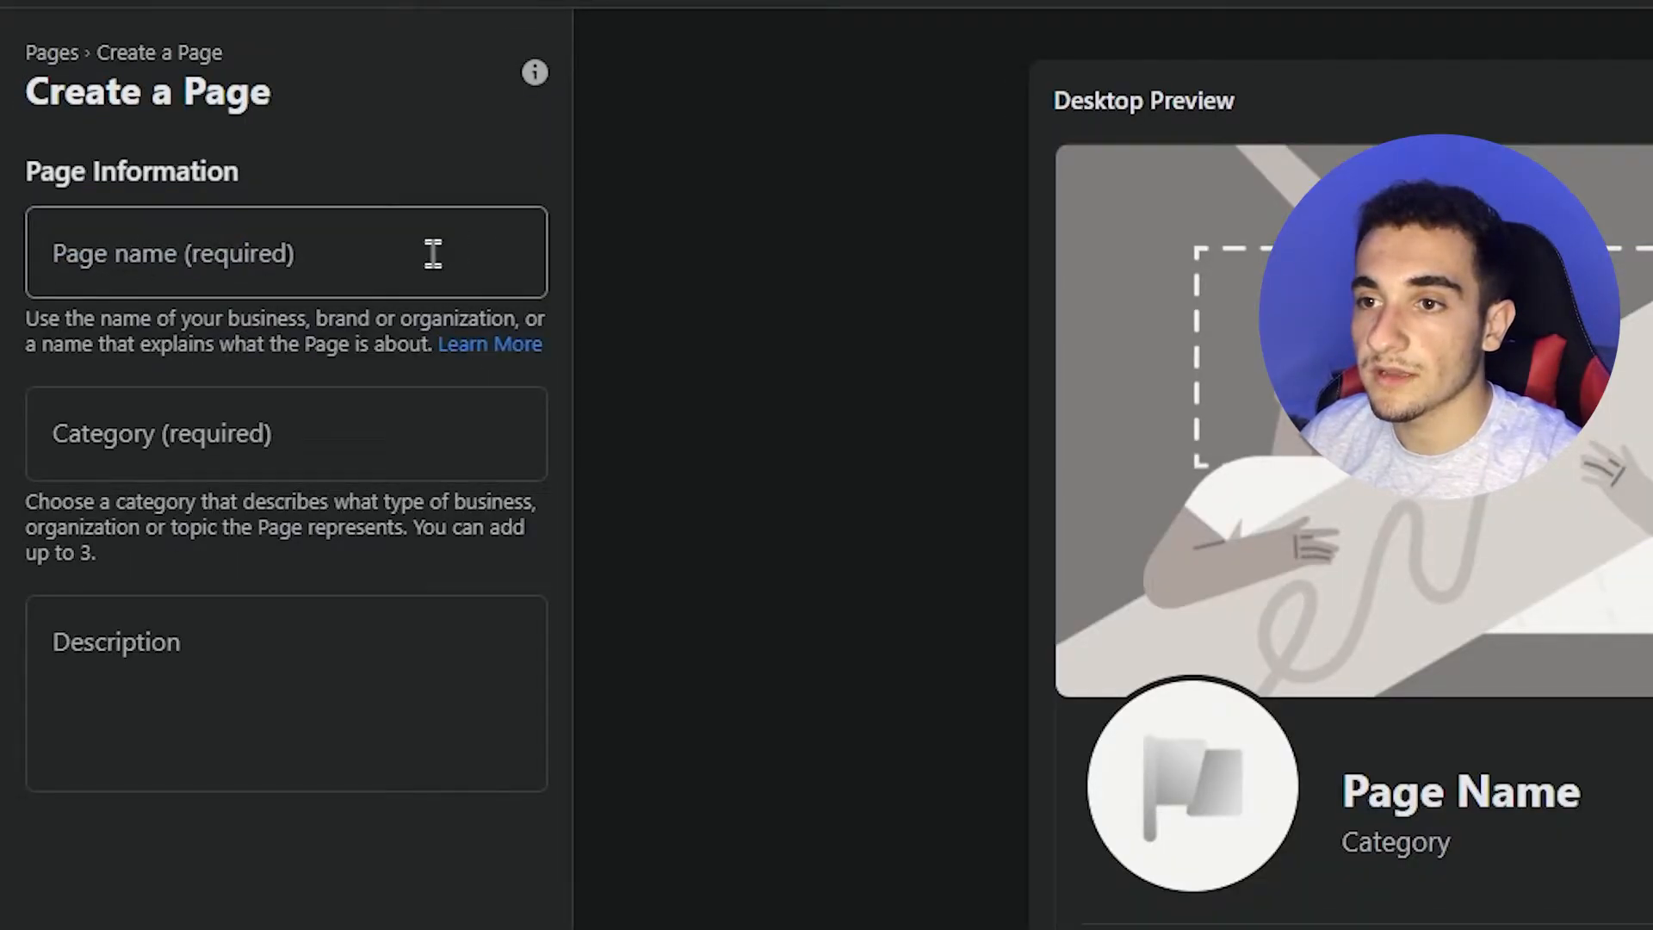
# - Enter the page name 'p' and begin typing the category 'tec'
pyautogui.click(285, 252)
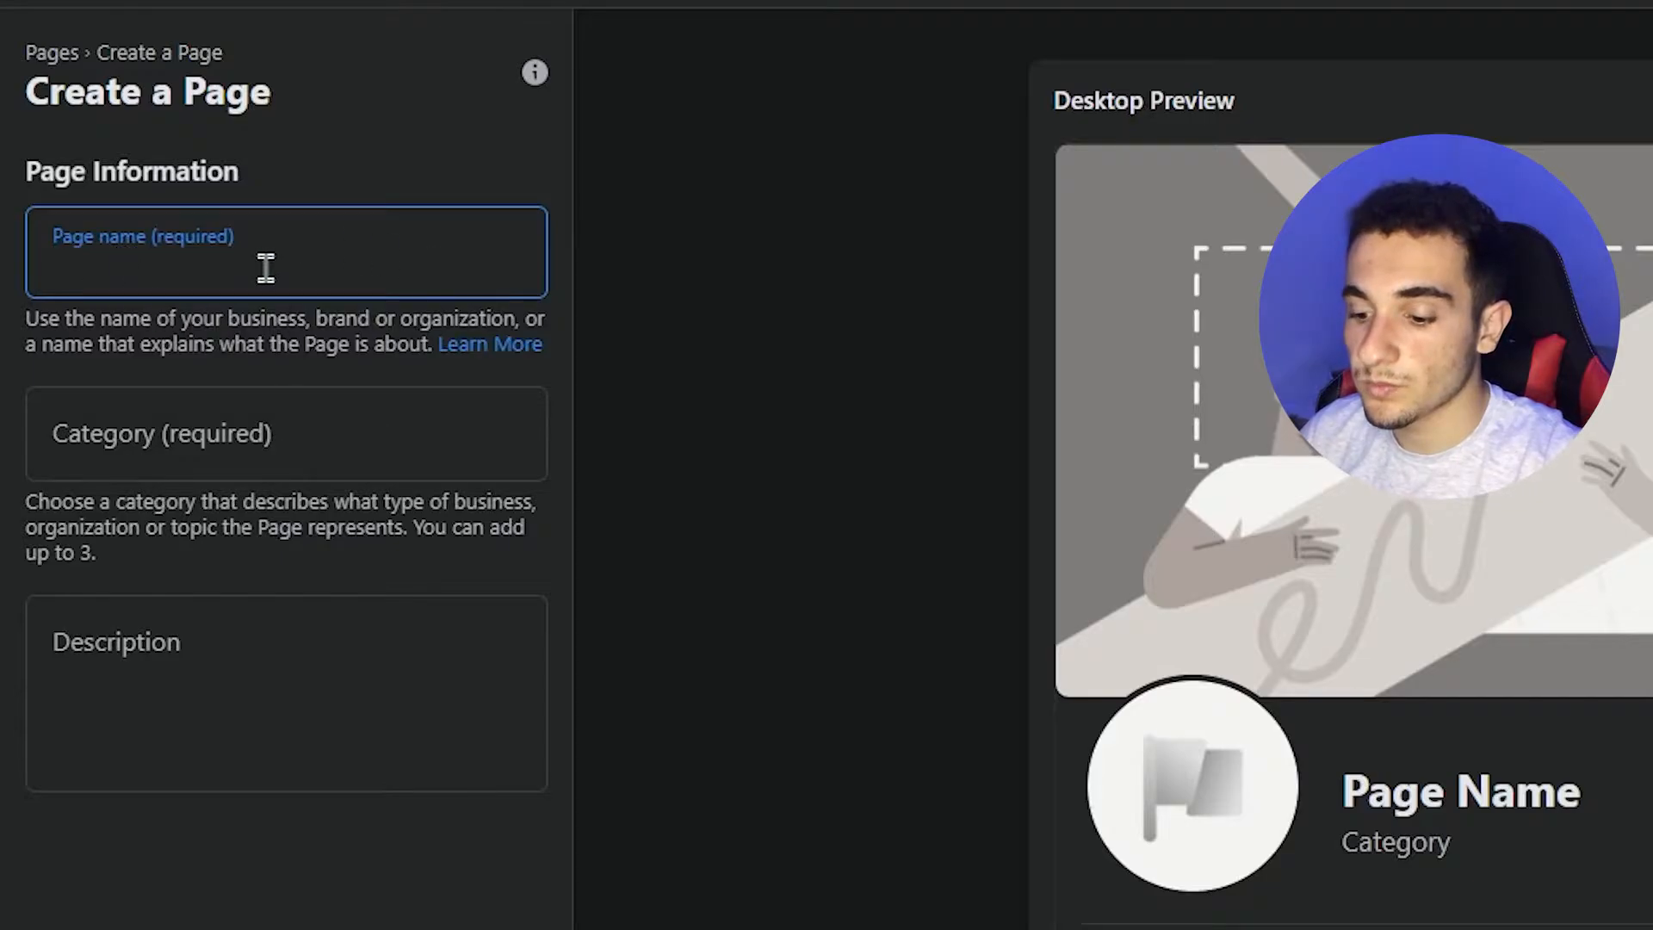
pyautogui.write('p')
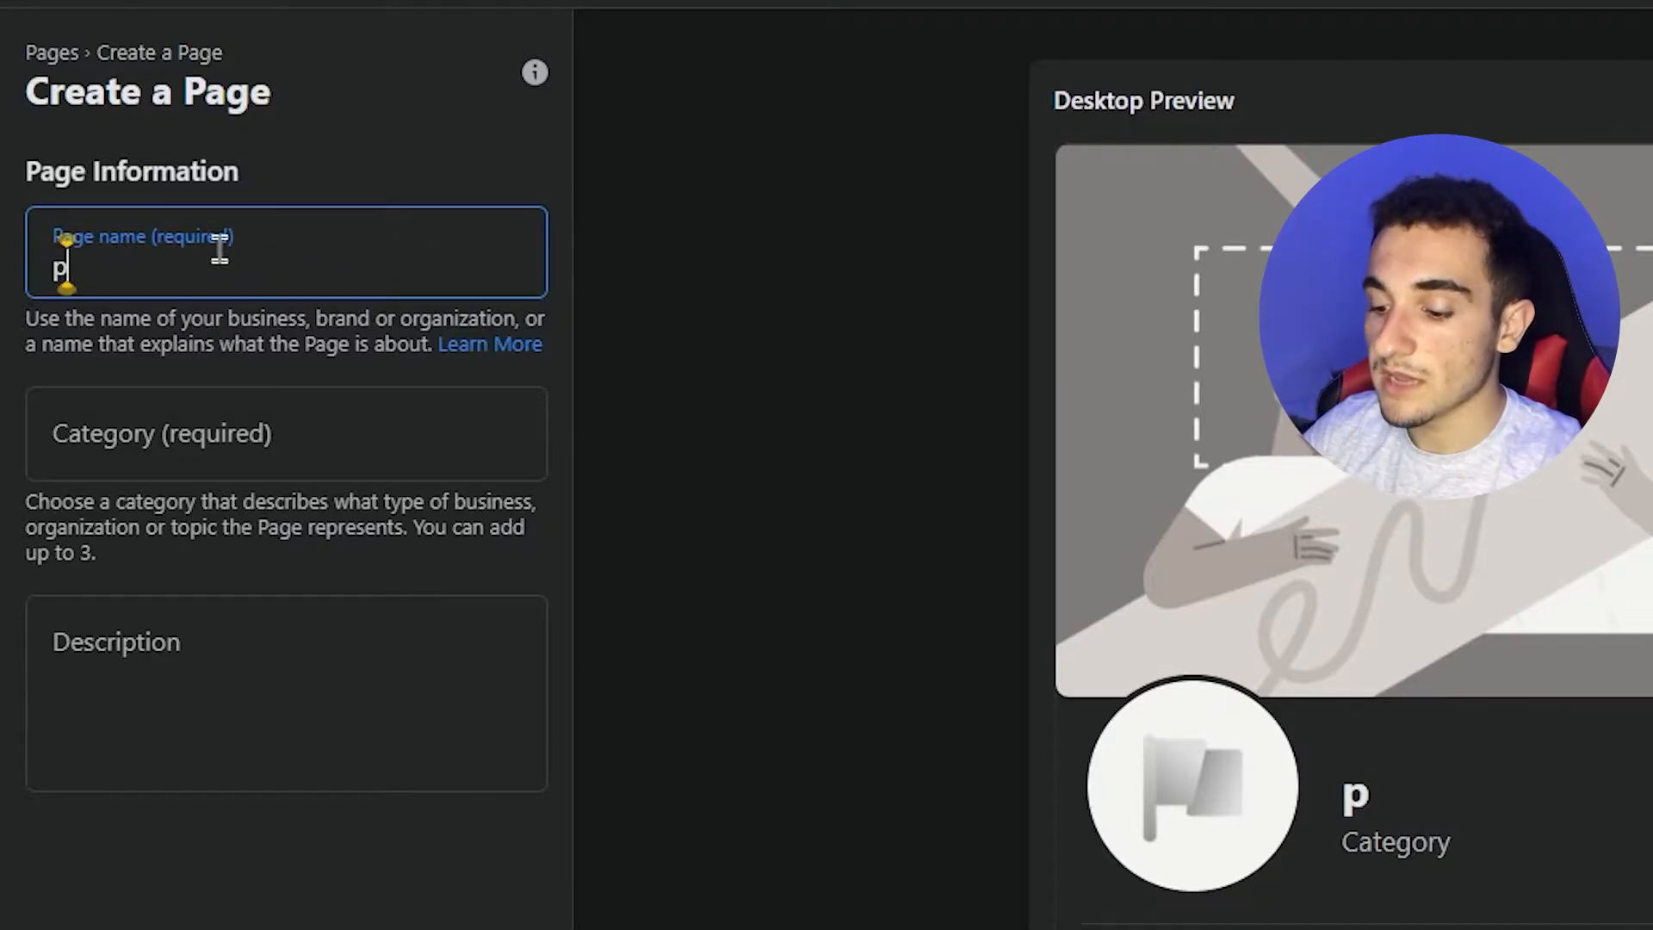
pyautogui.click(285, 433)
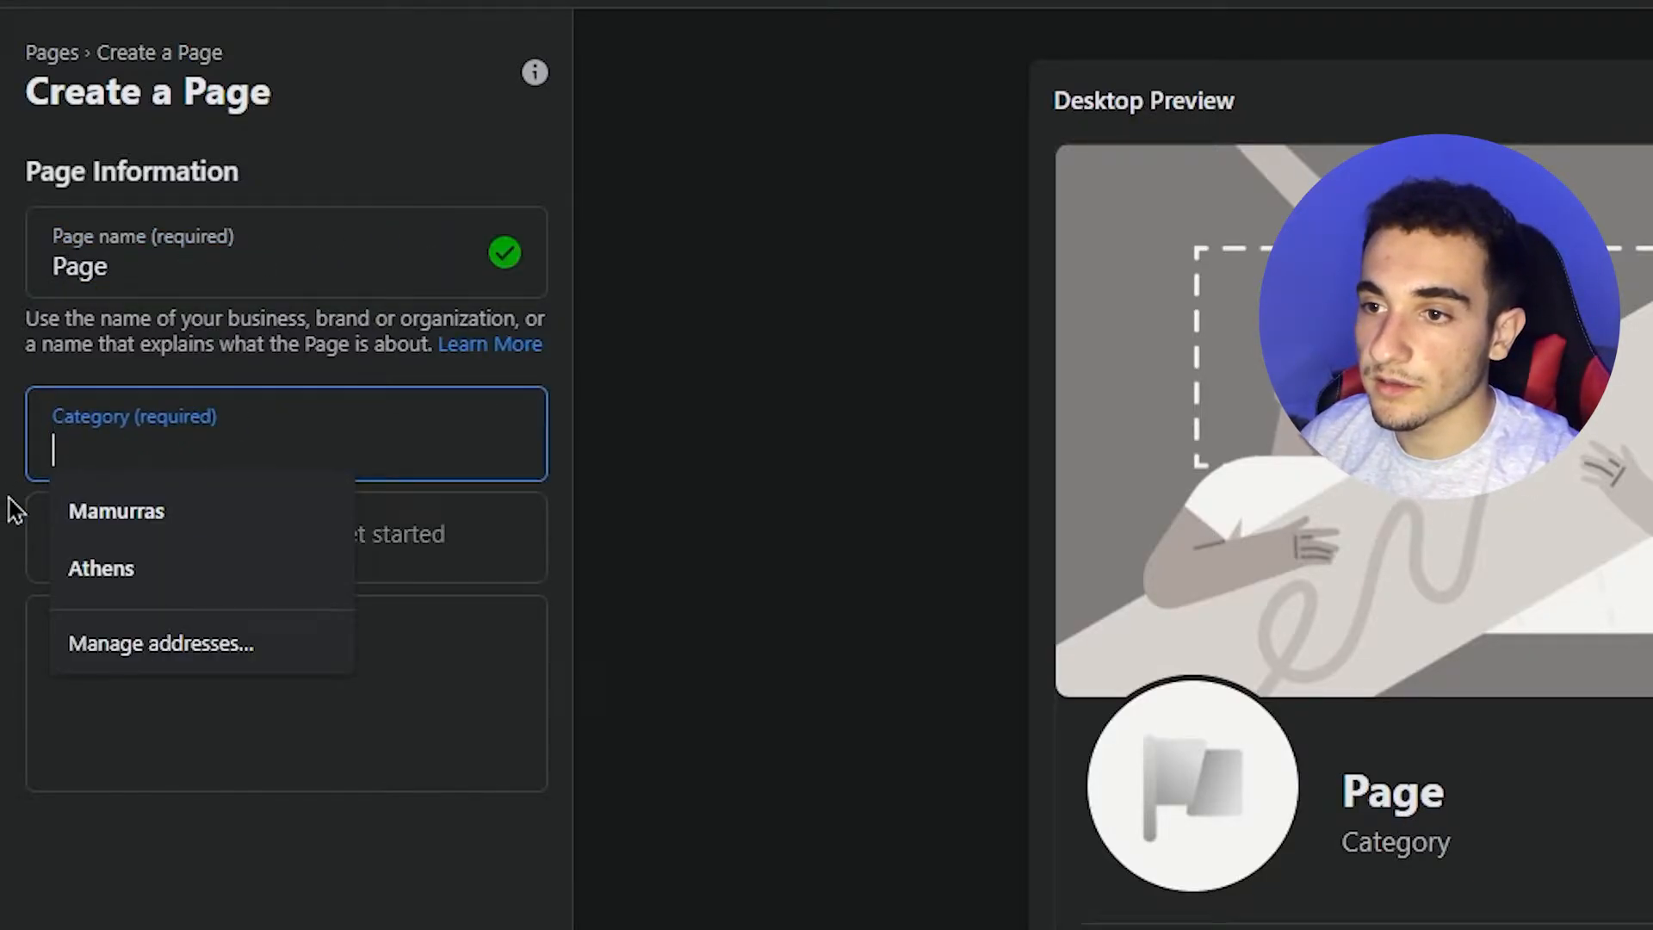
pyautogui.write('te')
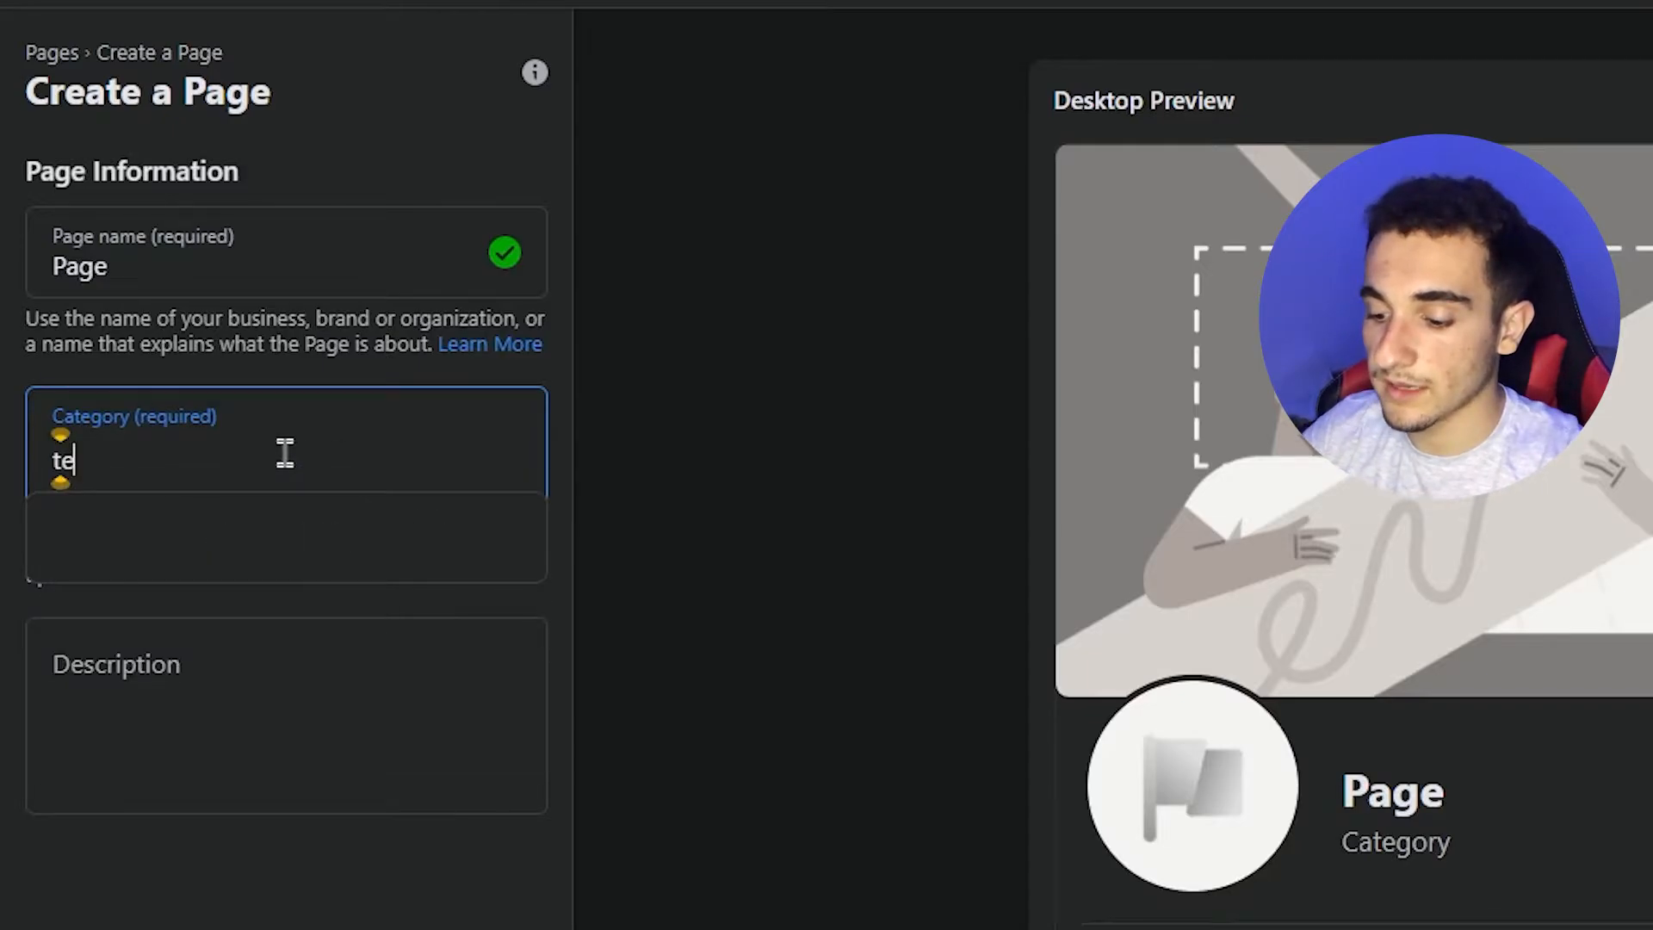
pyautogui.write('c')
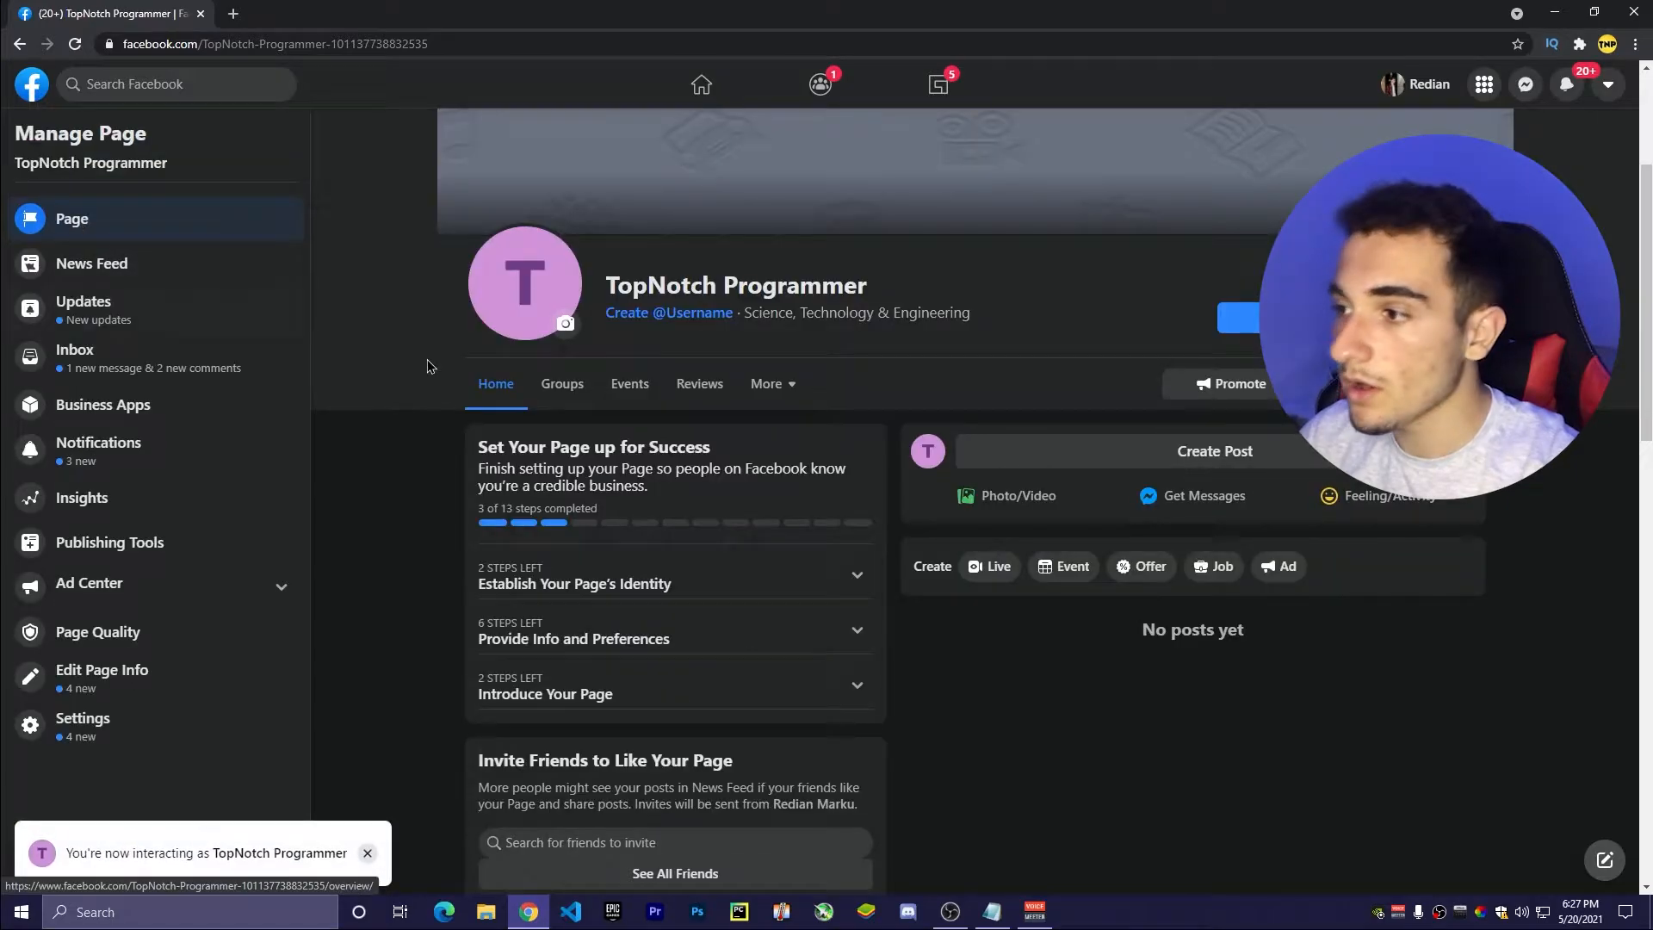
pyautogui.scroll(-3)
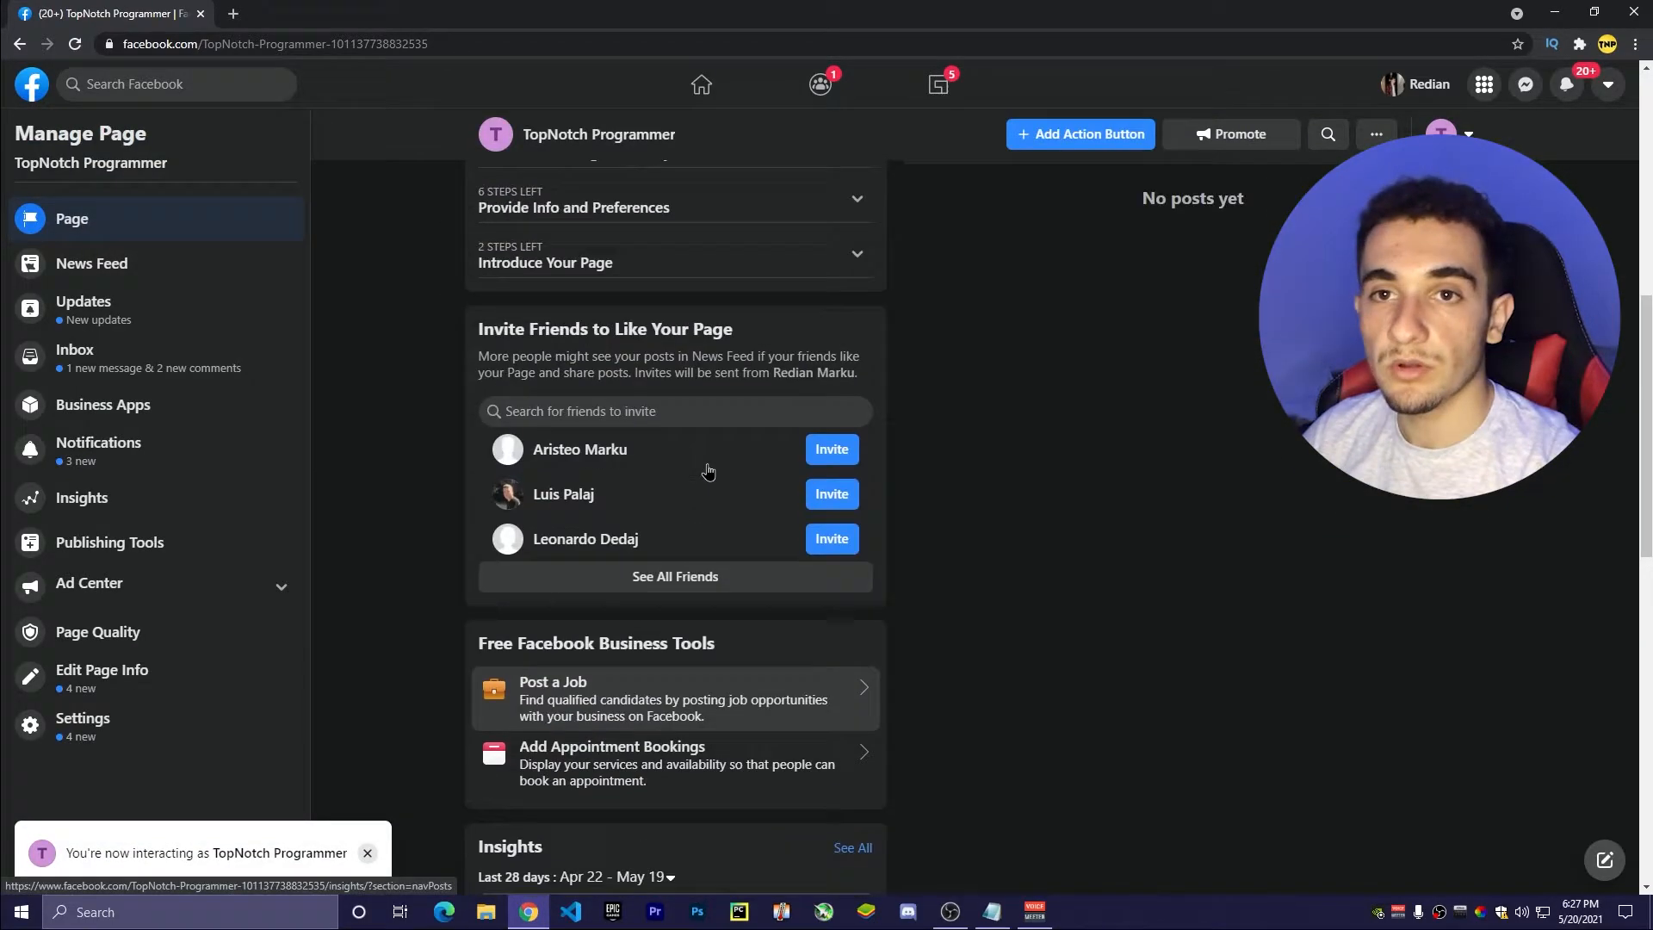
pyautogui.scroll(3)
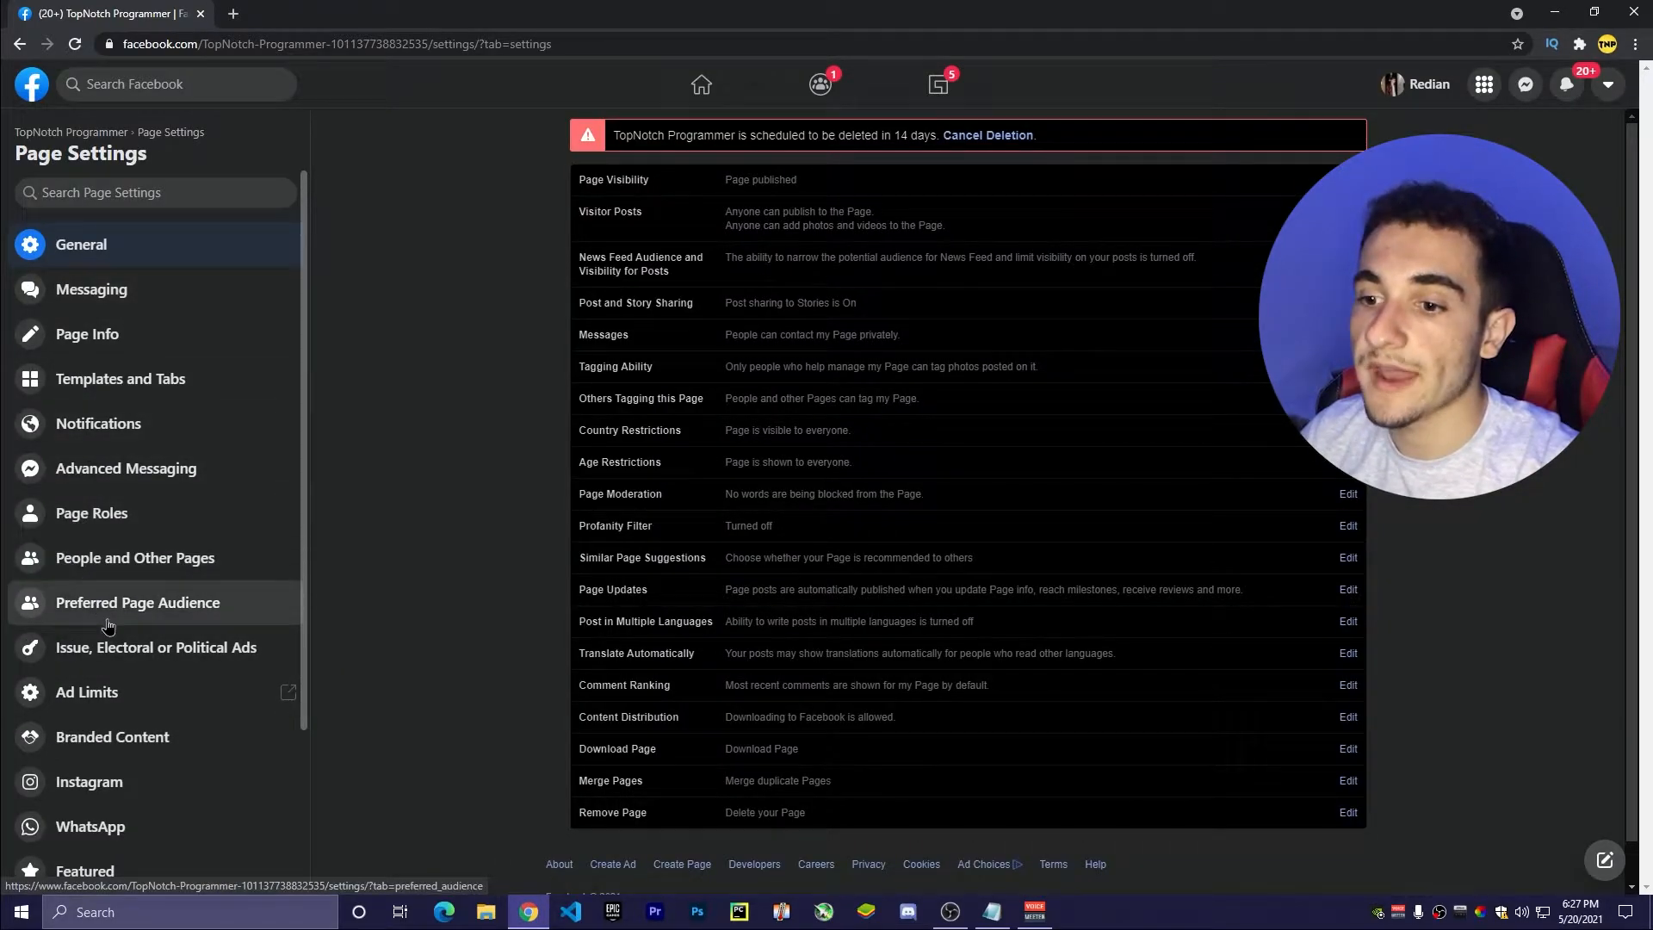
pyautogui.scroll(-3)
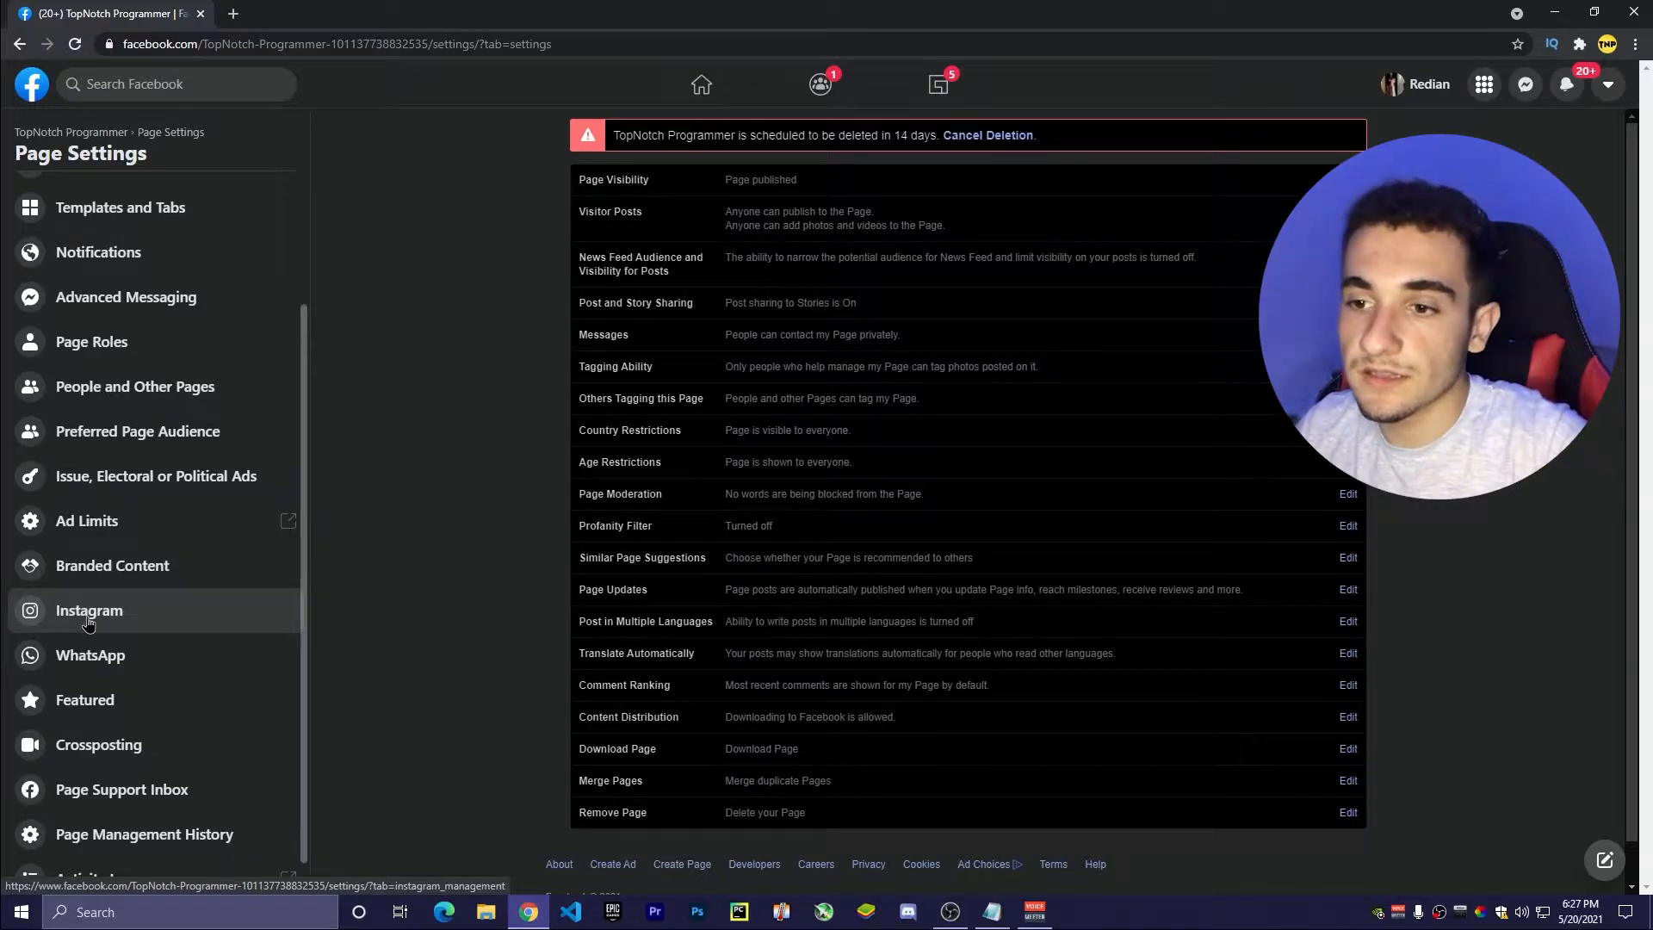
pyautogui.click(88, 610)
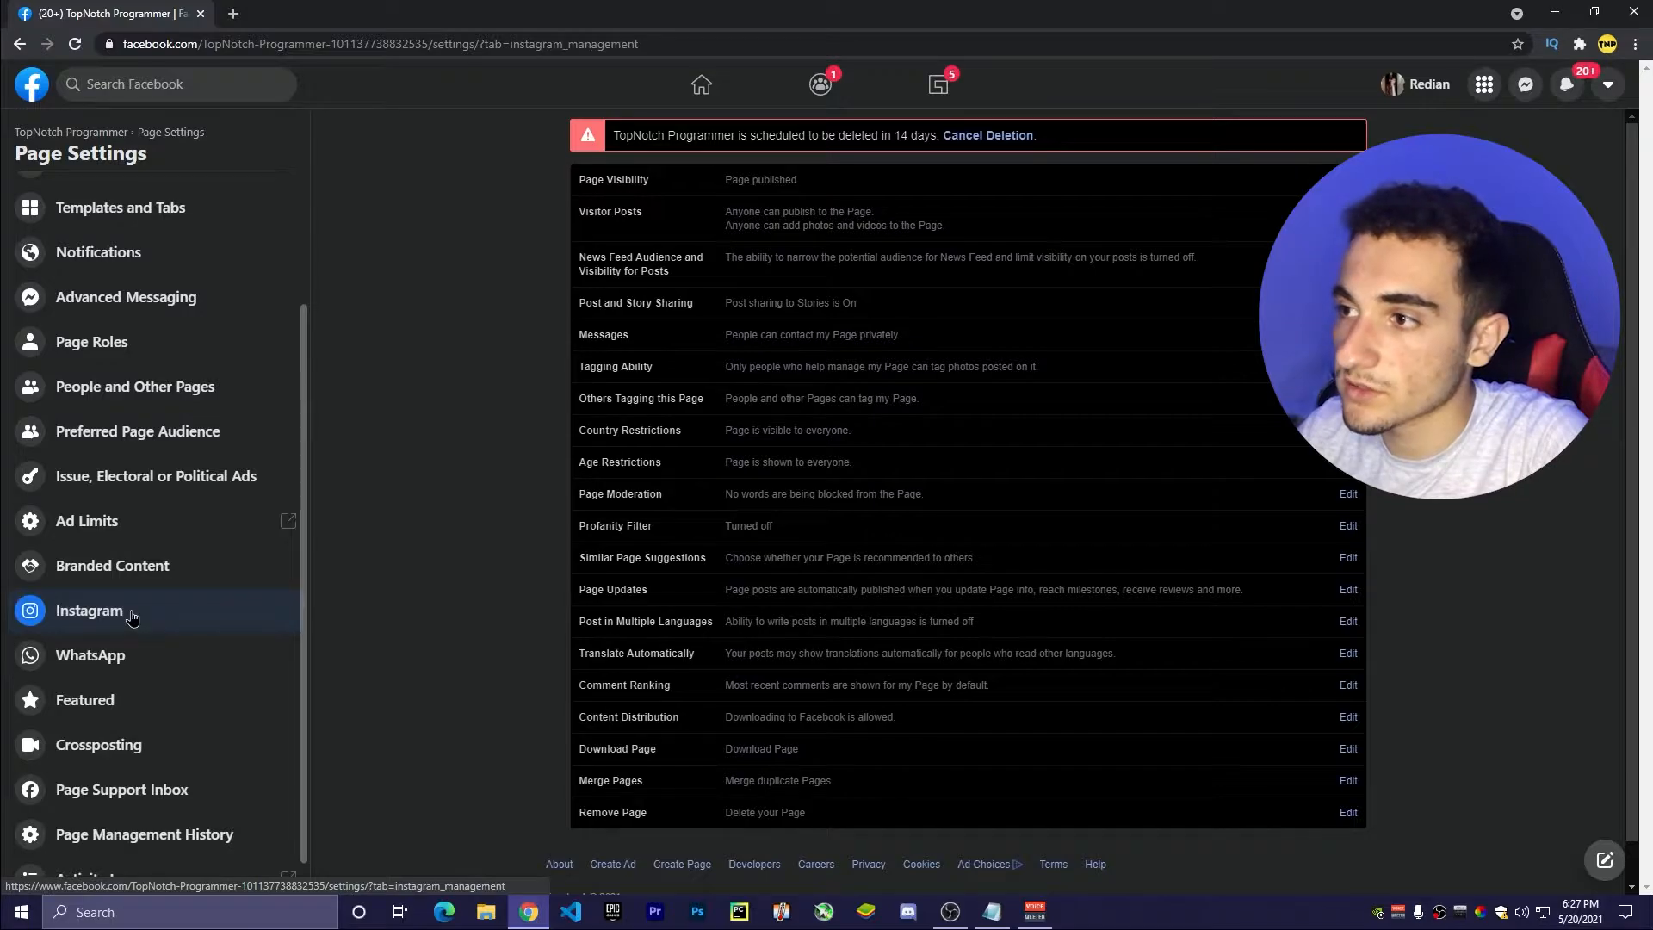
pyautogui.click(89, 610)
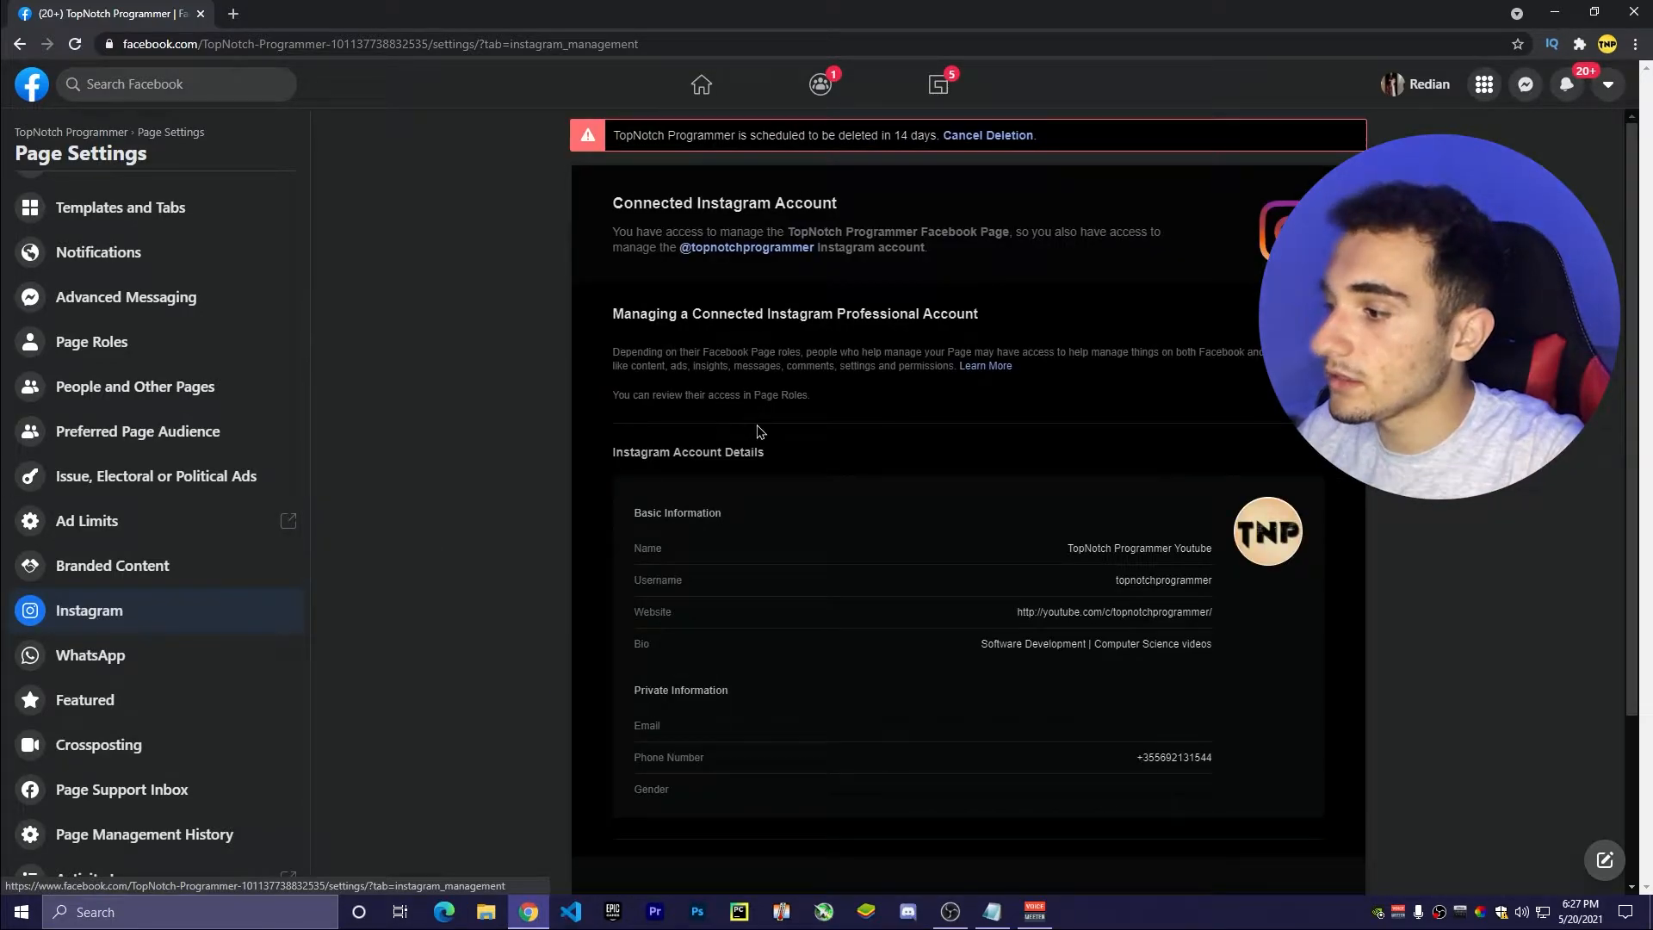
pyautogui.moveTo(744, 468)
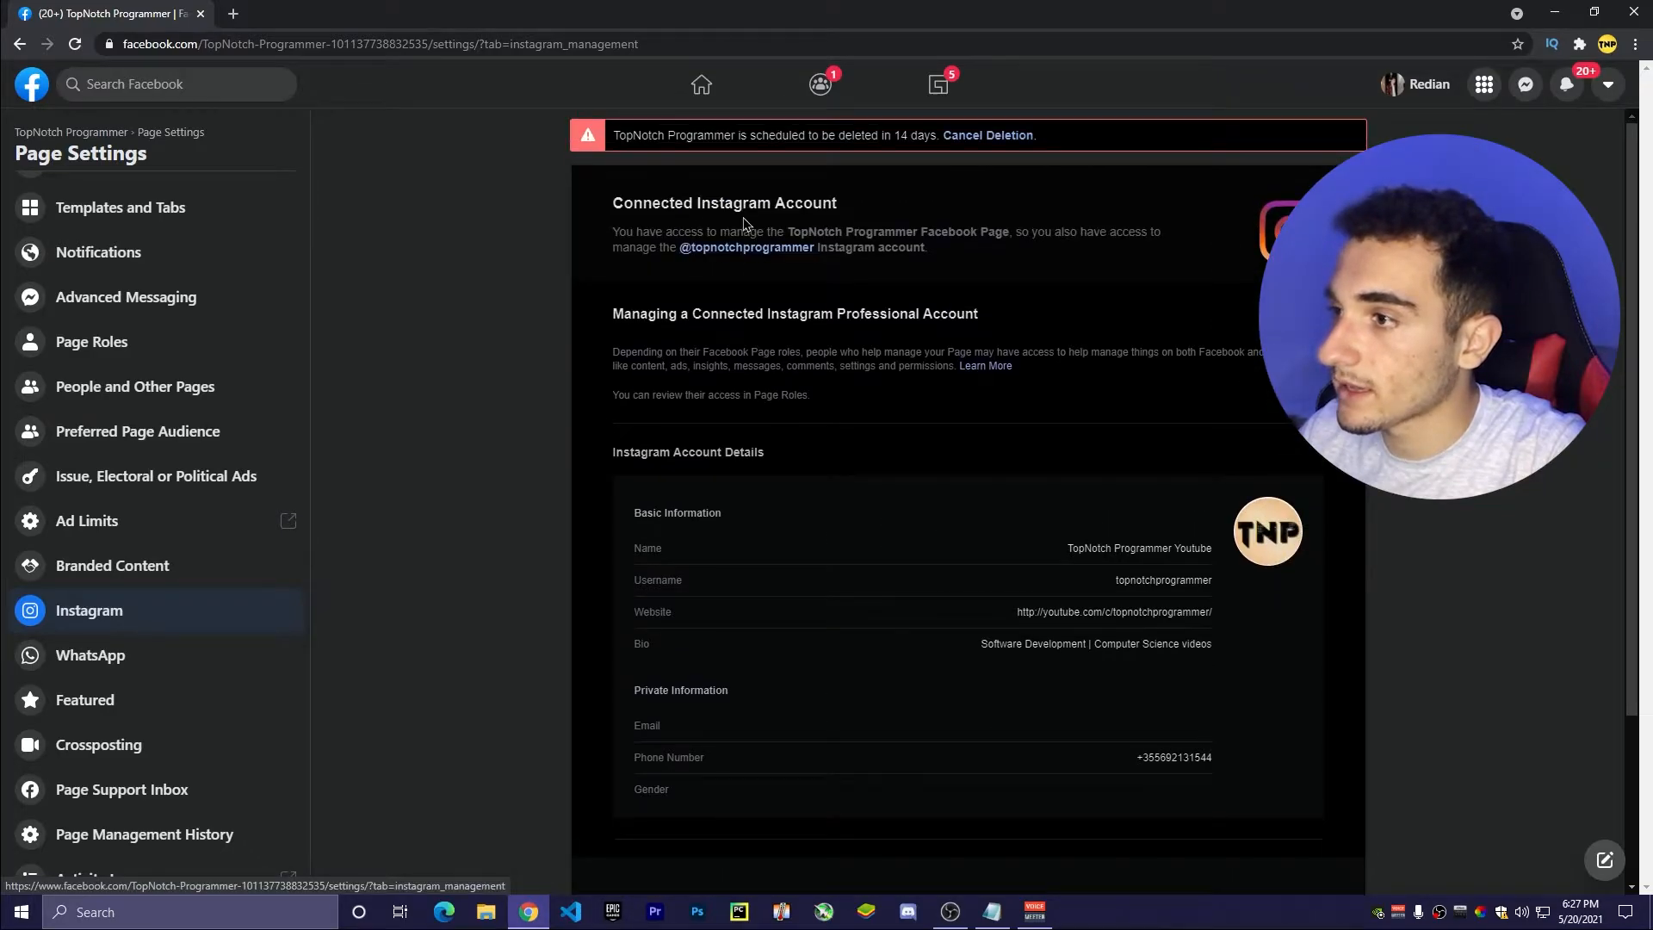
pyautogui.moveTo(898, 337)
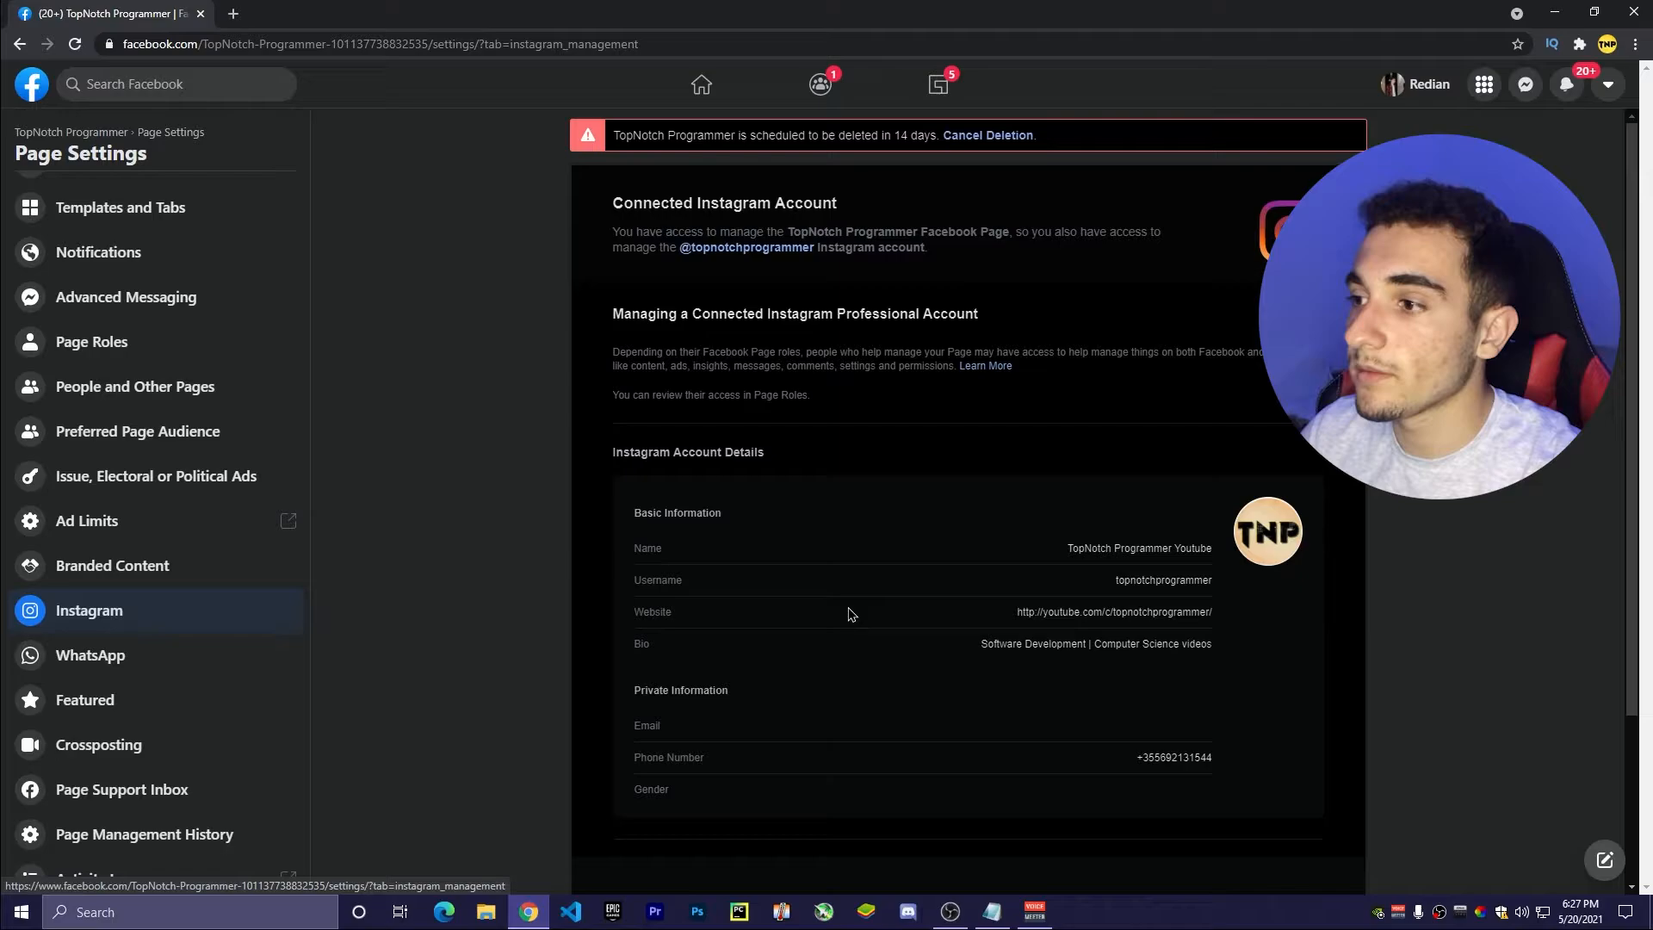
pyautogui.moveTo(769, 597)
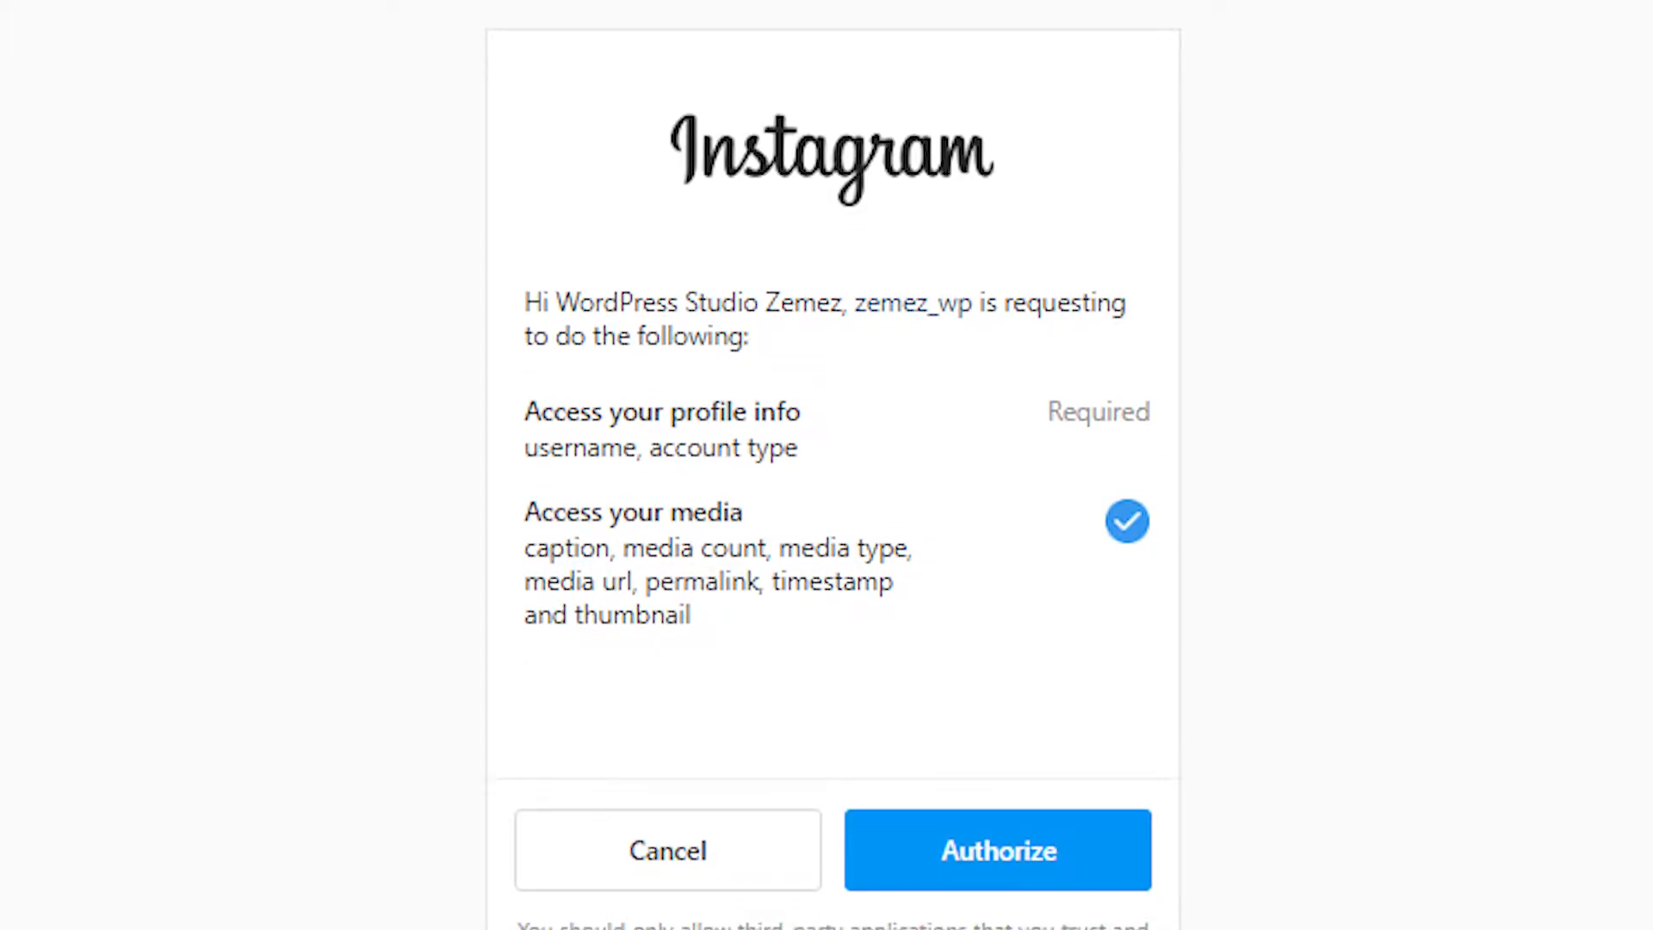
pyautogui.scroll(-3)
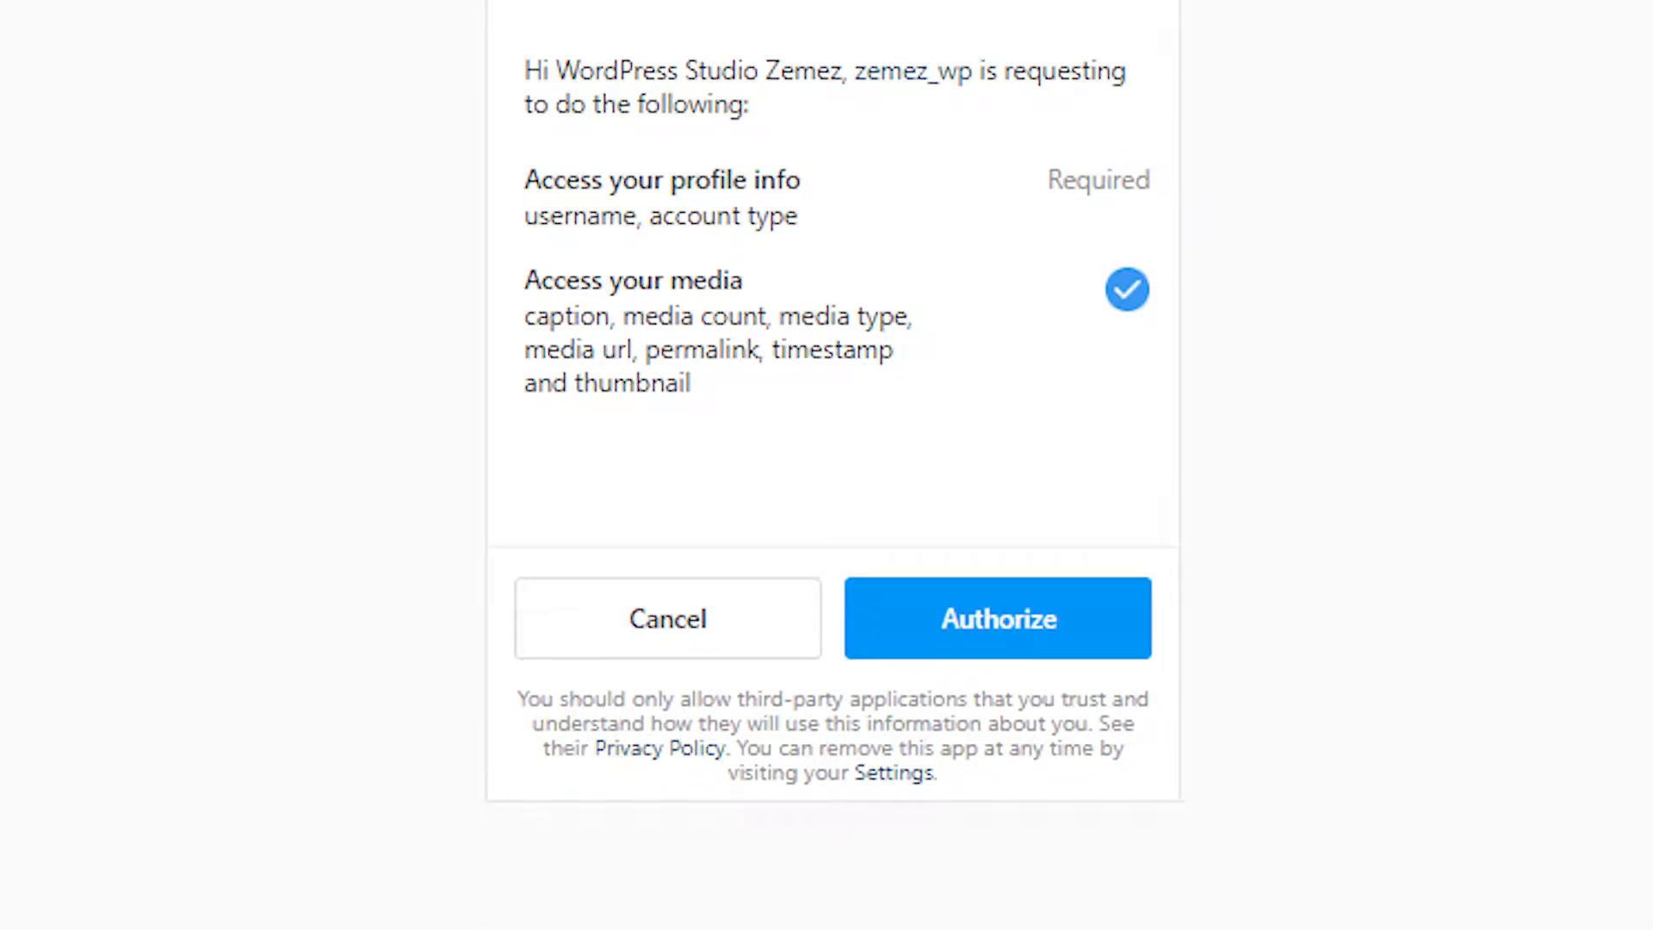
pyautogui.click(995, 618)
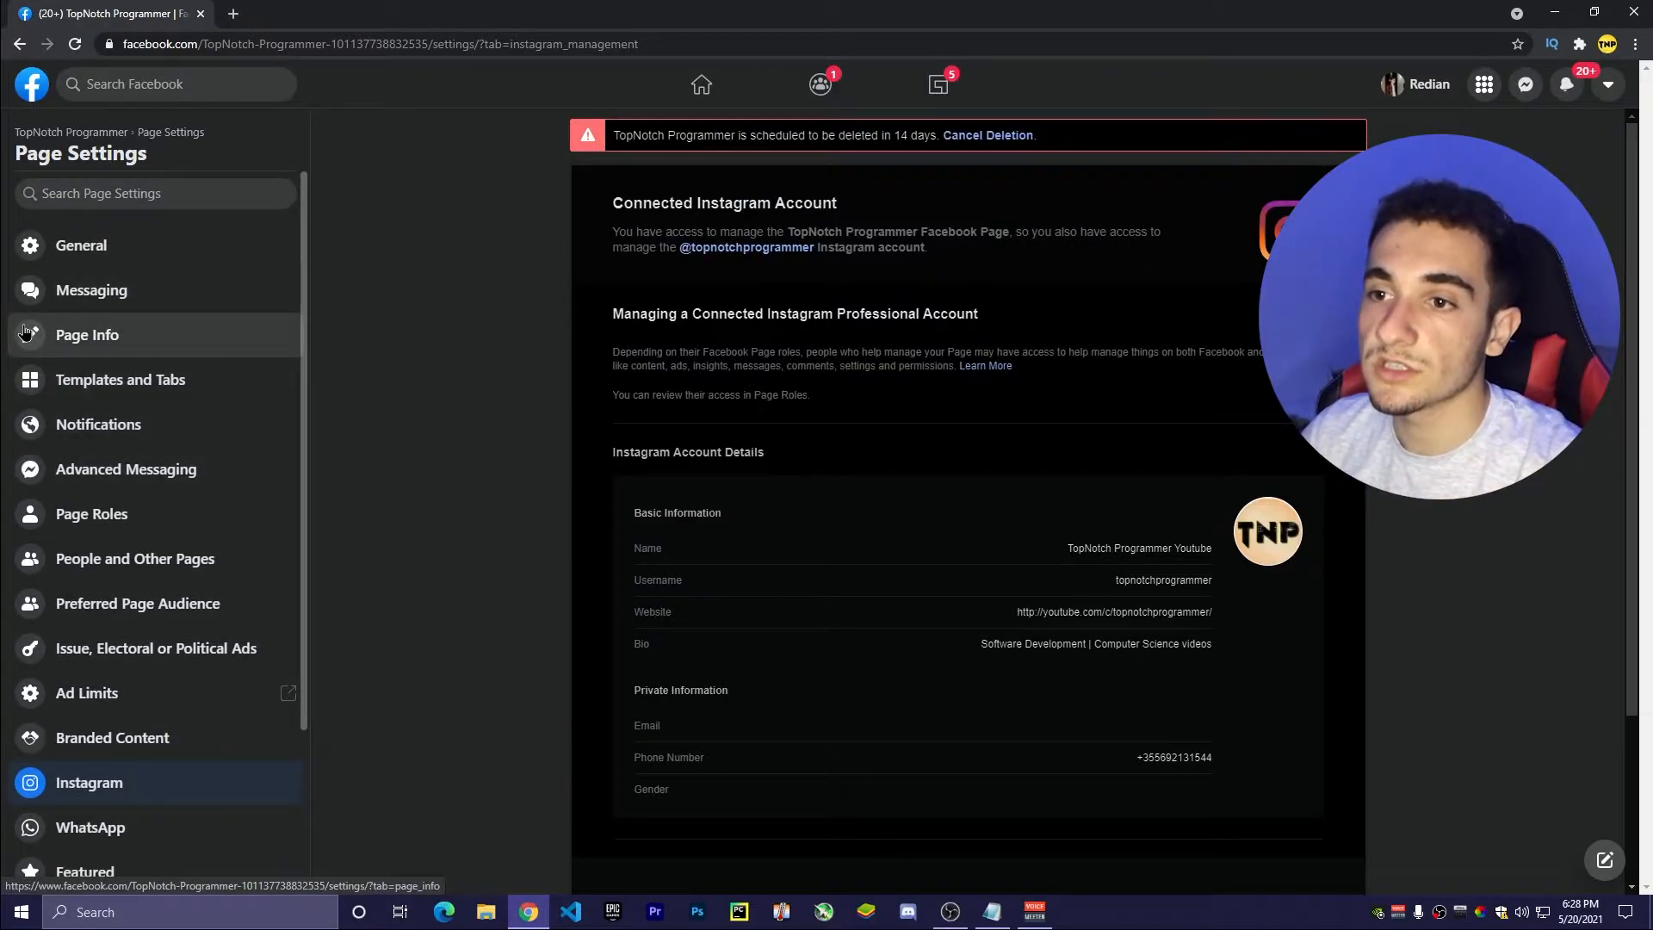
pyautogui.moveTo(90, 290)
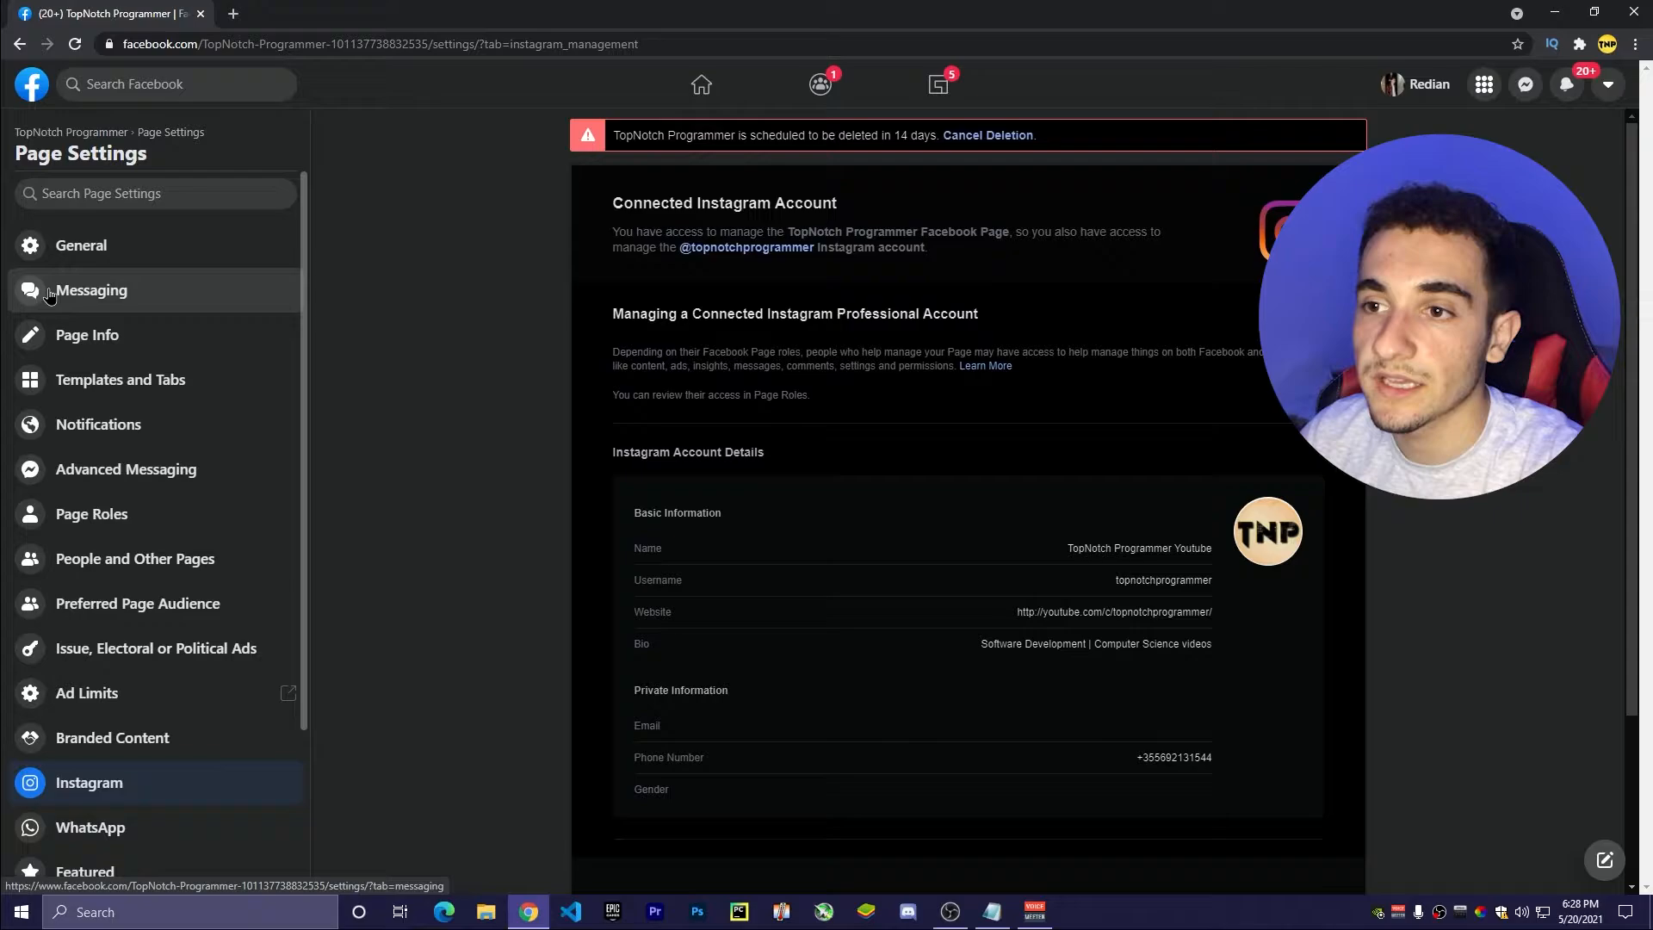
# - Launch automated responses setup from the page's Messaging settings
pyautogui.click(91, 290)
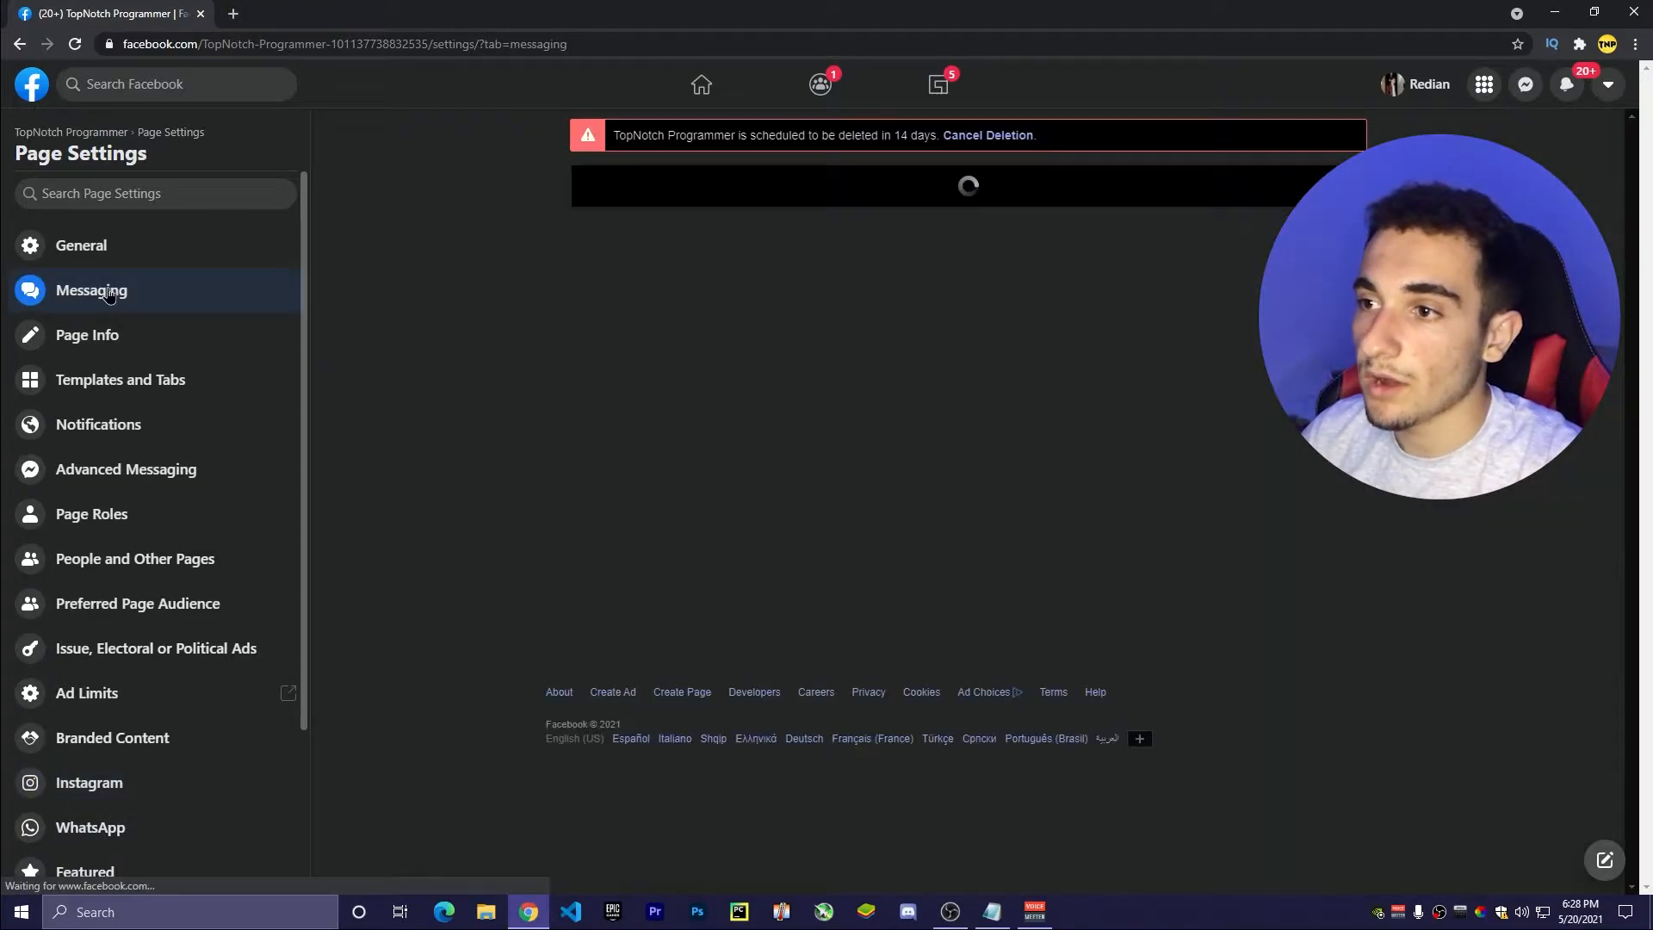
pyautogui.click(90, 290)
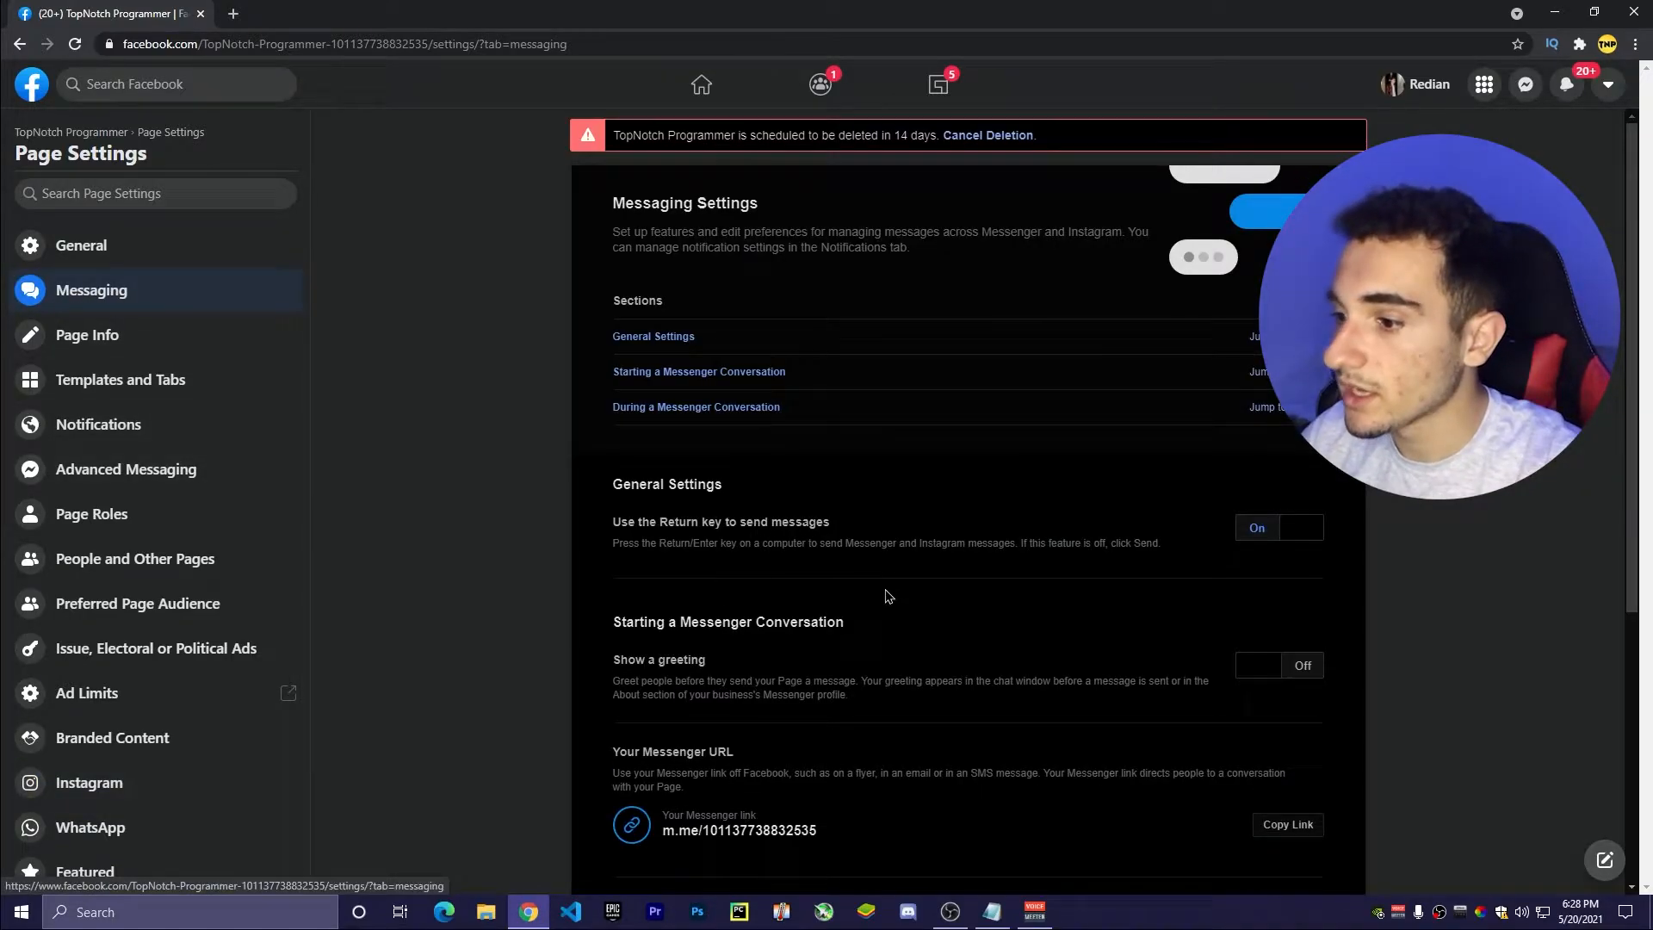
pyautogui.scroll(-3)
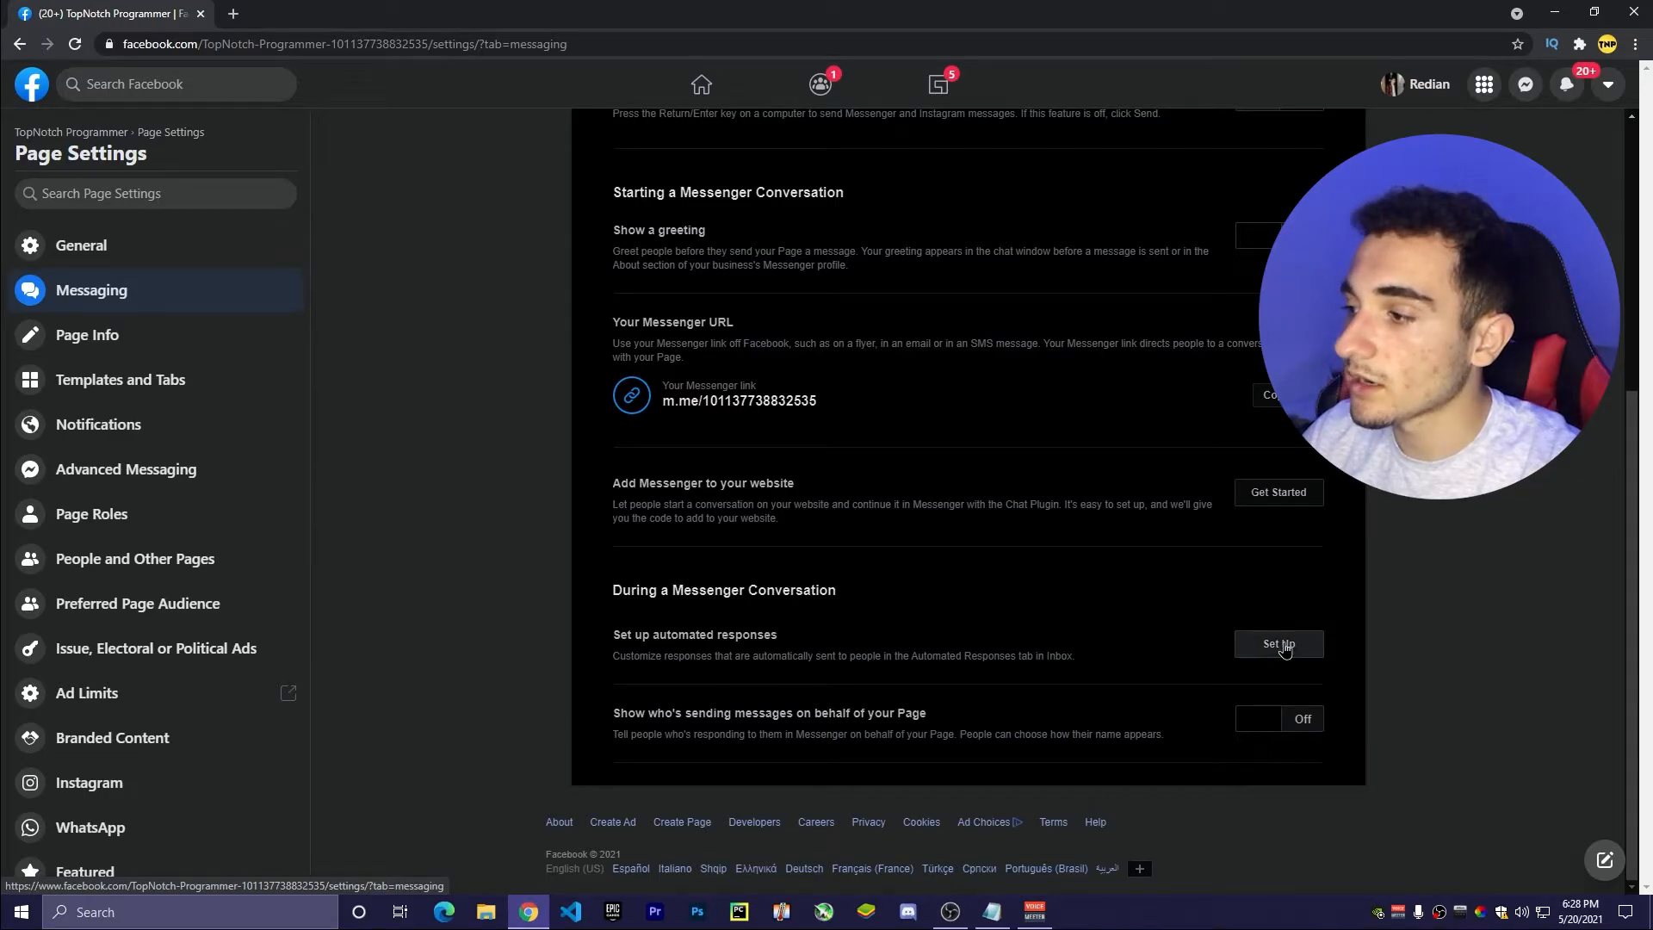
pyautogui.click(1277, 644)
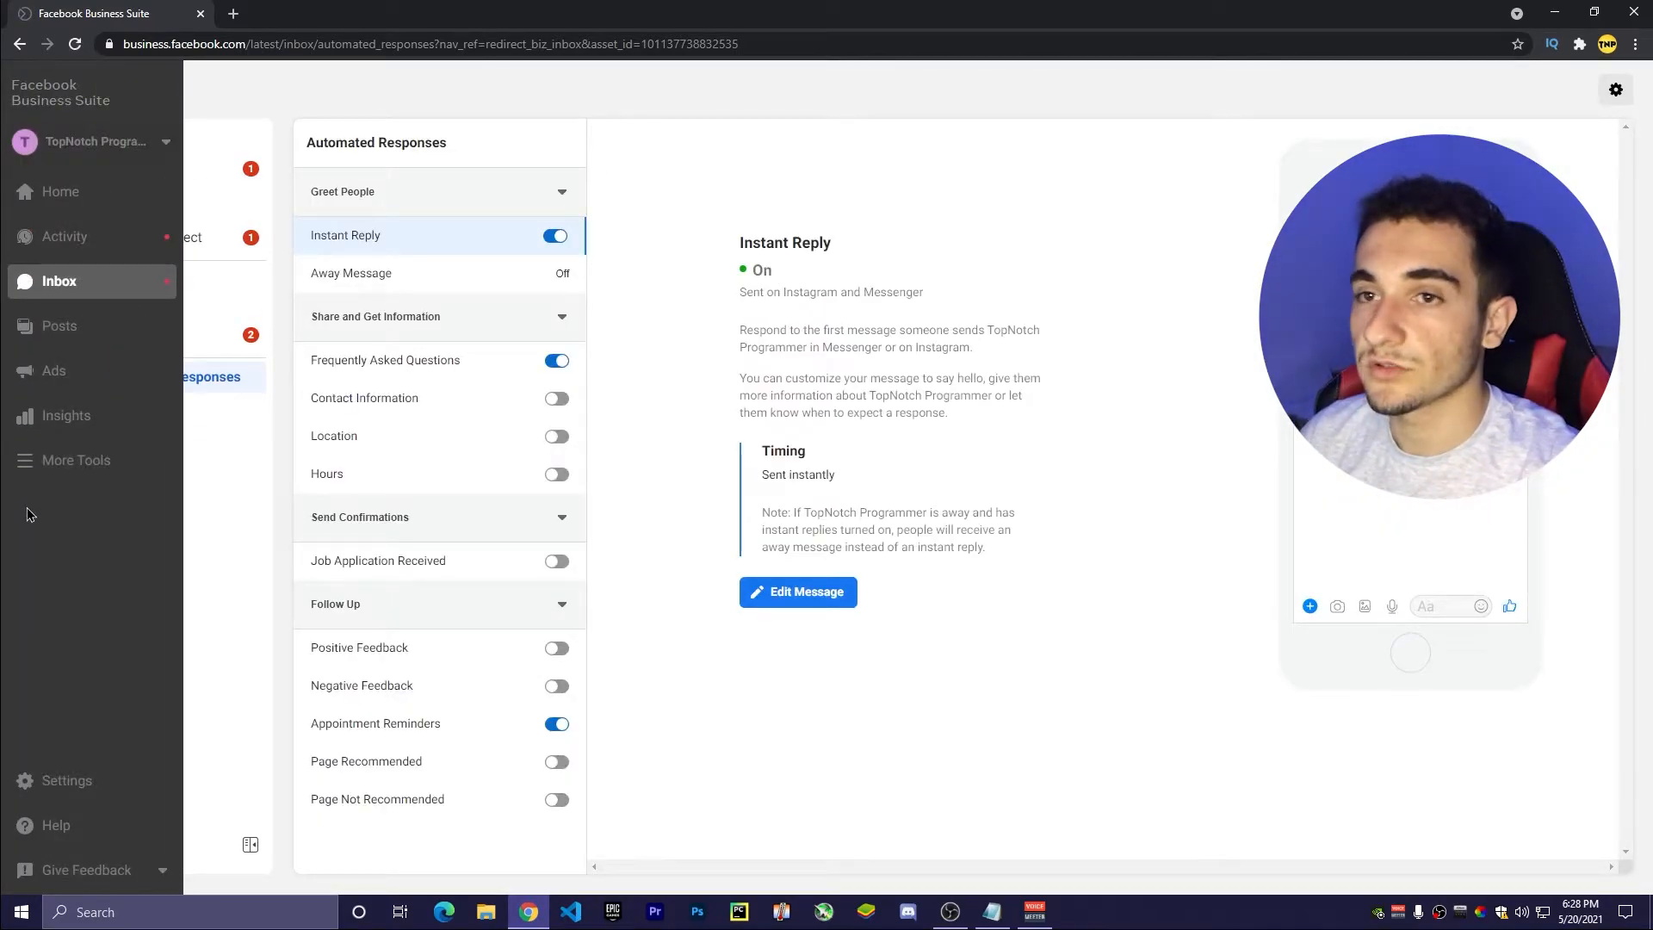
# - Toggle Instant Reply off and back on, and open its greeting message for editing
pyautogui.click(57, 281)
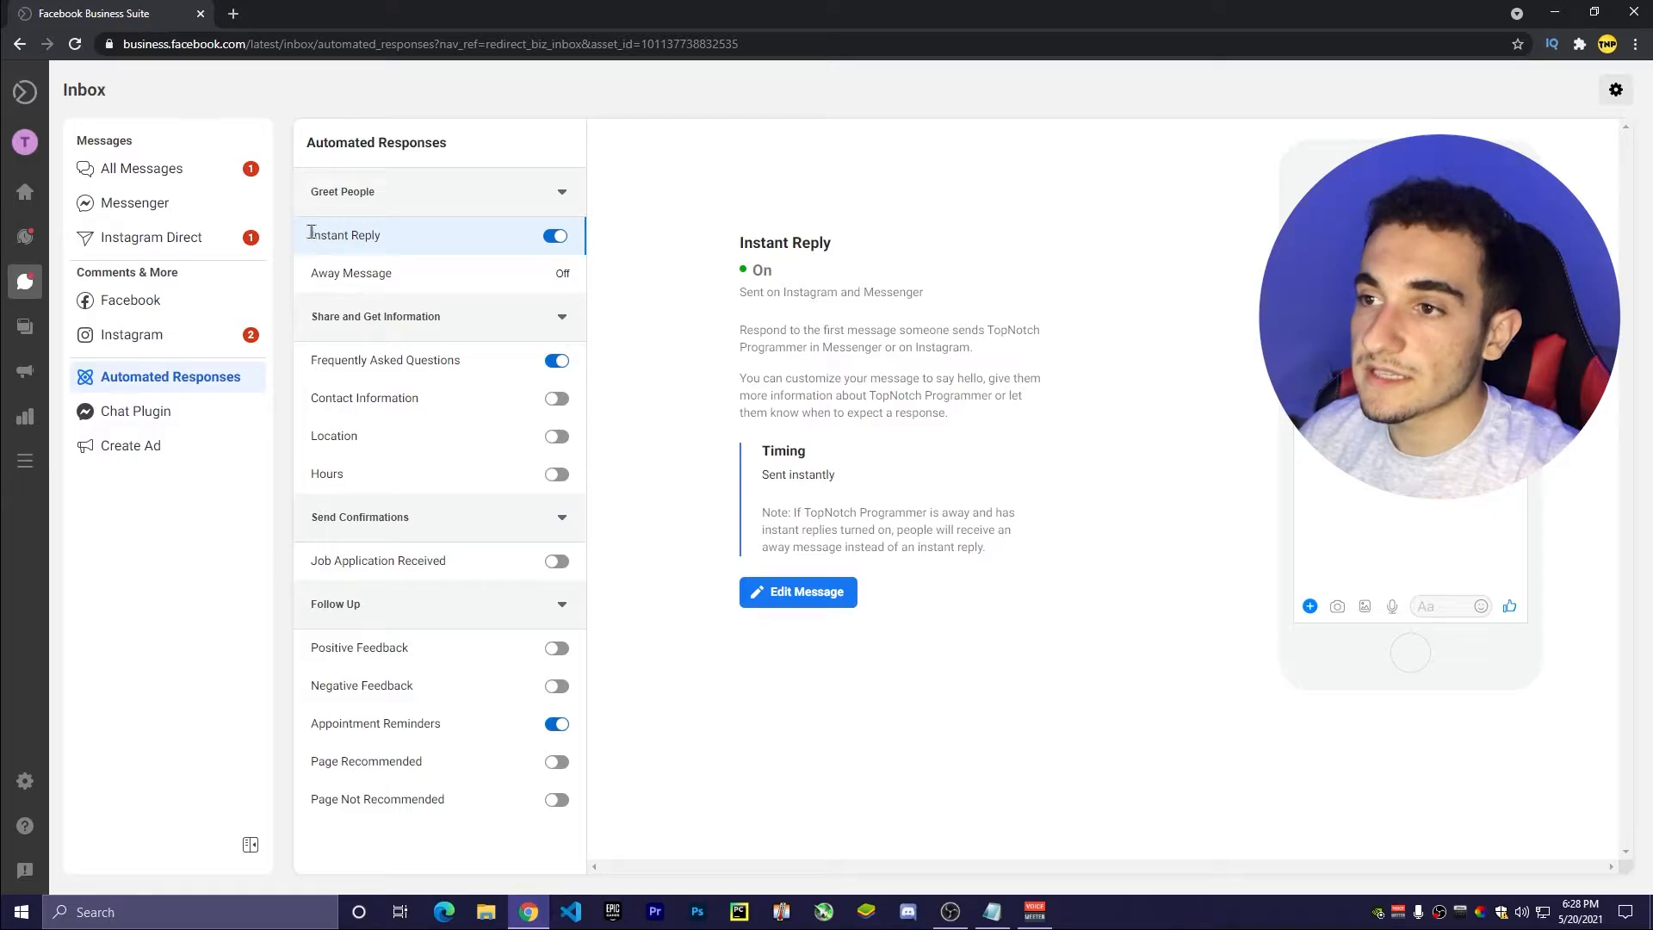
pyautogui.click(555, 235)
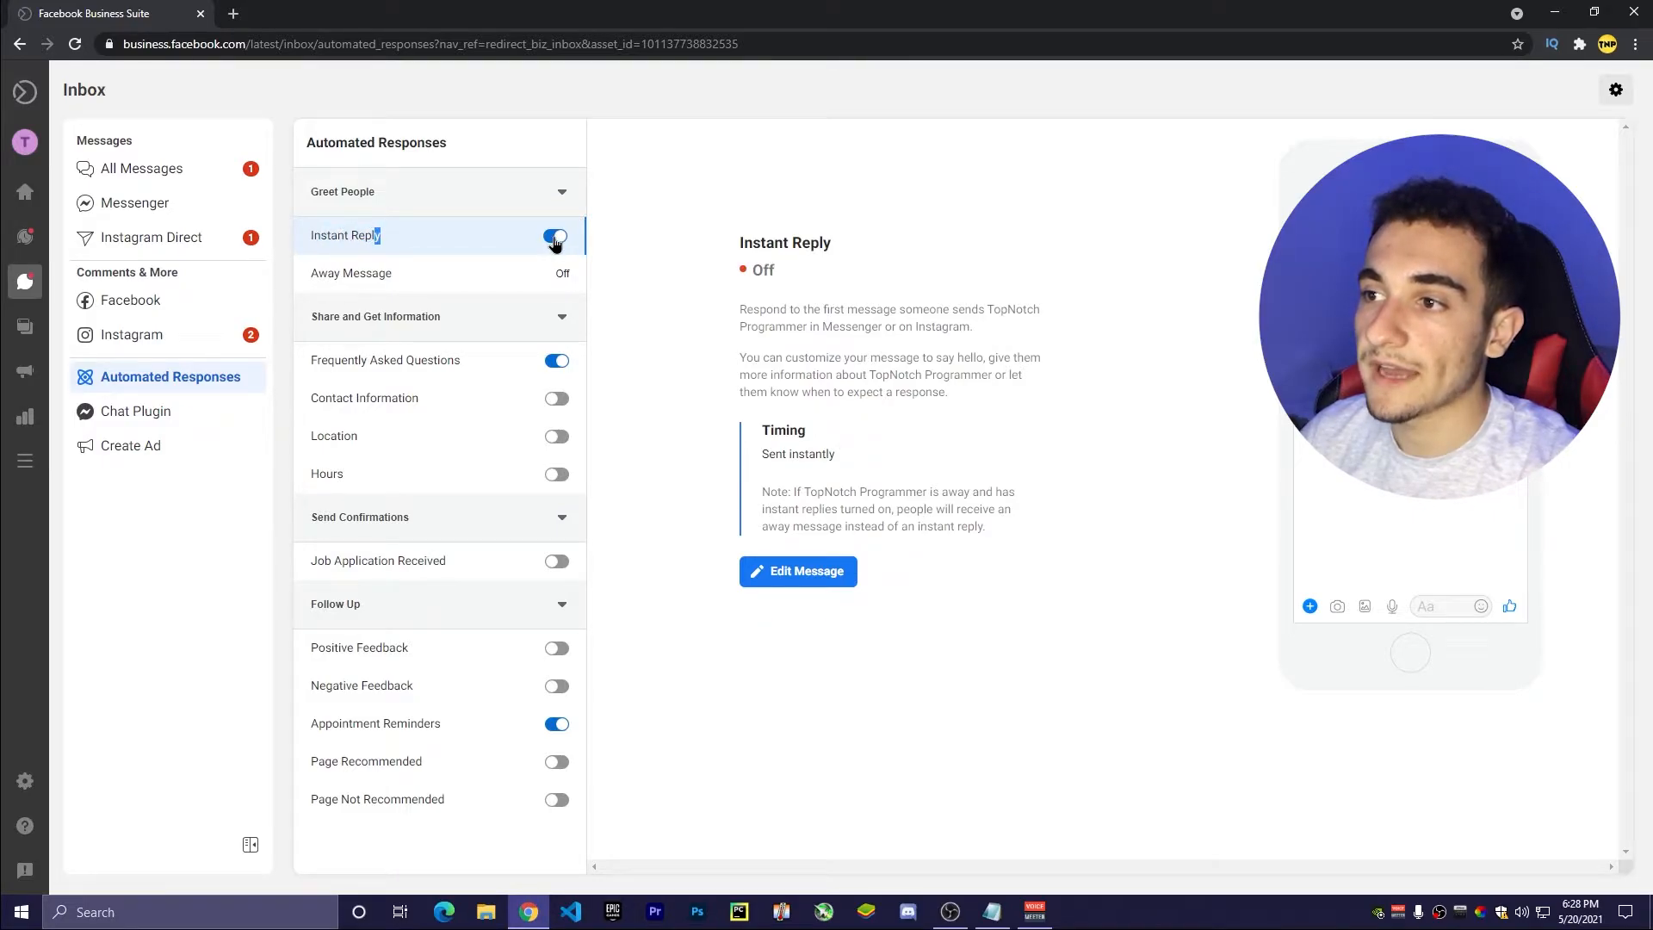
pyautogui.click(555, 235)
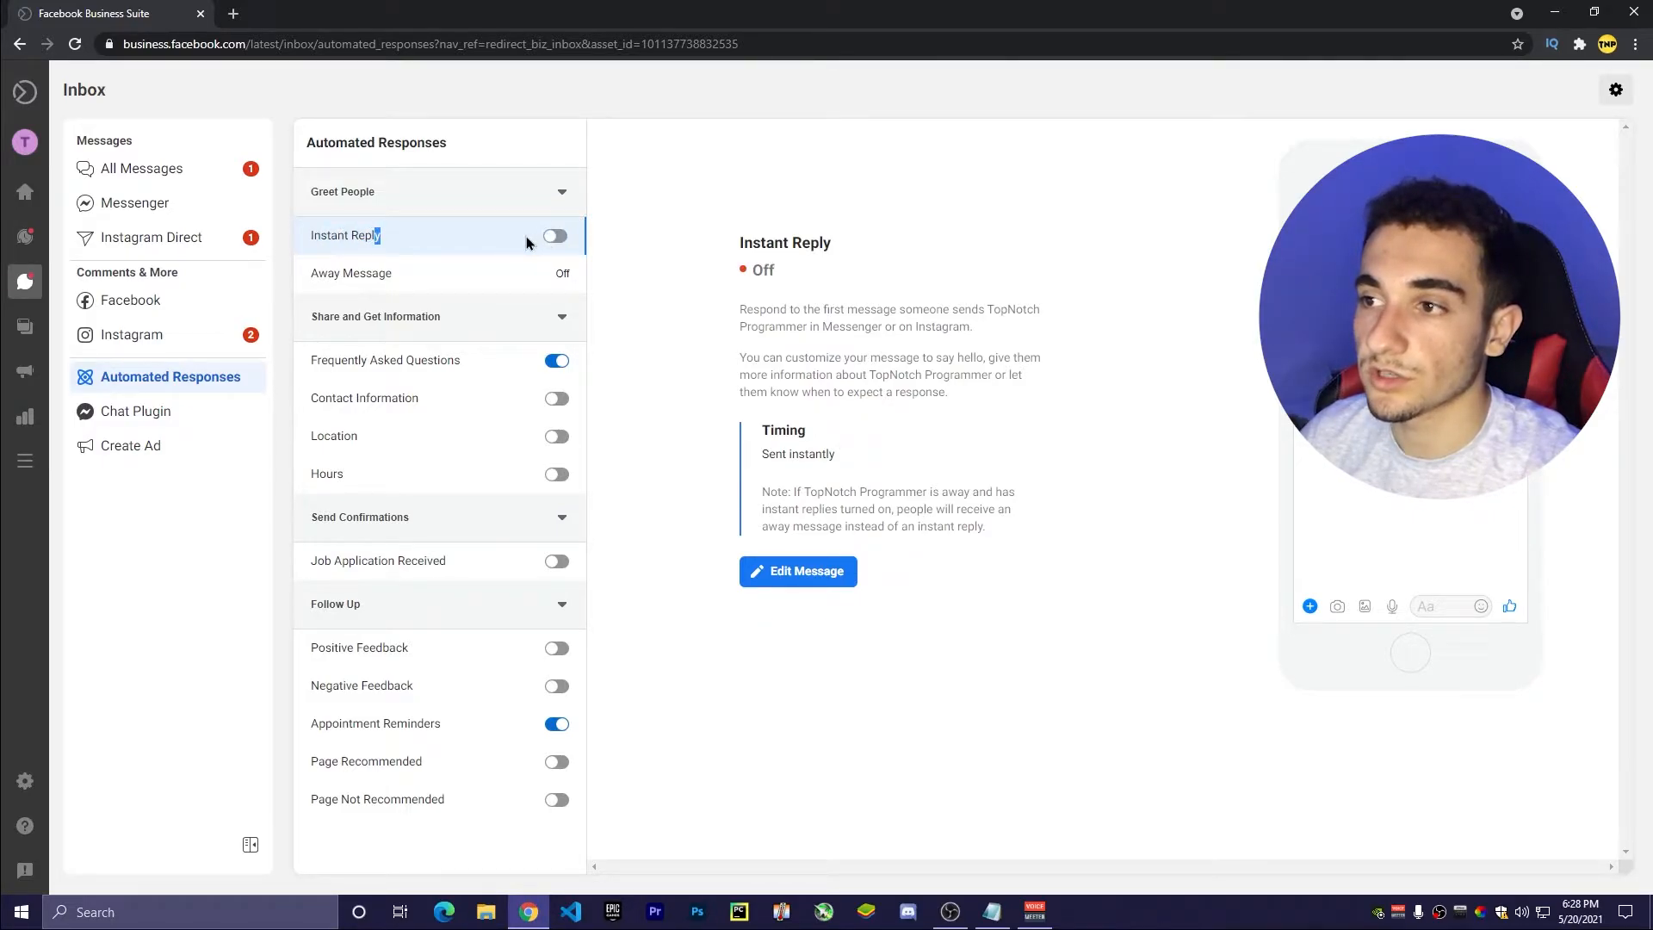
pyautogui.click(555, 235)
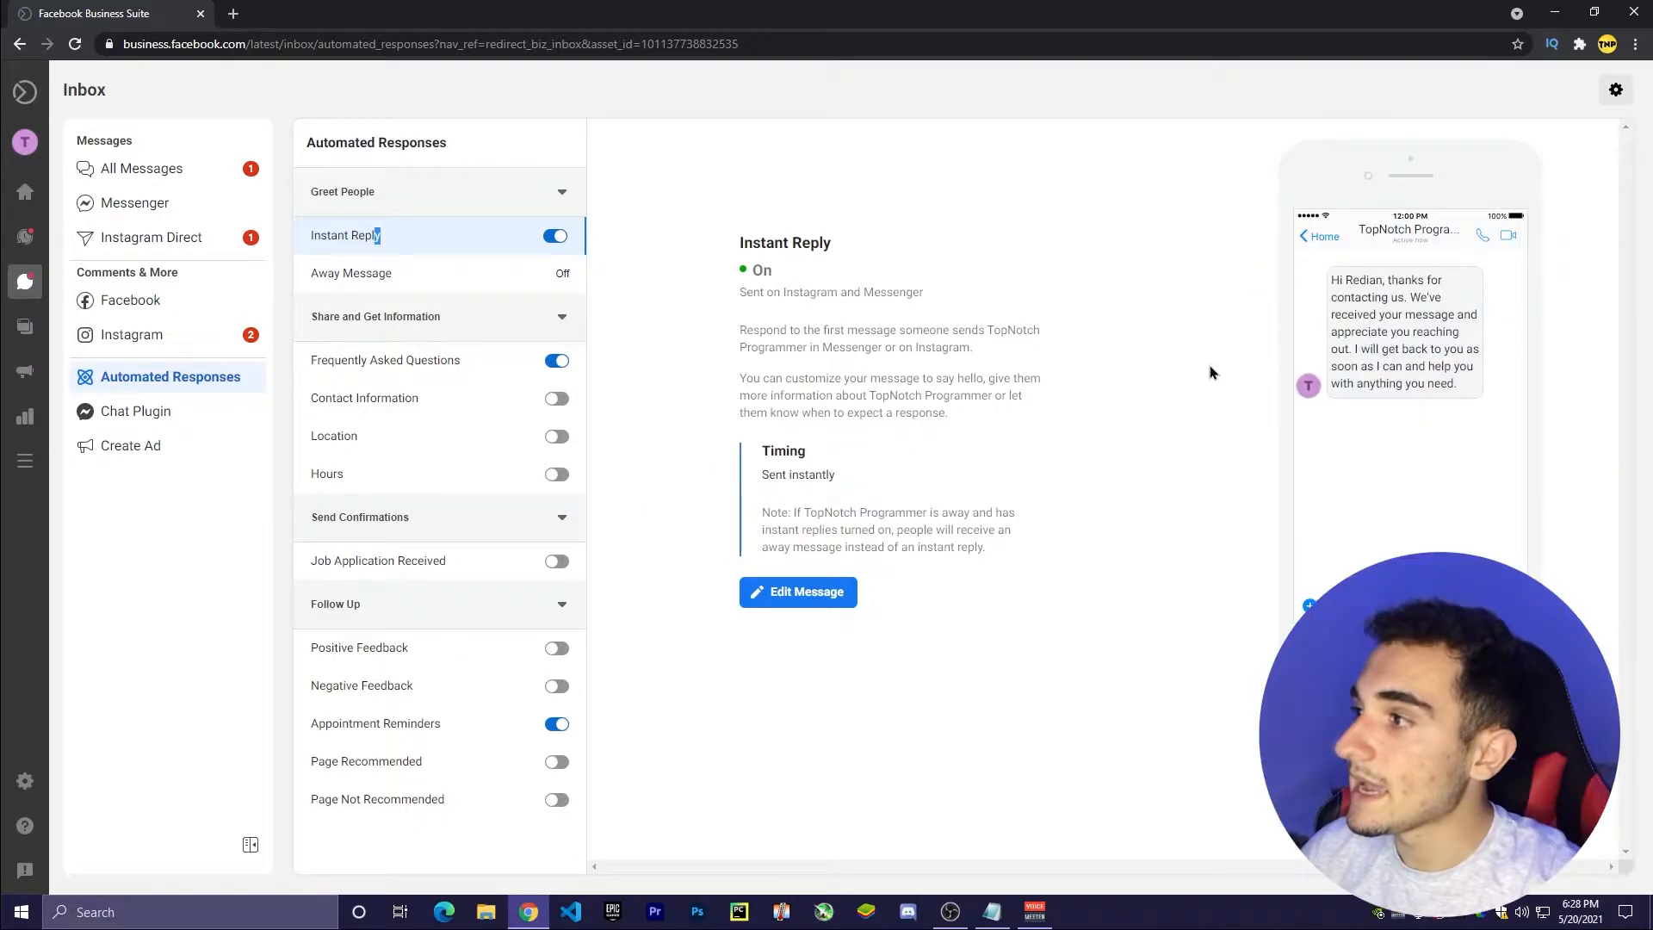
pyautogui.moveTo(1468, 414)
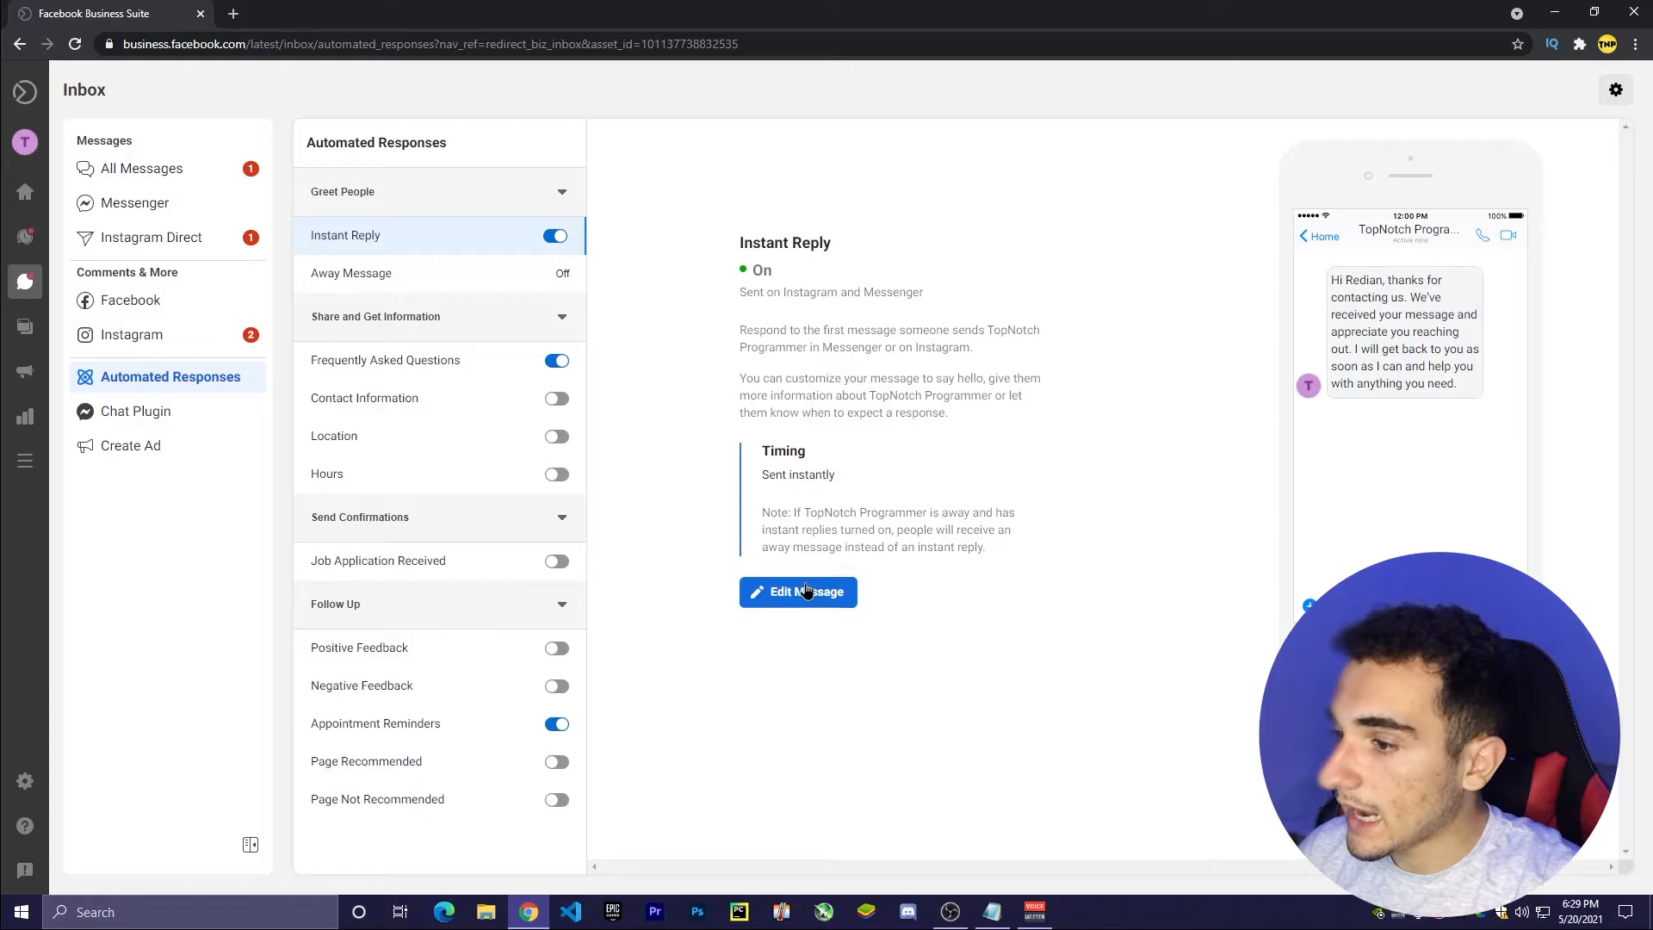
pyautogui.click(798, 592)
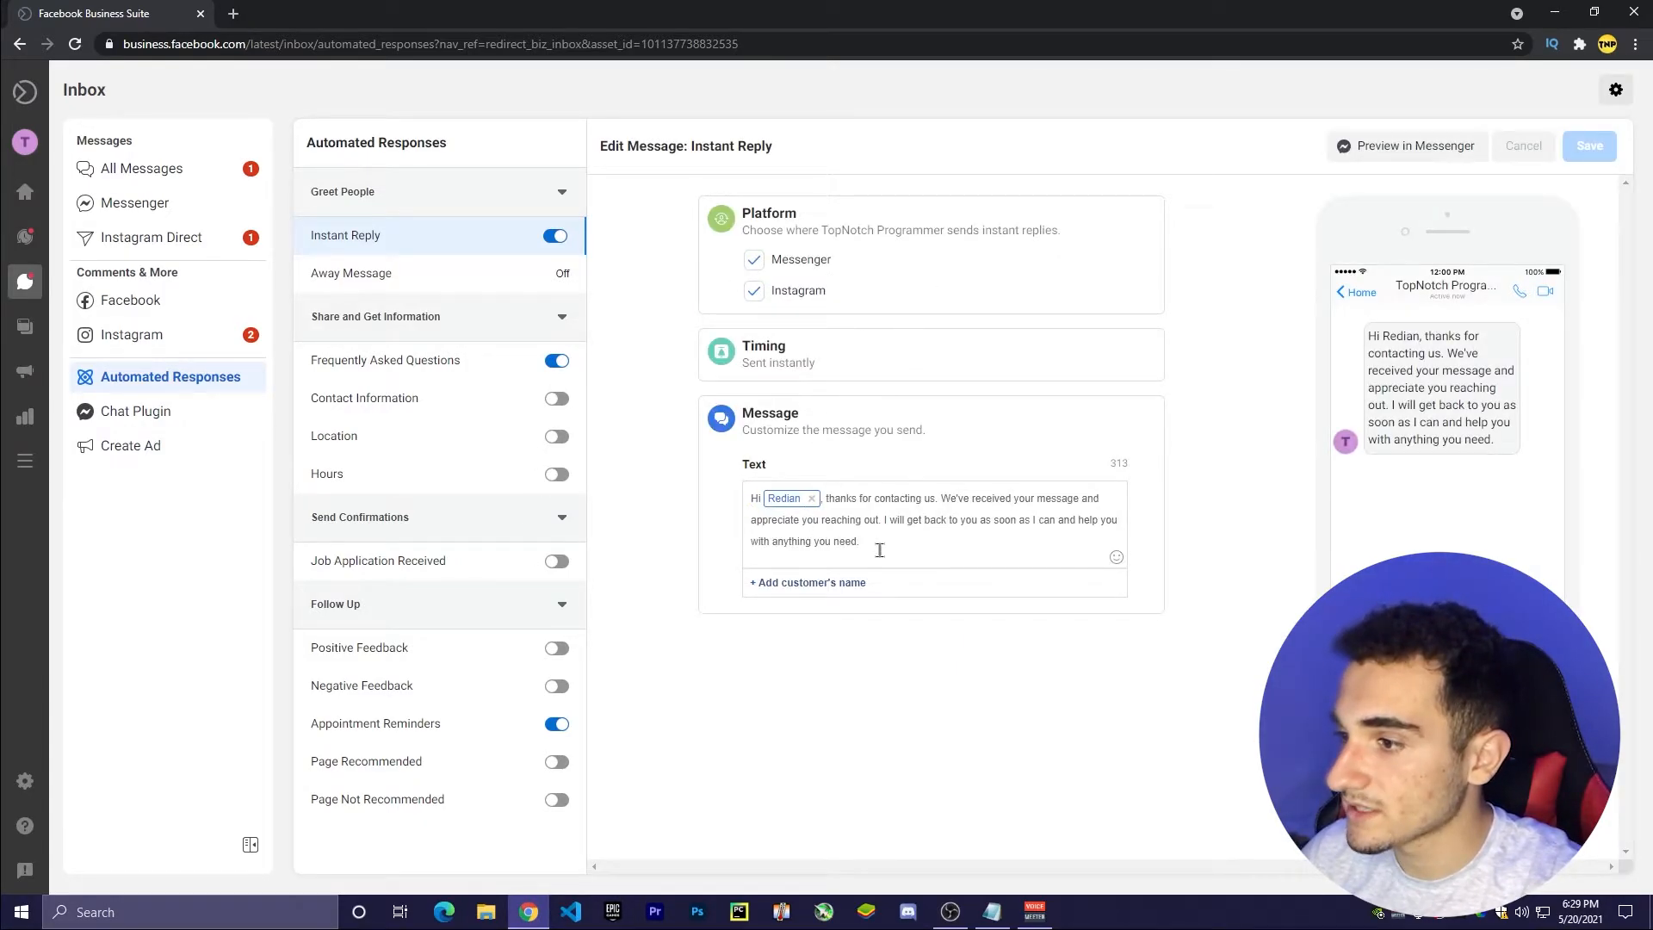
# - Insert the recipient's first name into the Instant Reply greeting, then view the Location response
pyautogui.click(859, 540)
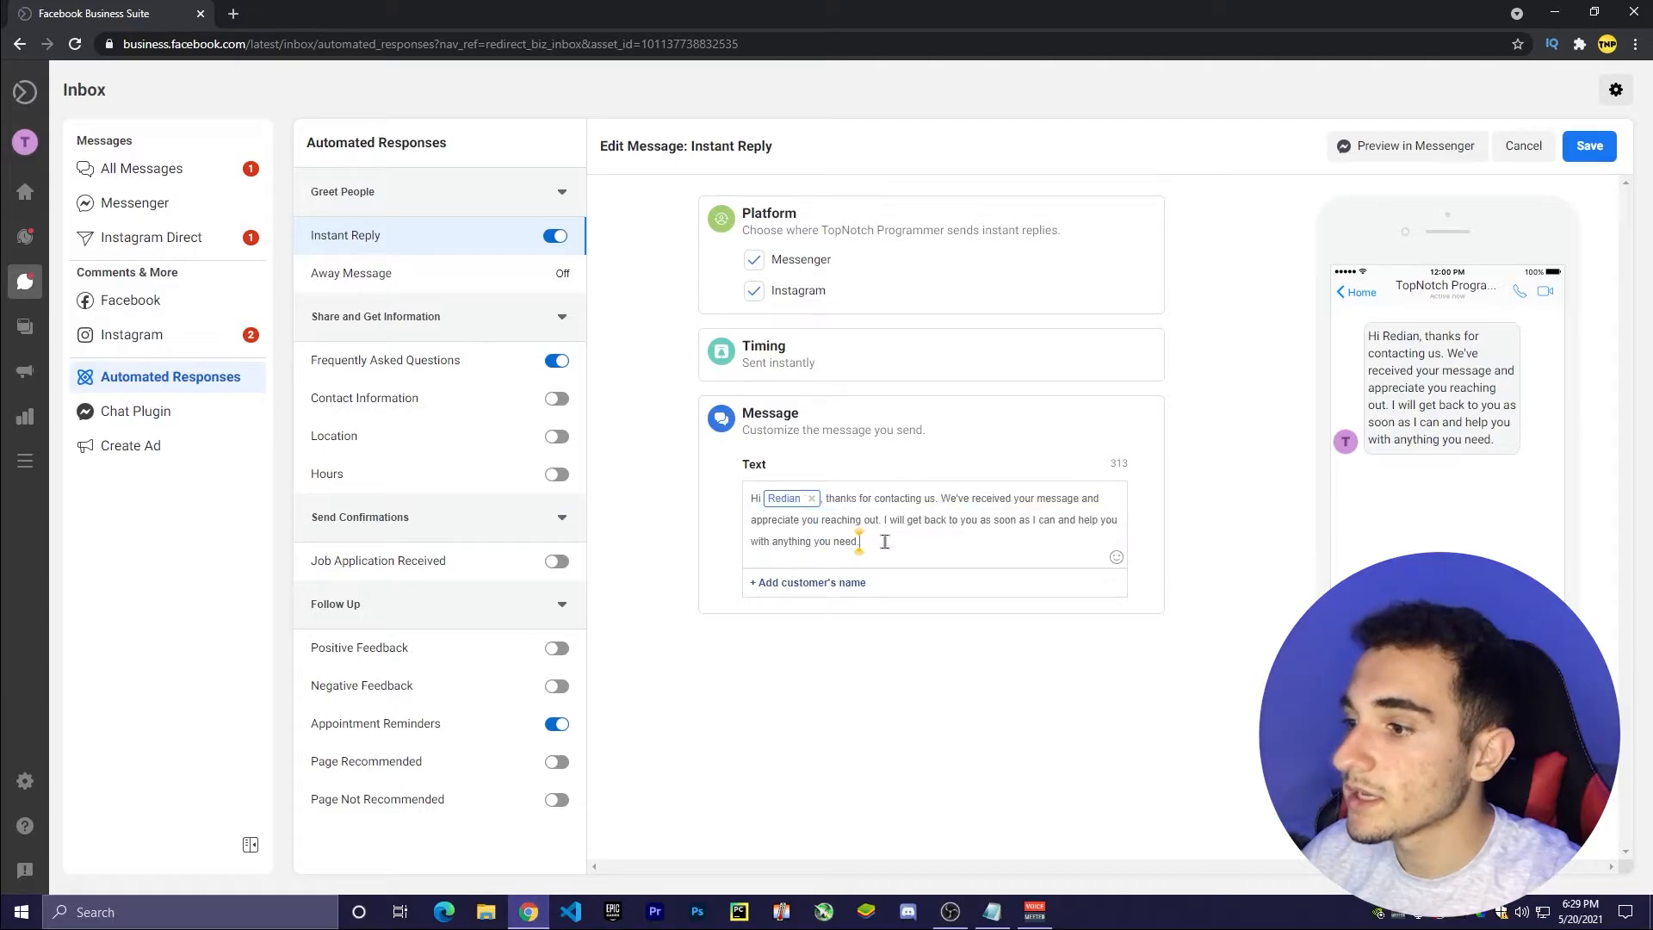
pyautogui.moveTo(785, 497)
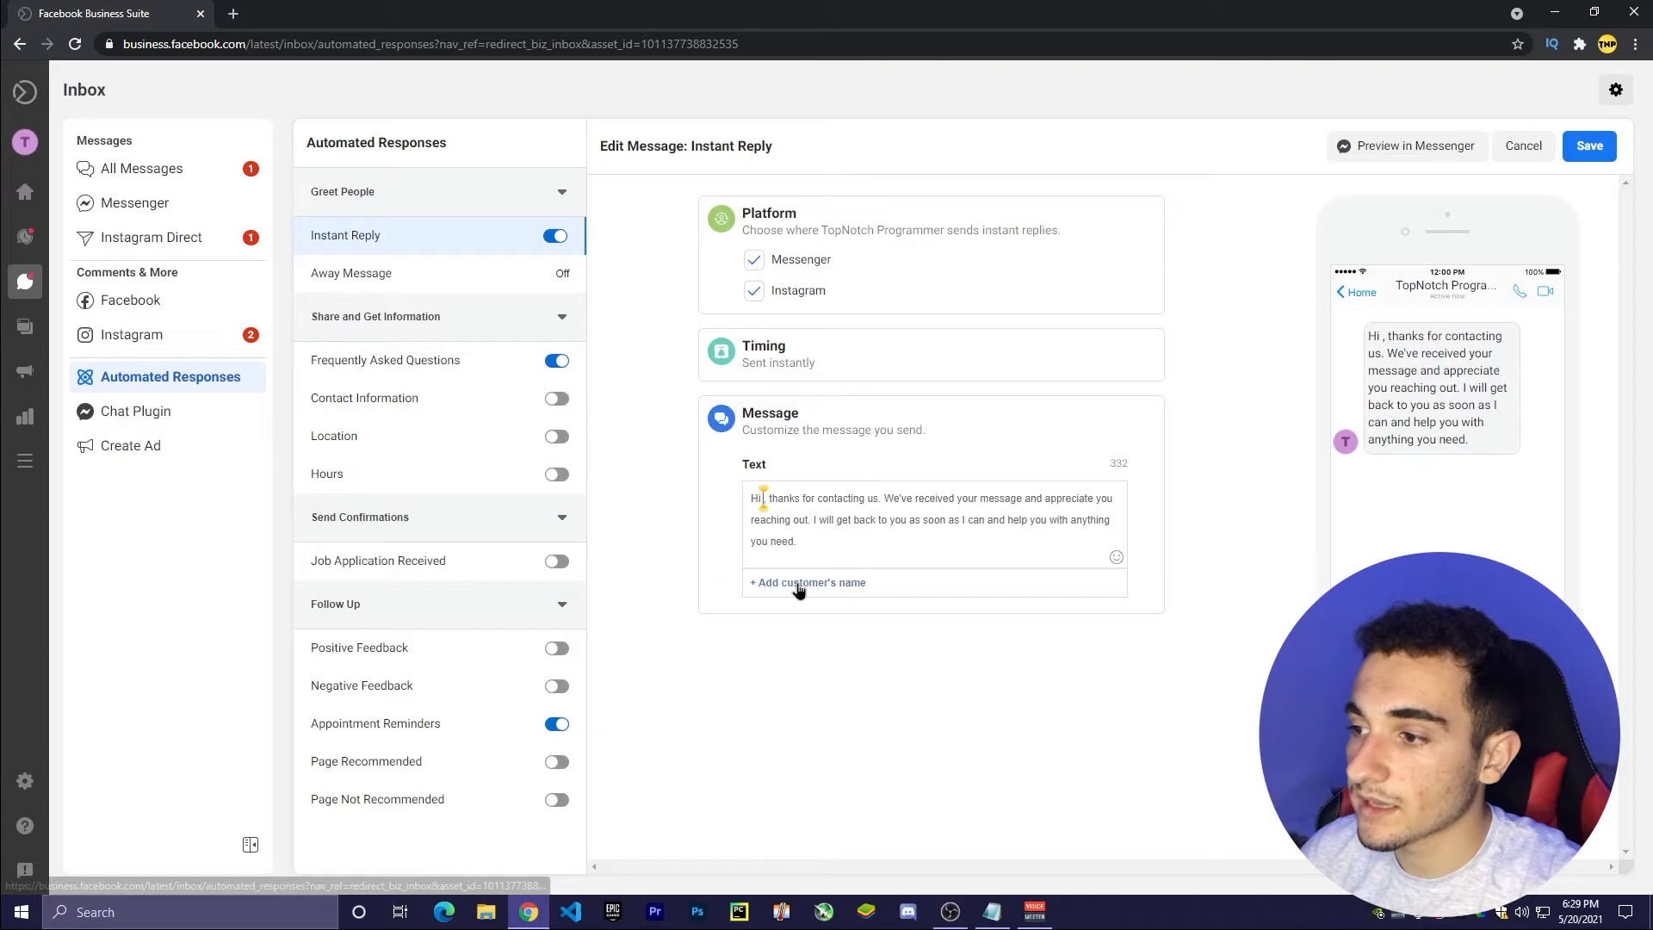
pyautogui.click(807, 581)
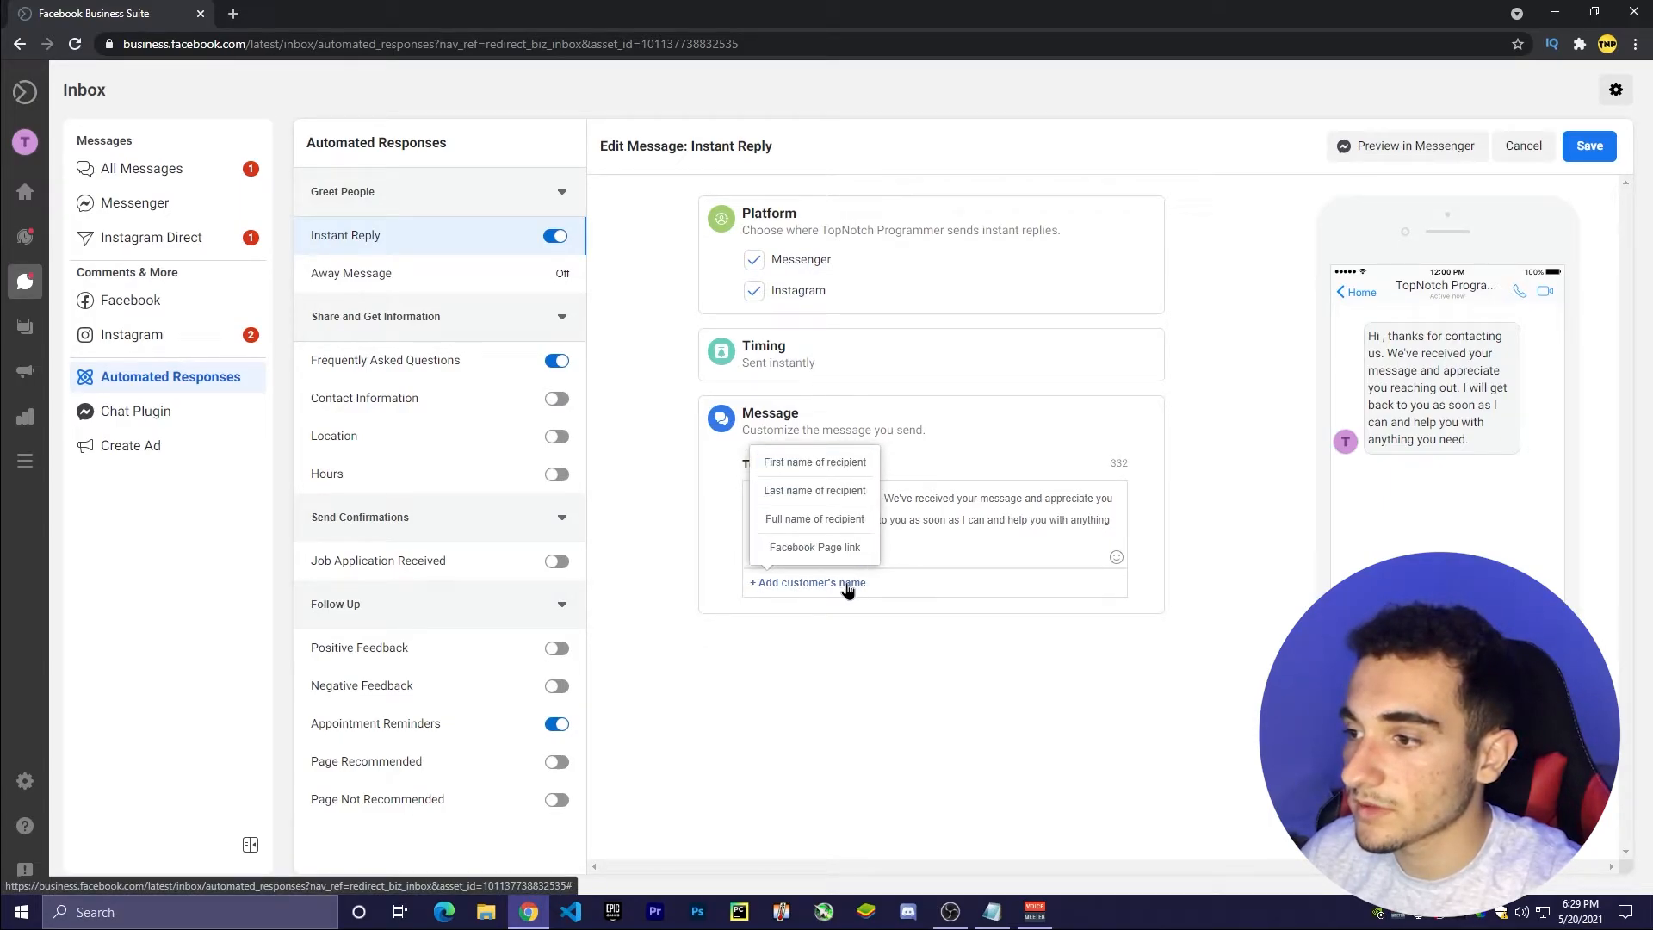
pyautogui.click(812, 461)
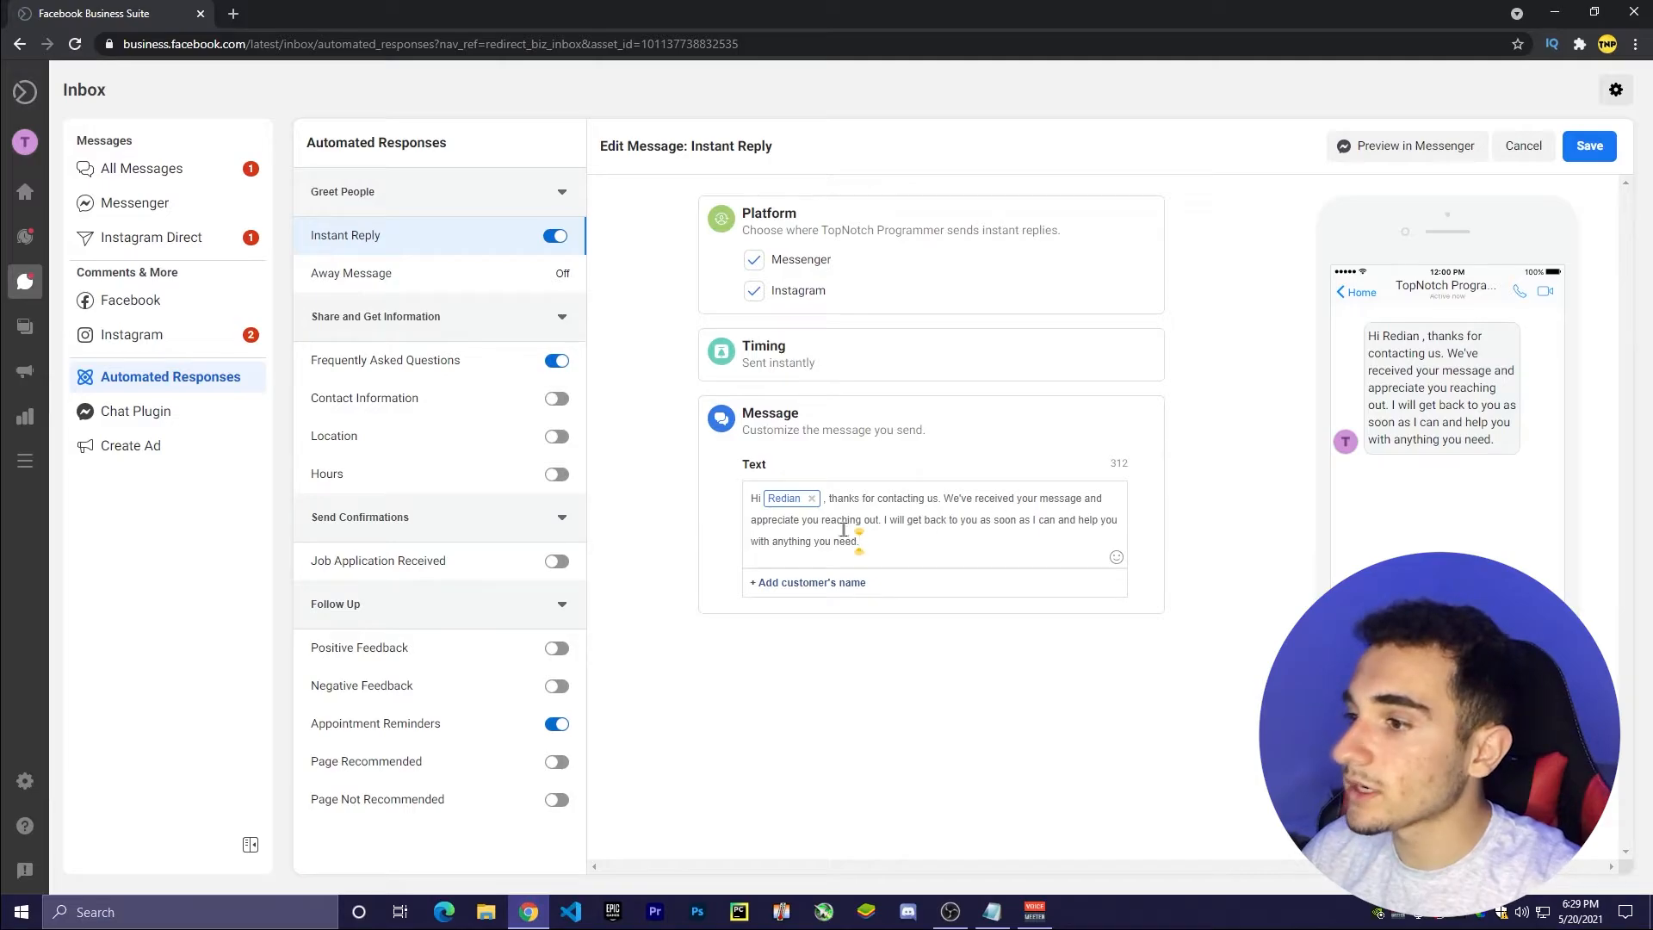
pyautogui.moveTo(764, 347)
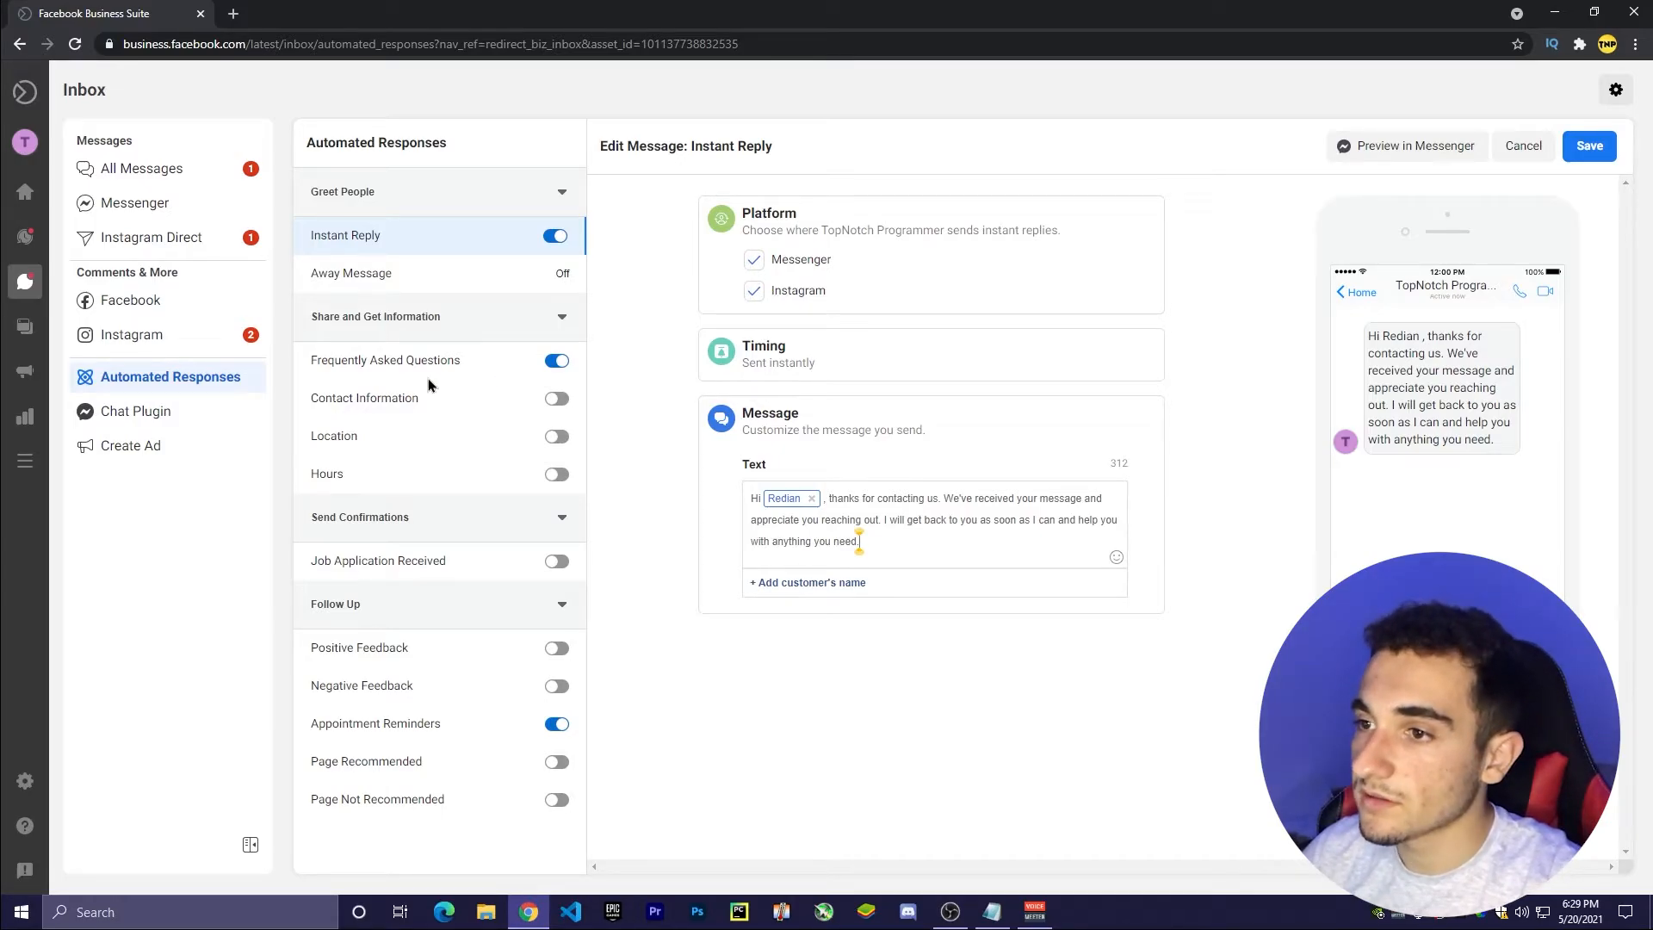
pyautogui.moveTo(558, 305)
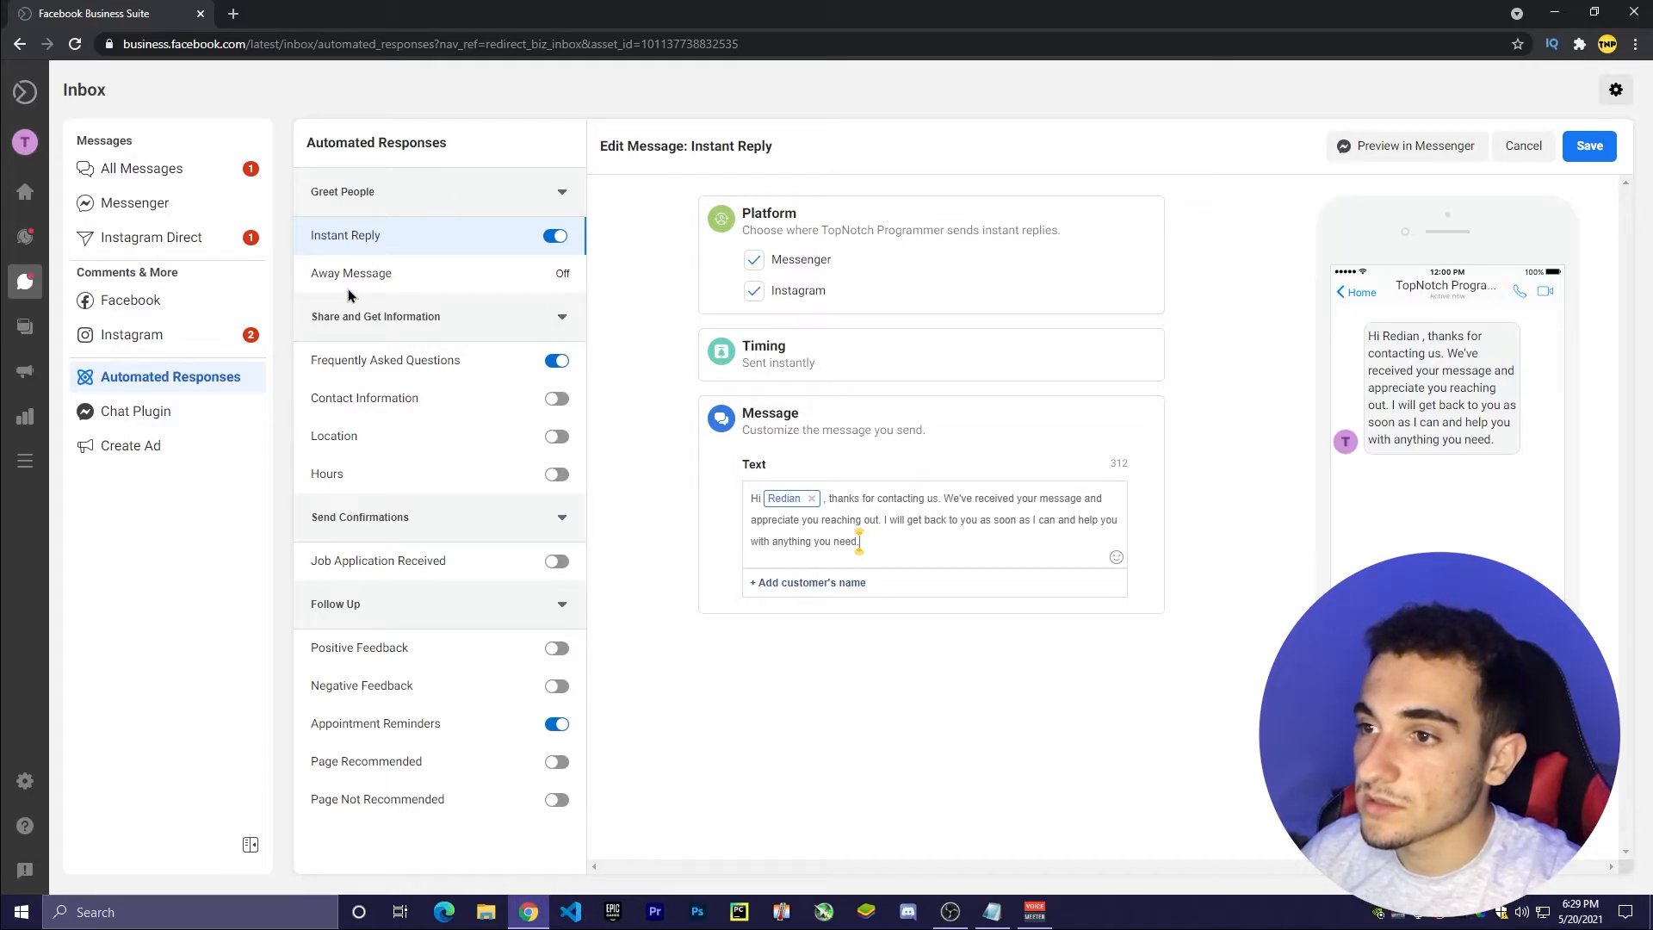
pyautogui.moveTo(394, 682)
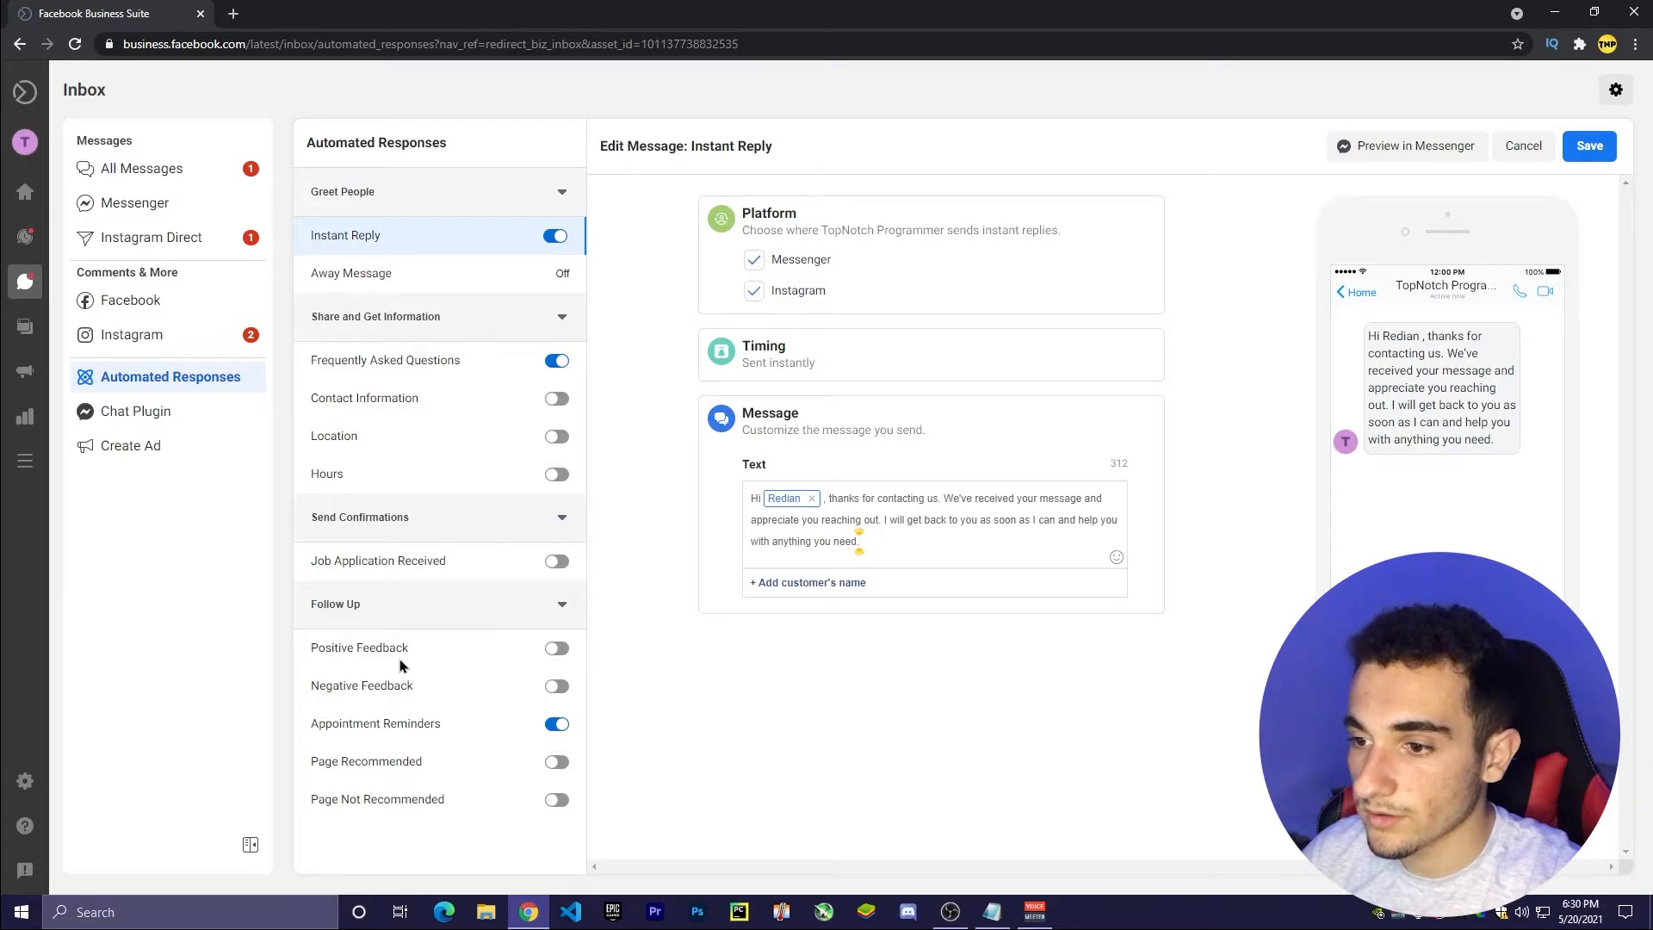
pyautogui.moveTo(487, 436)
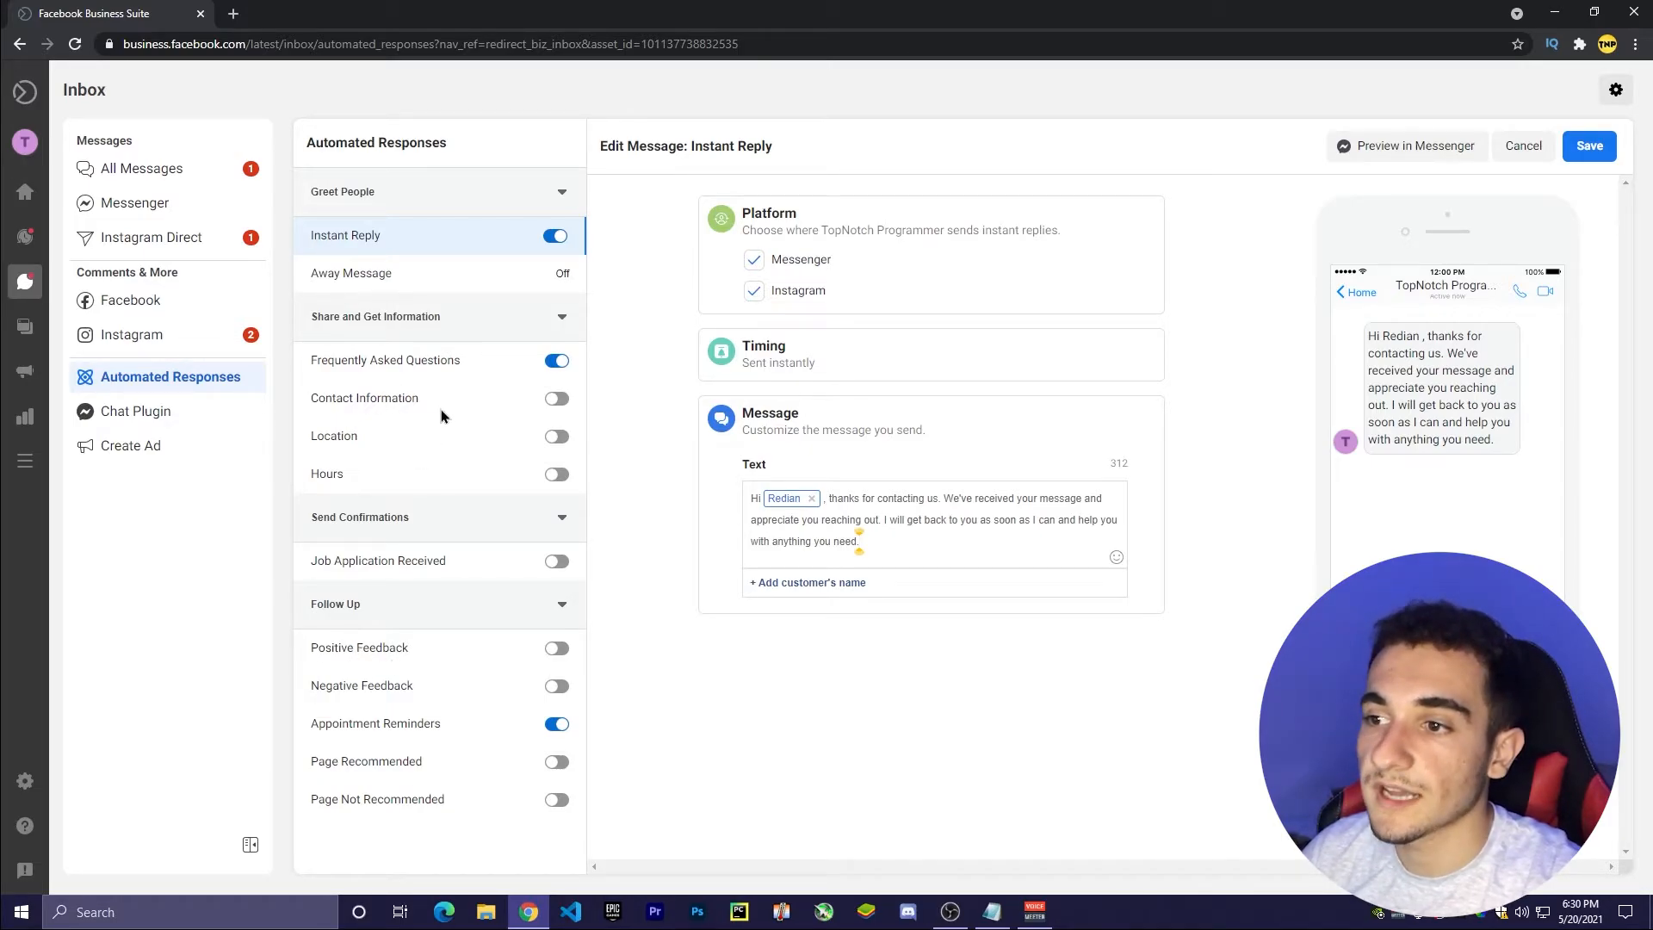
pyautogui.click(334, 436)
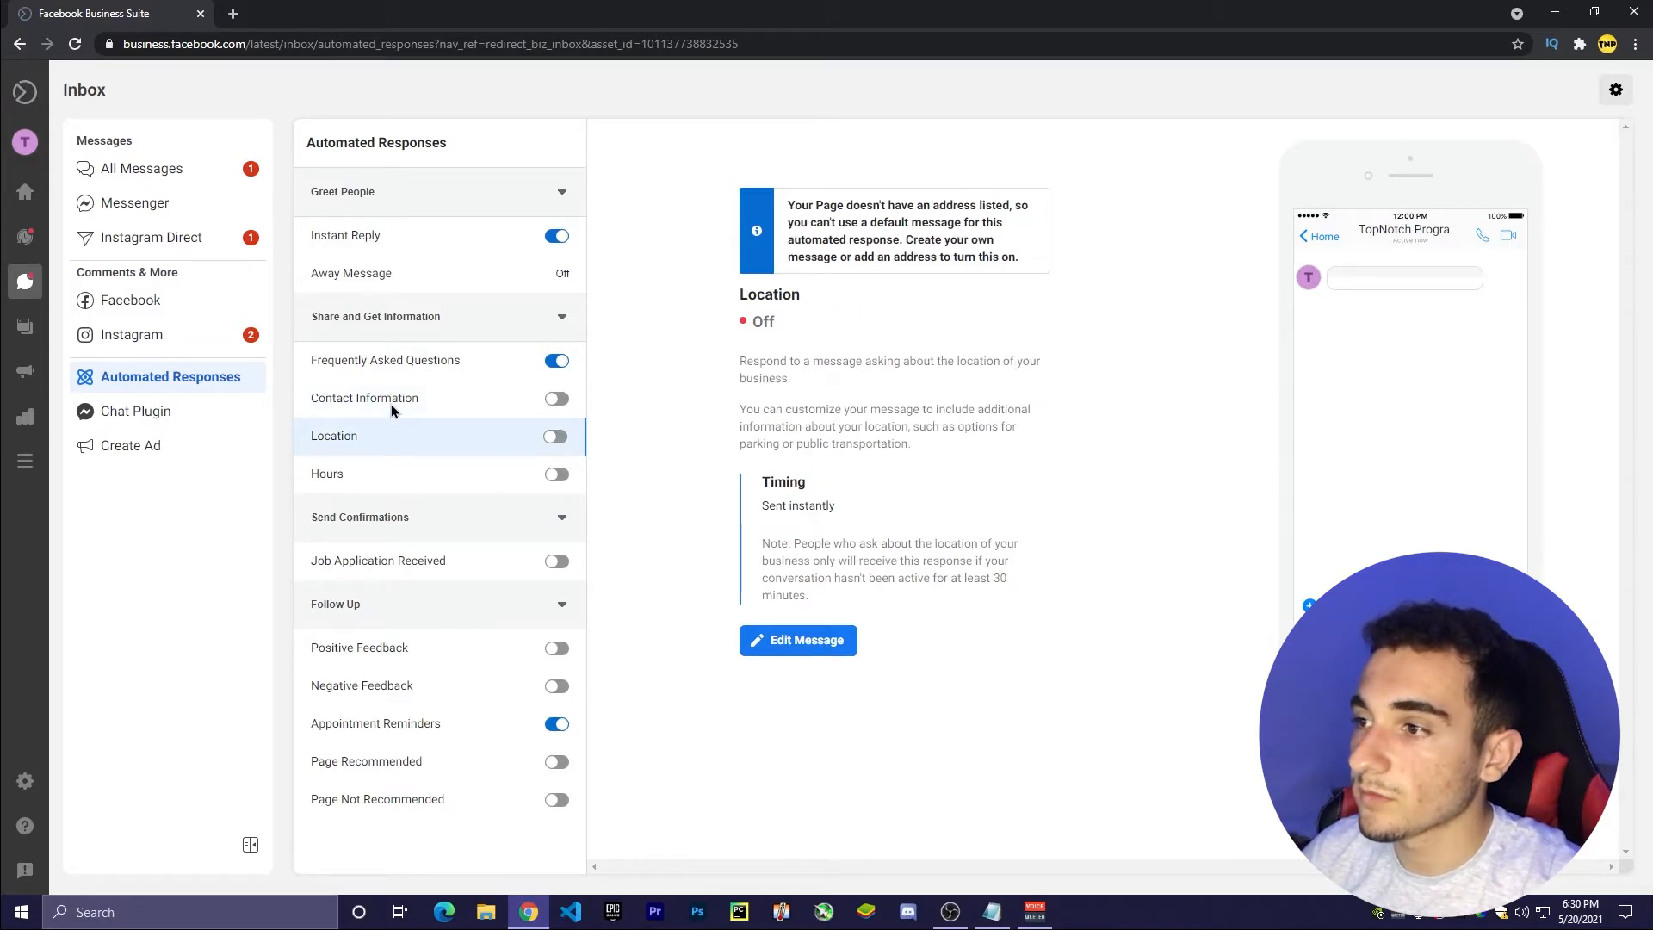
# - Review the FAQ and Instant Reply responses, then open instagram.com Direct messages in a new tab
pyautogui.click(386, 360)
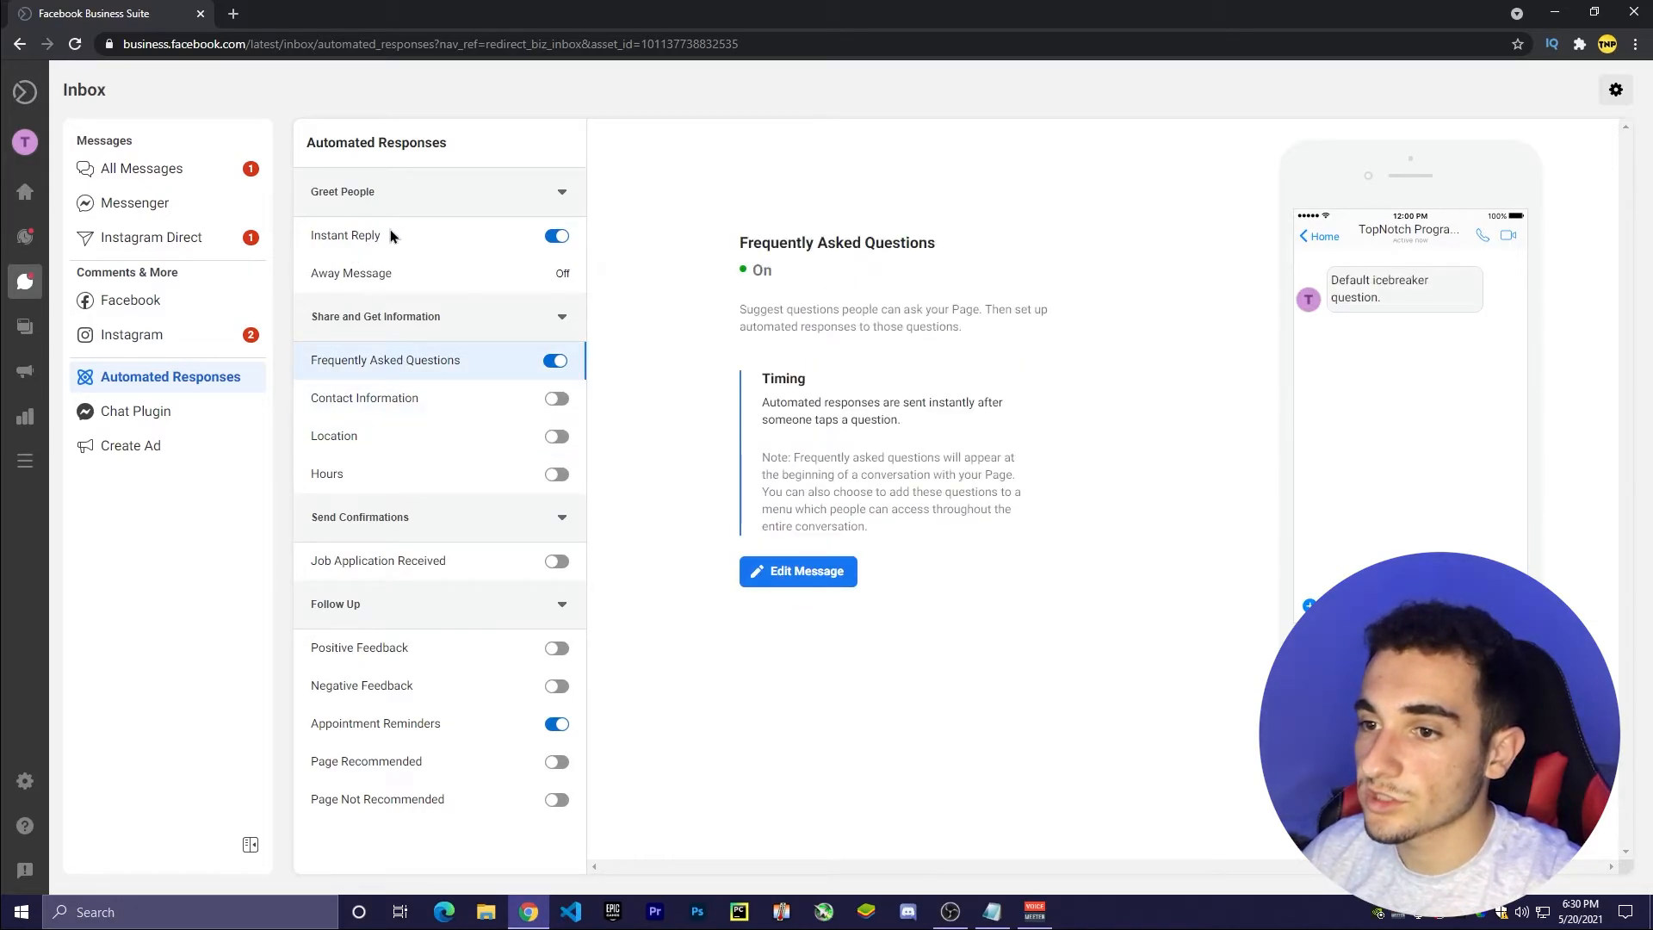
pyautogui.click(345, 235)
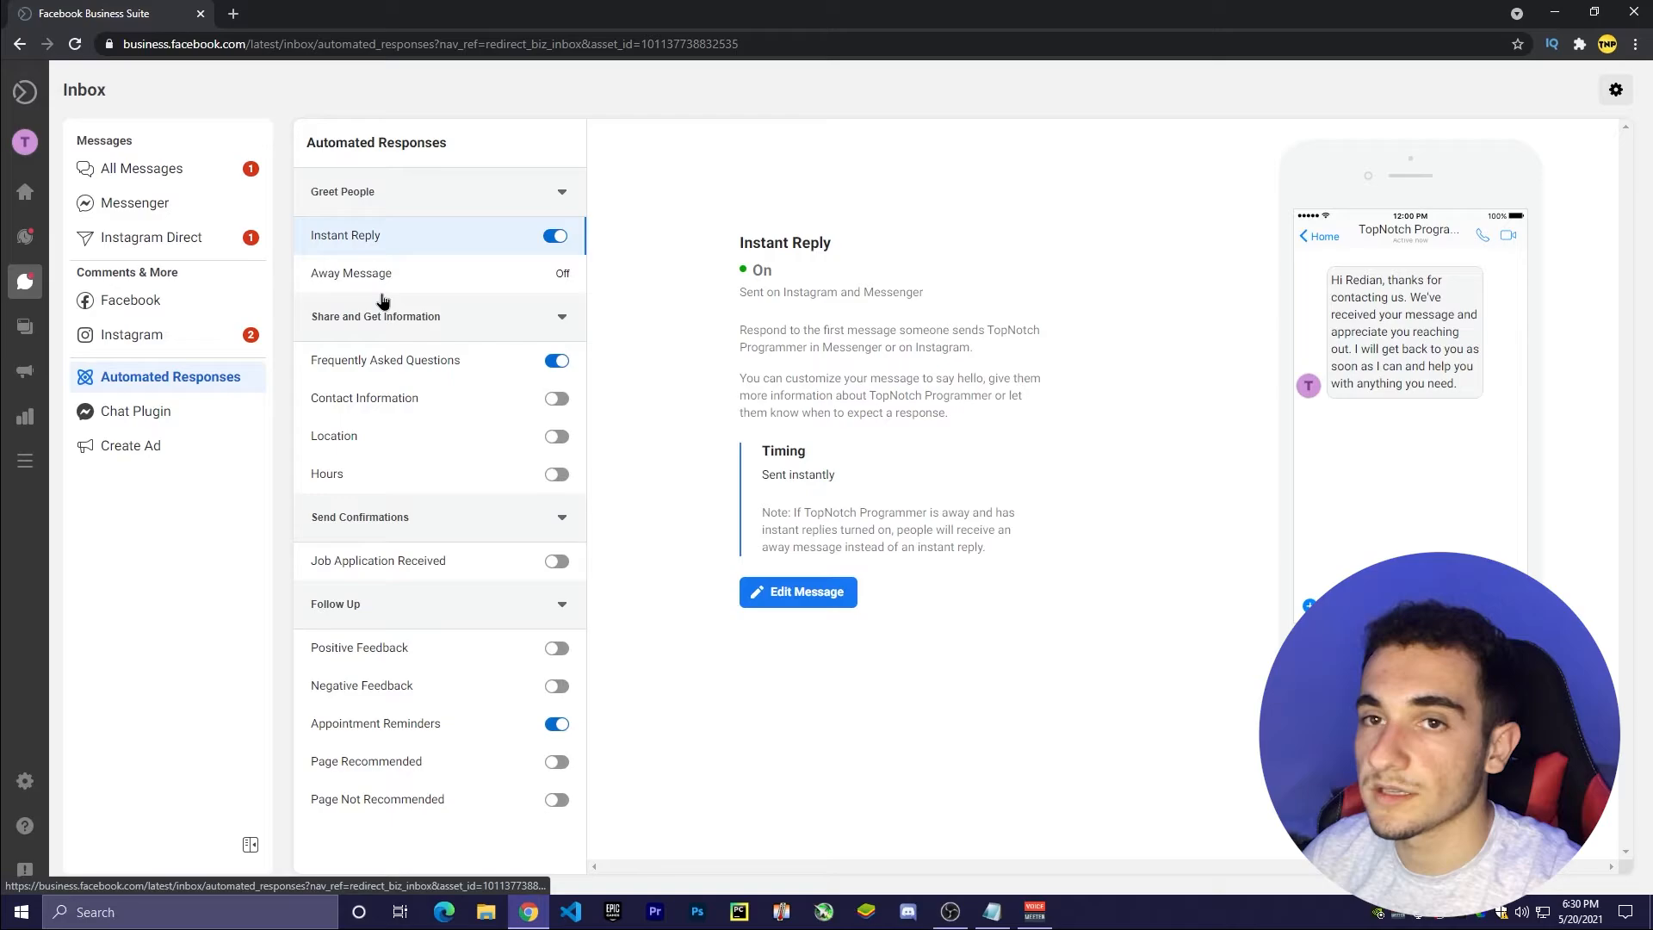
pyautogui.moveTo(206, 361)
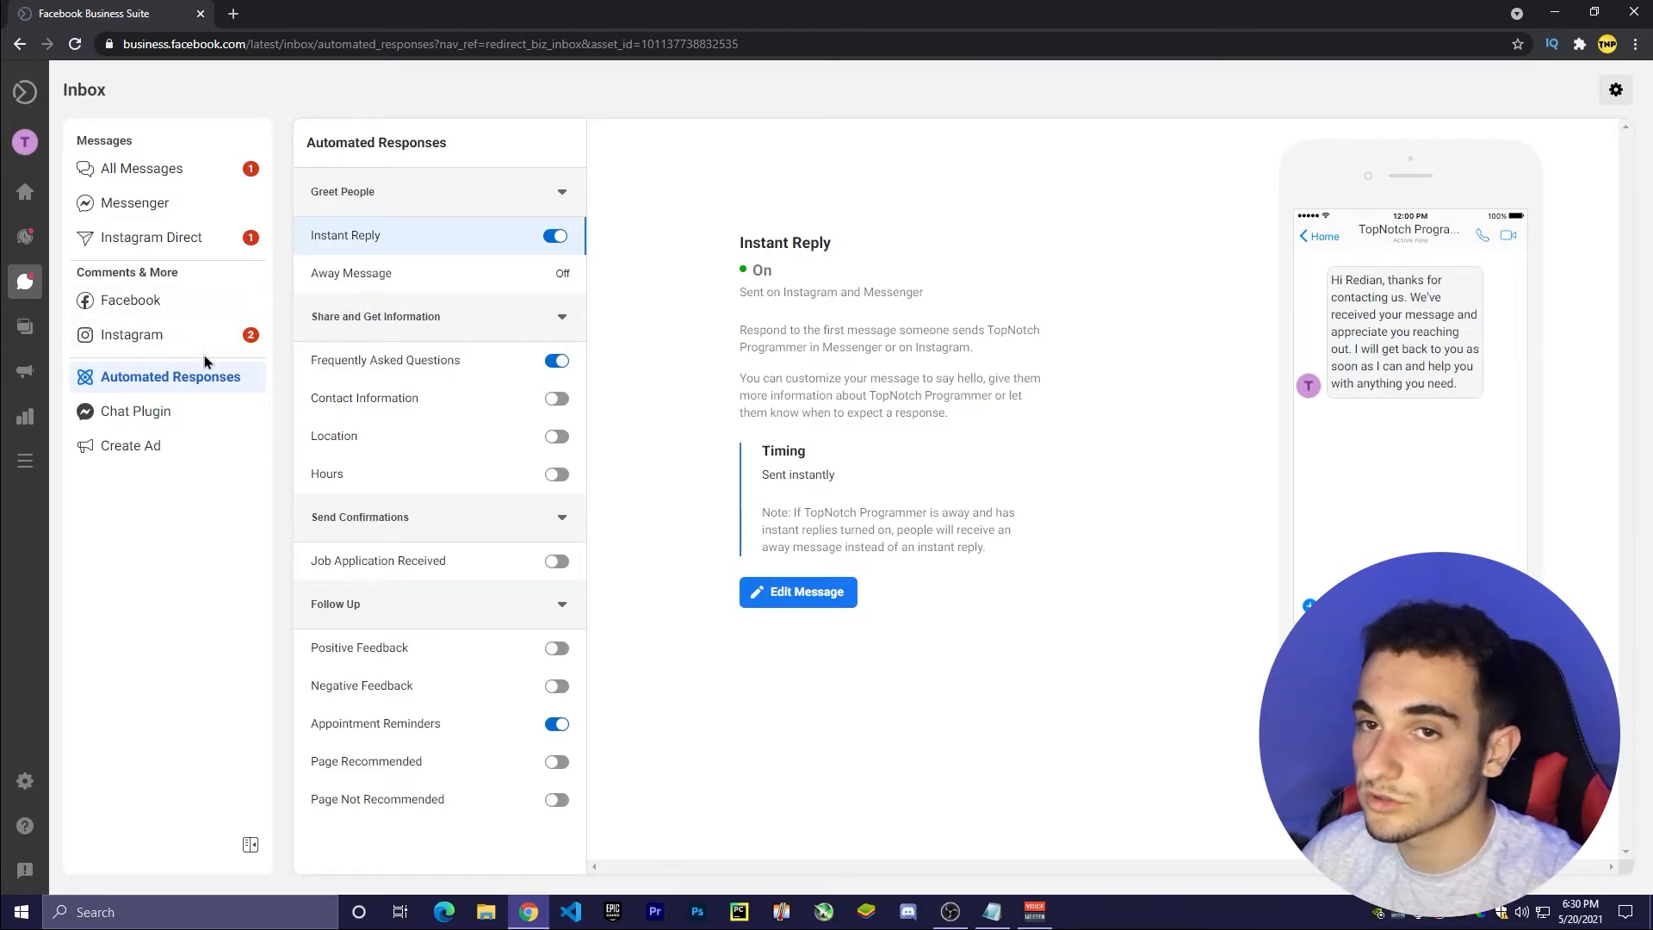
pyautogui.moveTo(117, 333)
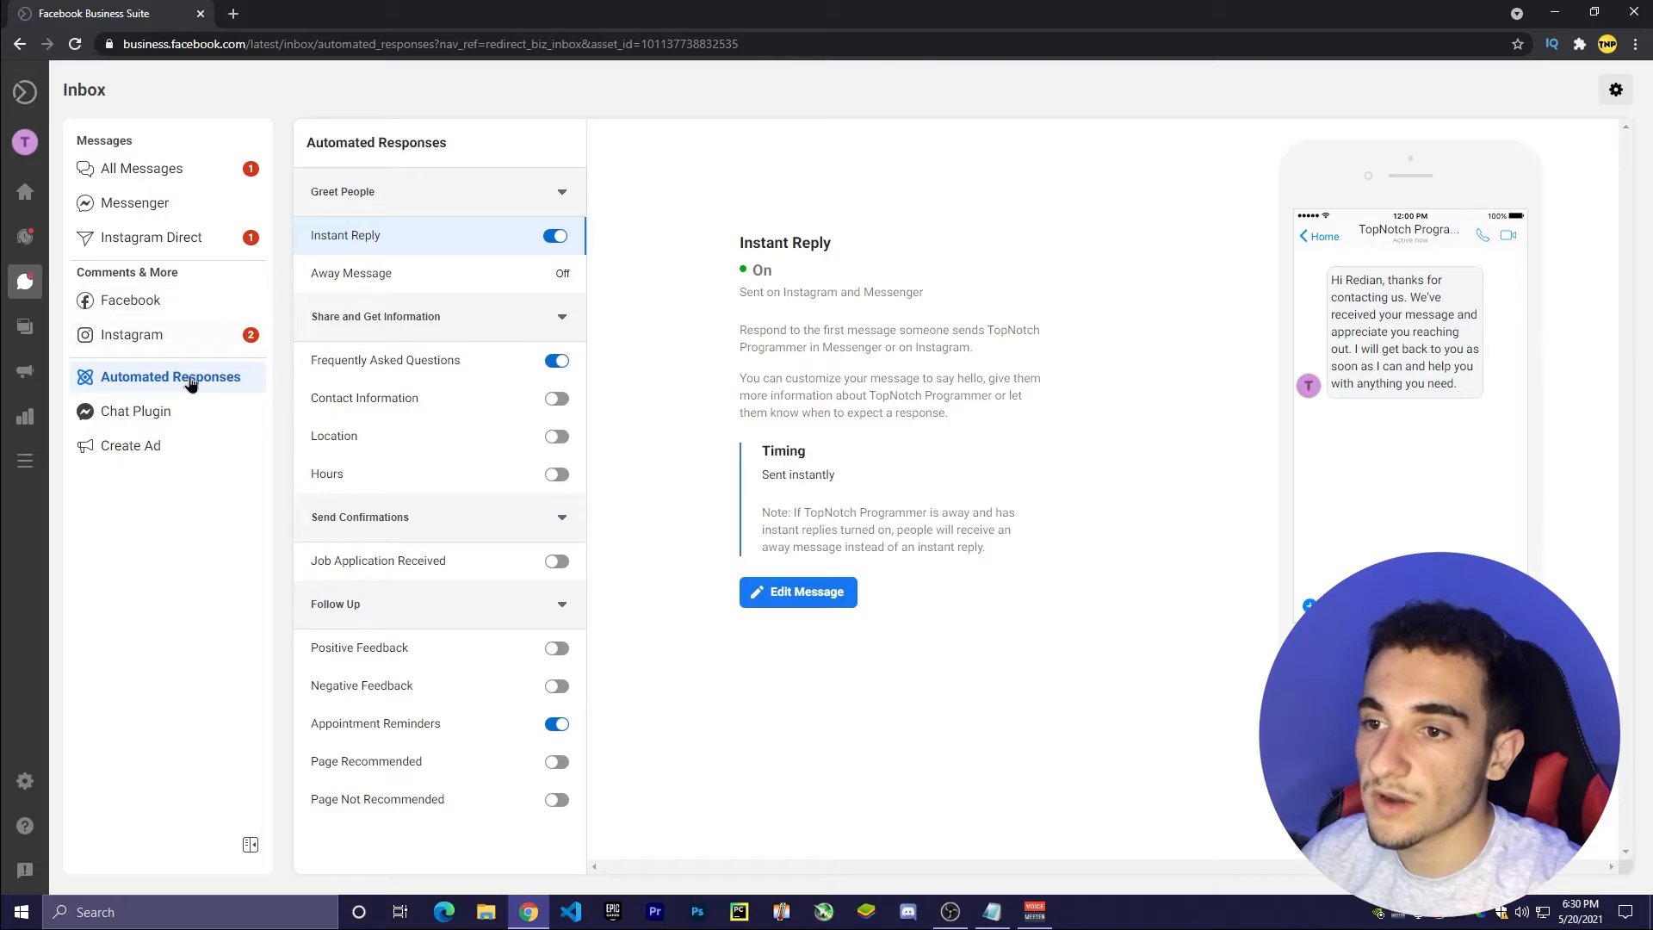
pyautogui.click(136, 411)
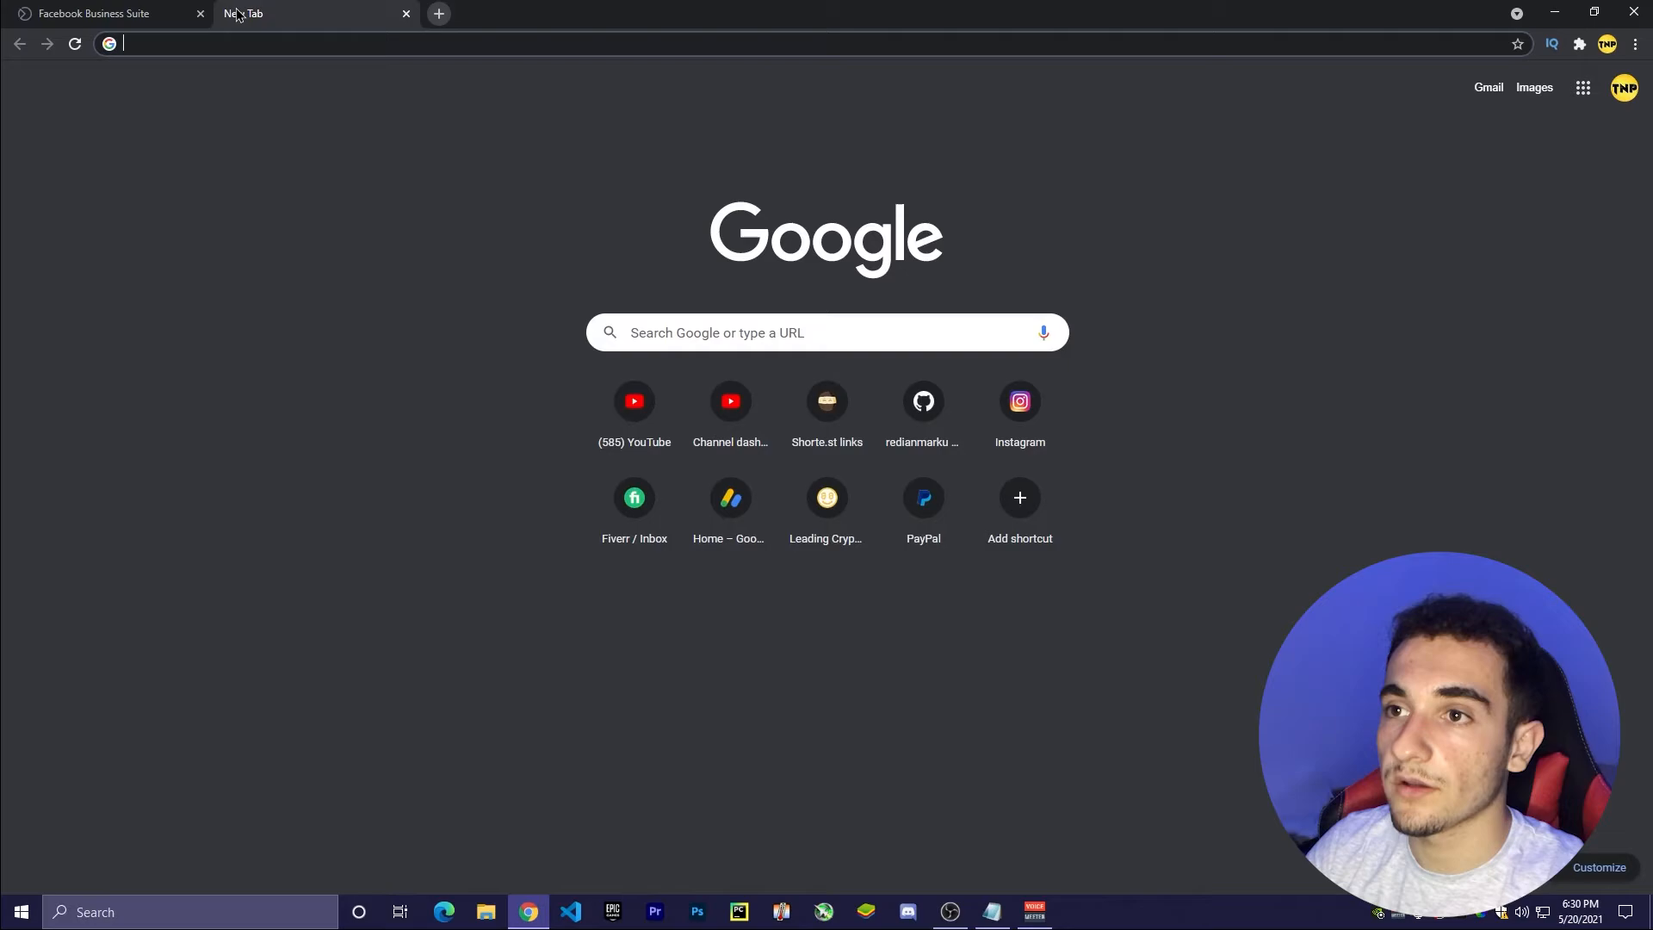
pyautogui.write('instagram.com/direct/inbox/')
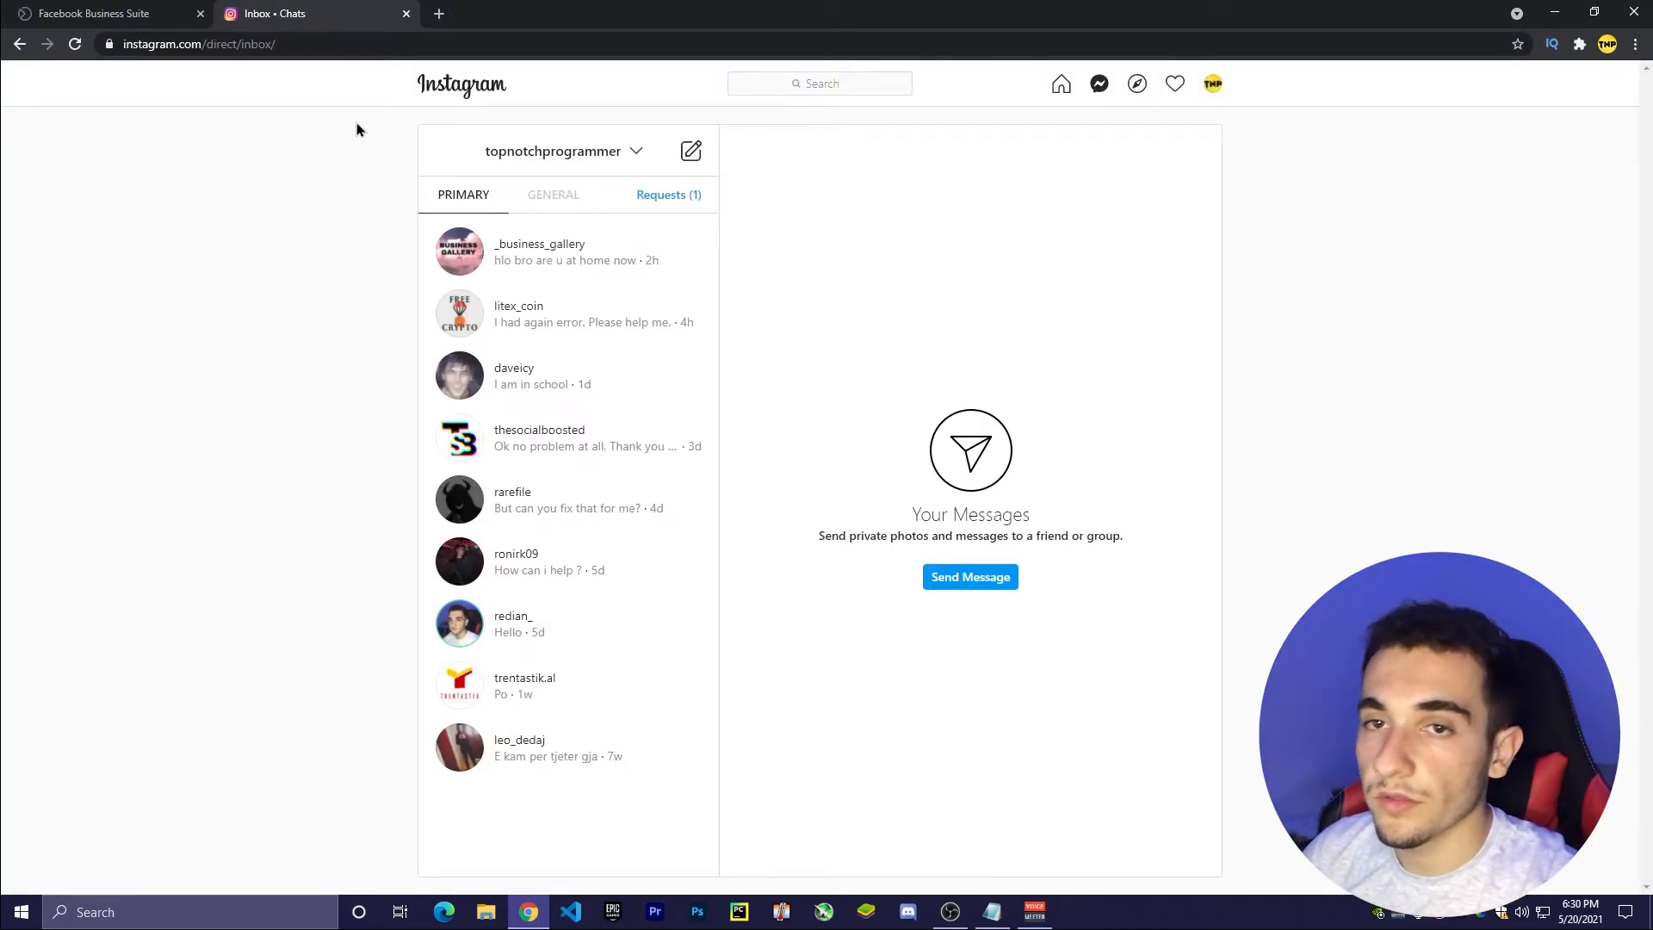
pyautogui.click(567, 250)
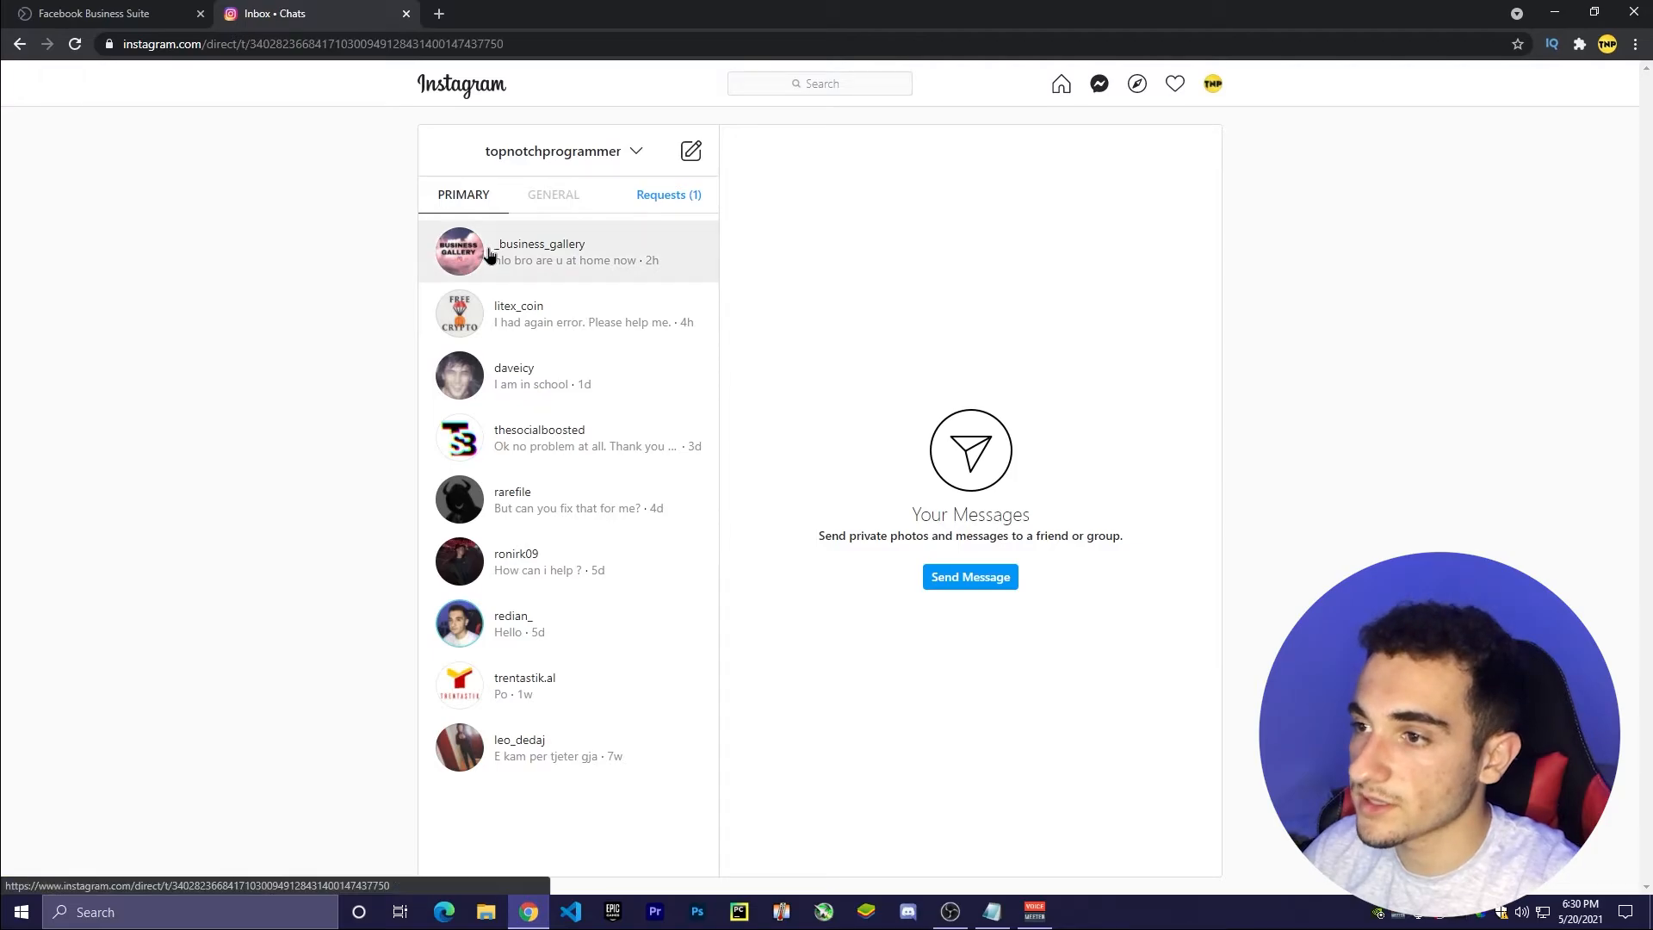
# - Highlight the automatic thanks reply in the _business_gallery chat
pyautogui.click(541, 251)
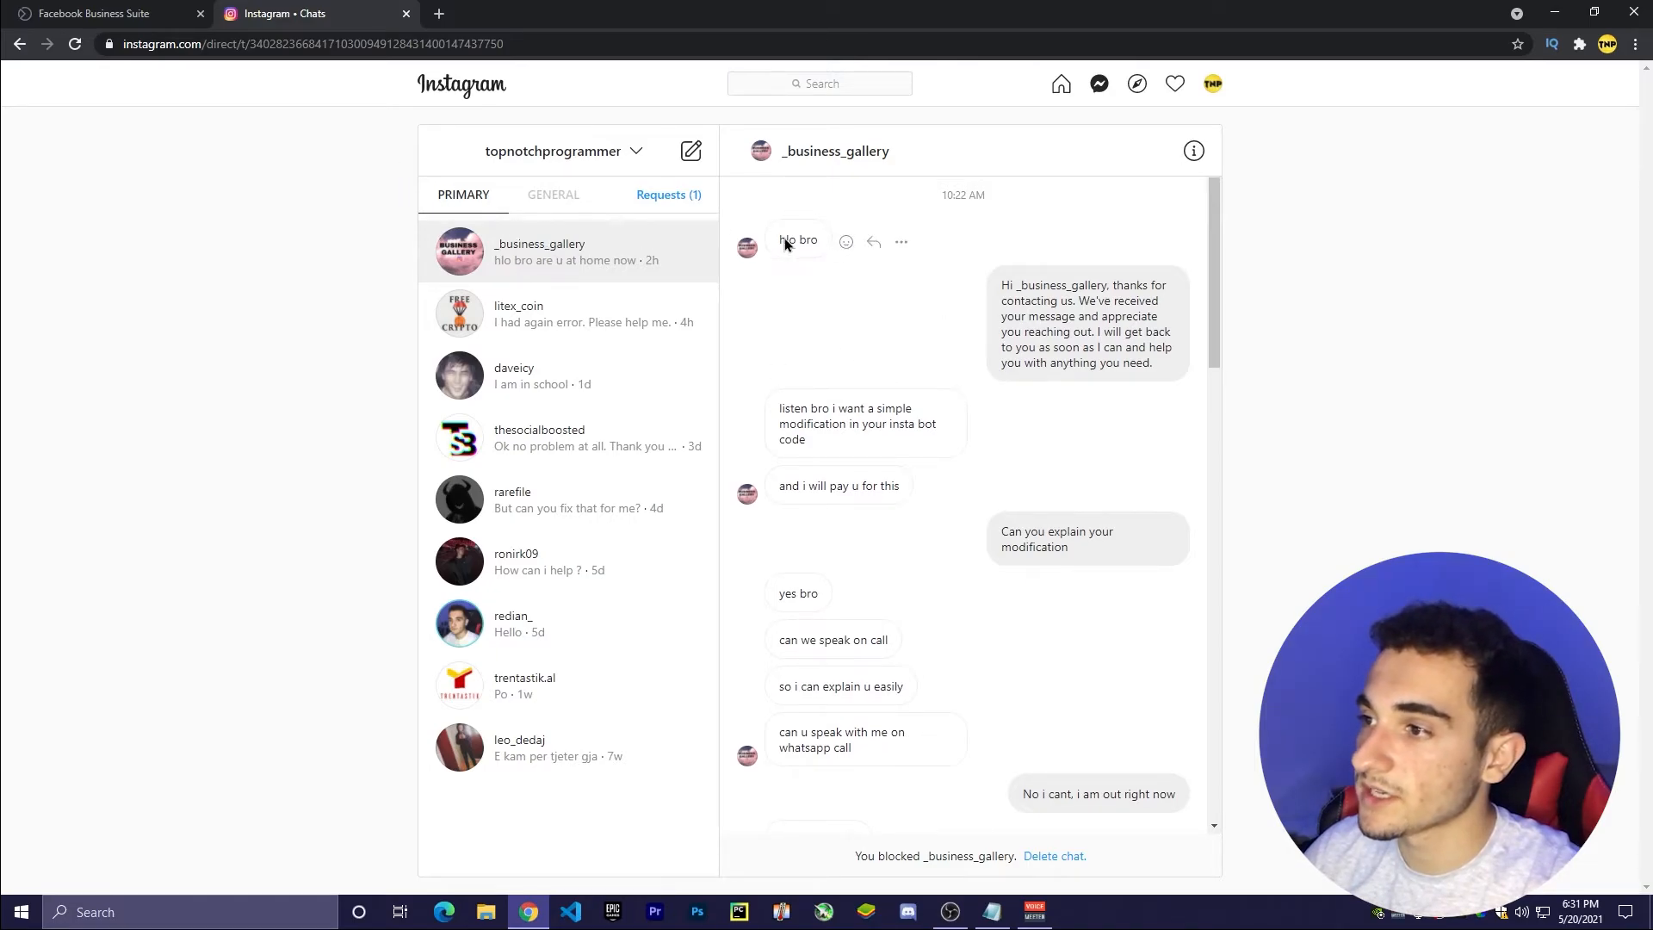
pyautogui.moveTo(1054, 337)
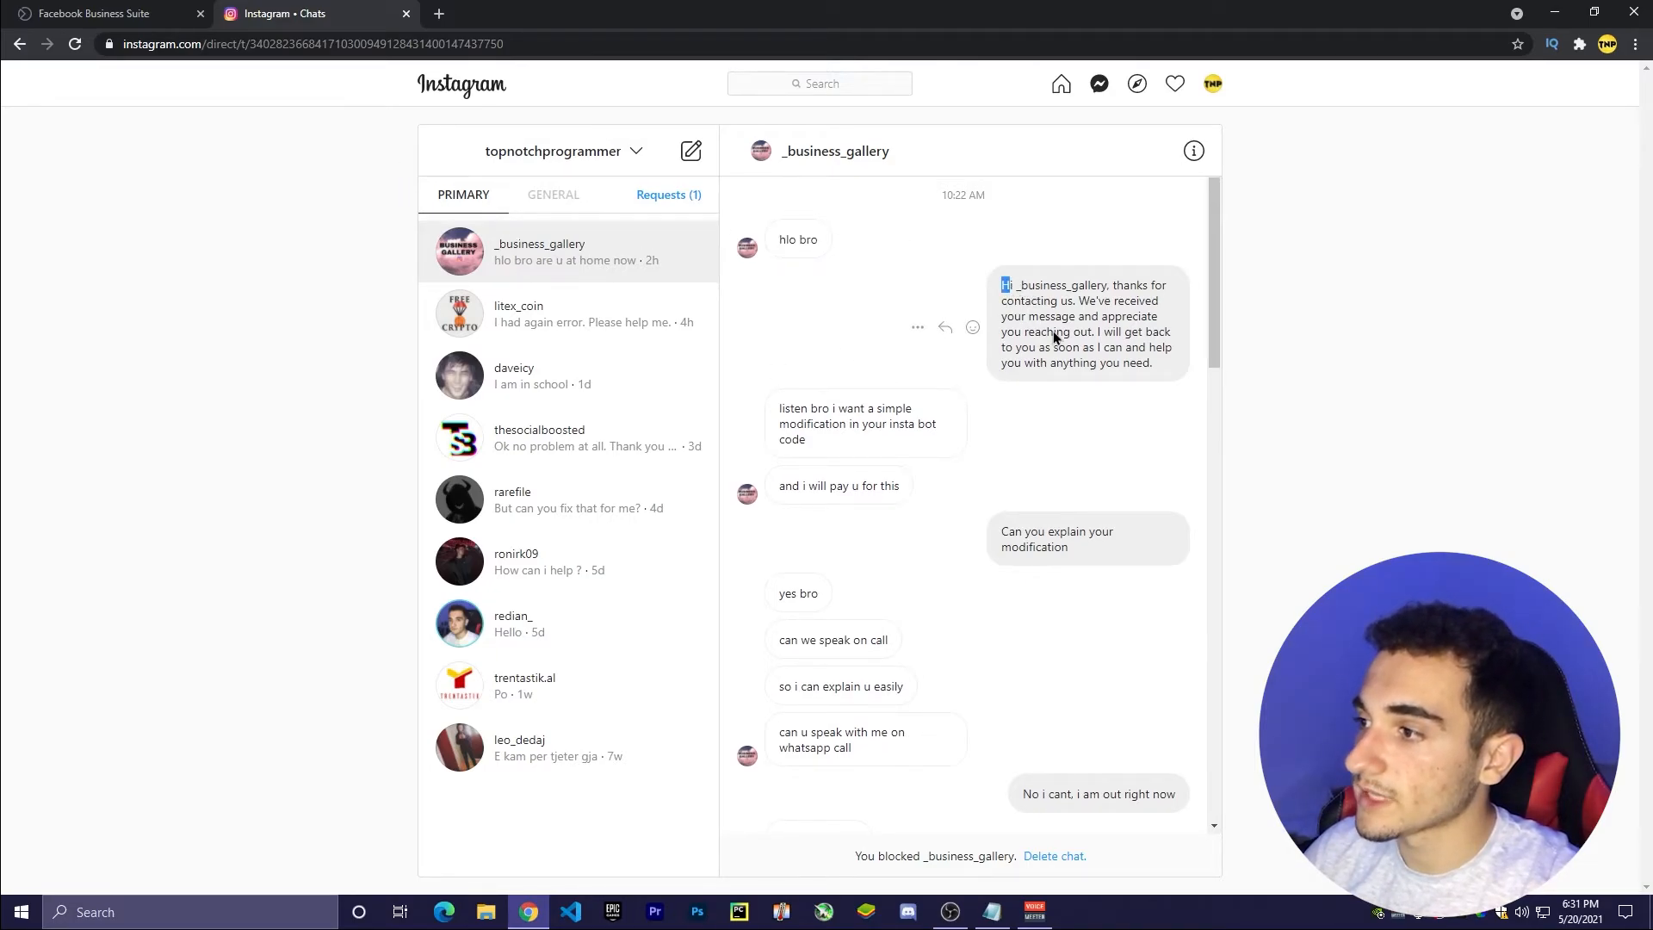
pyautogui.moveTo(1002, 285); pyautogui.dragTo(1154, 362)
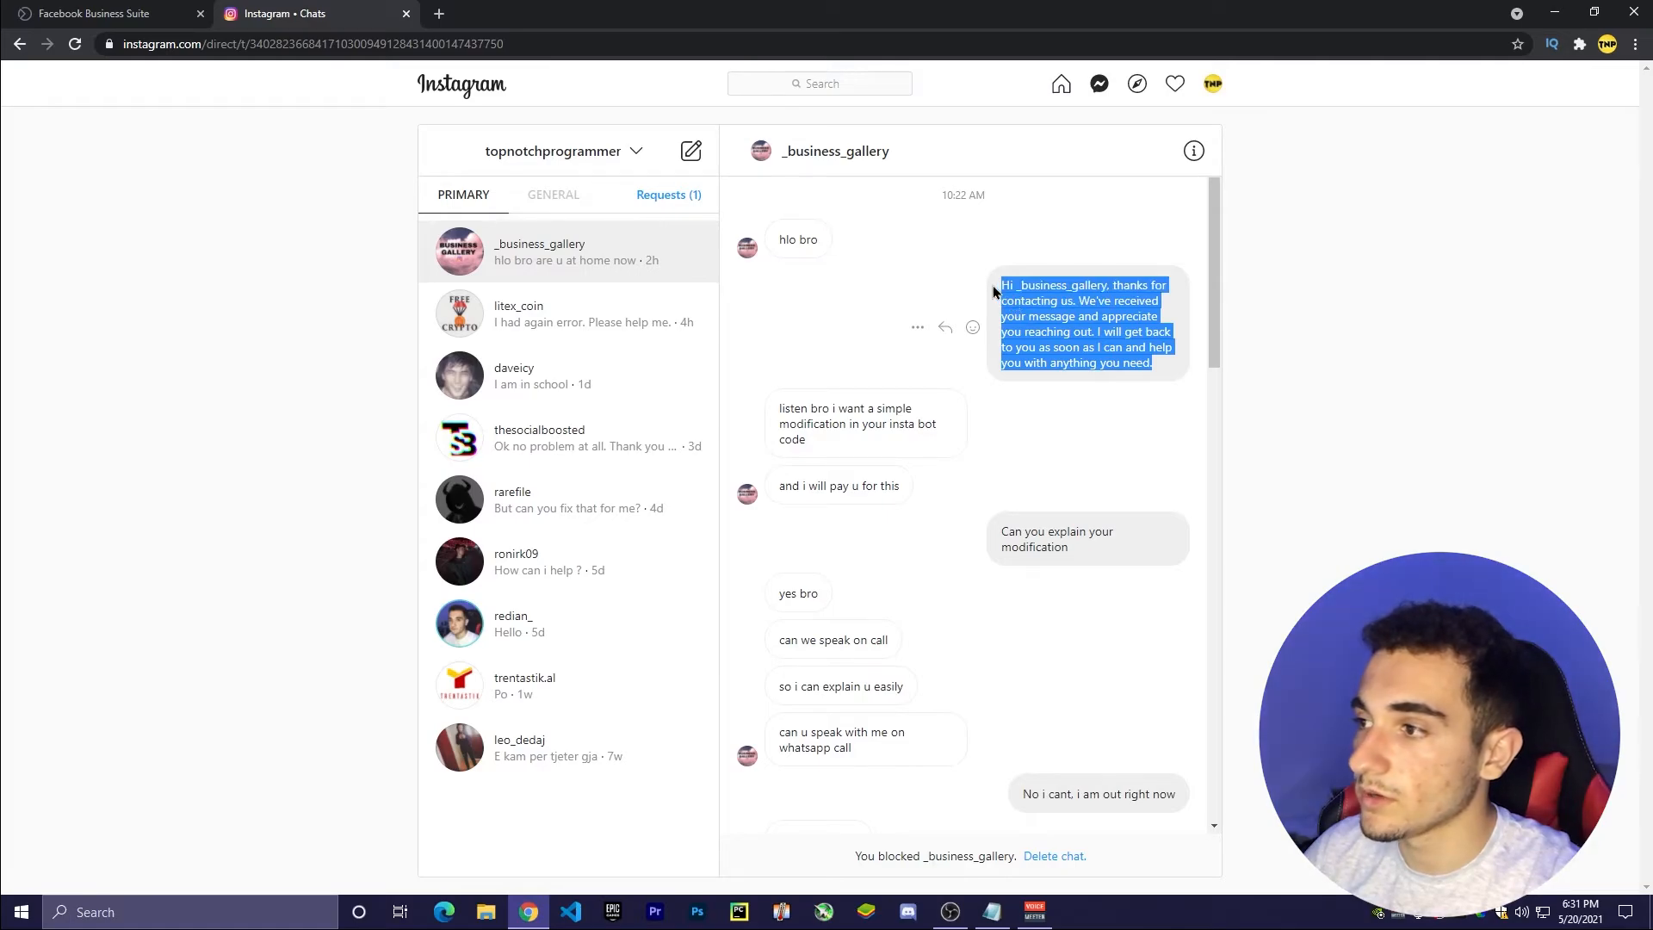
pyautogui.click(831, 301)
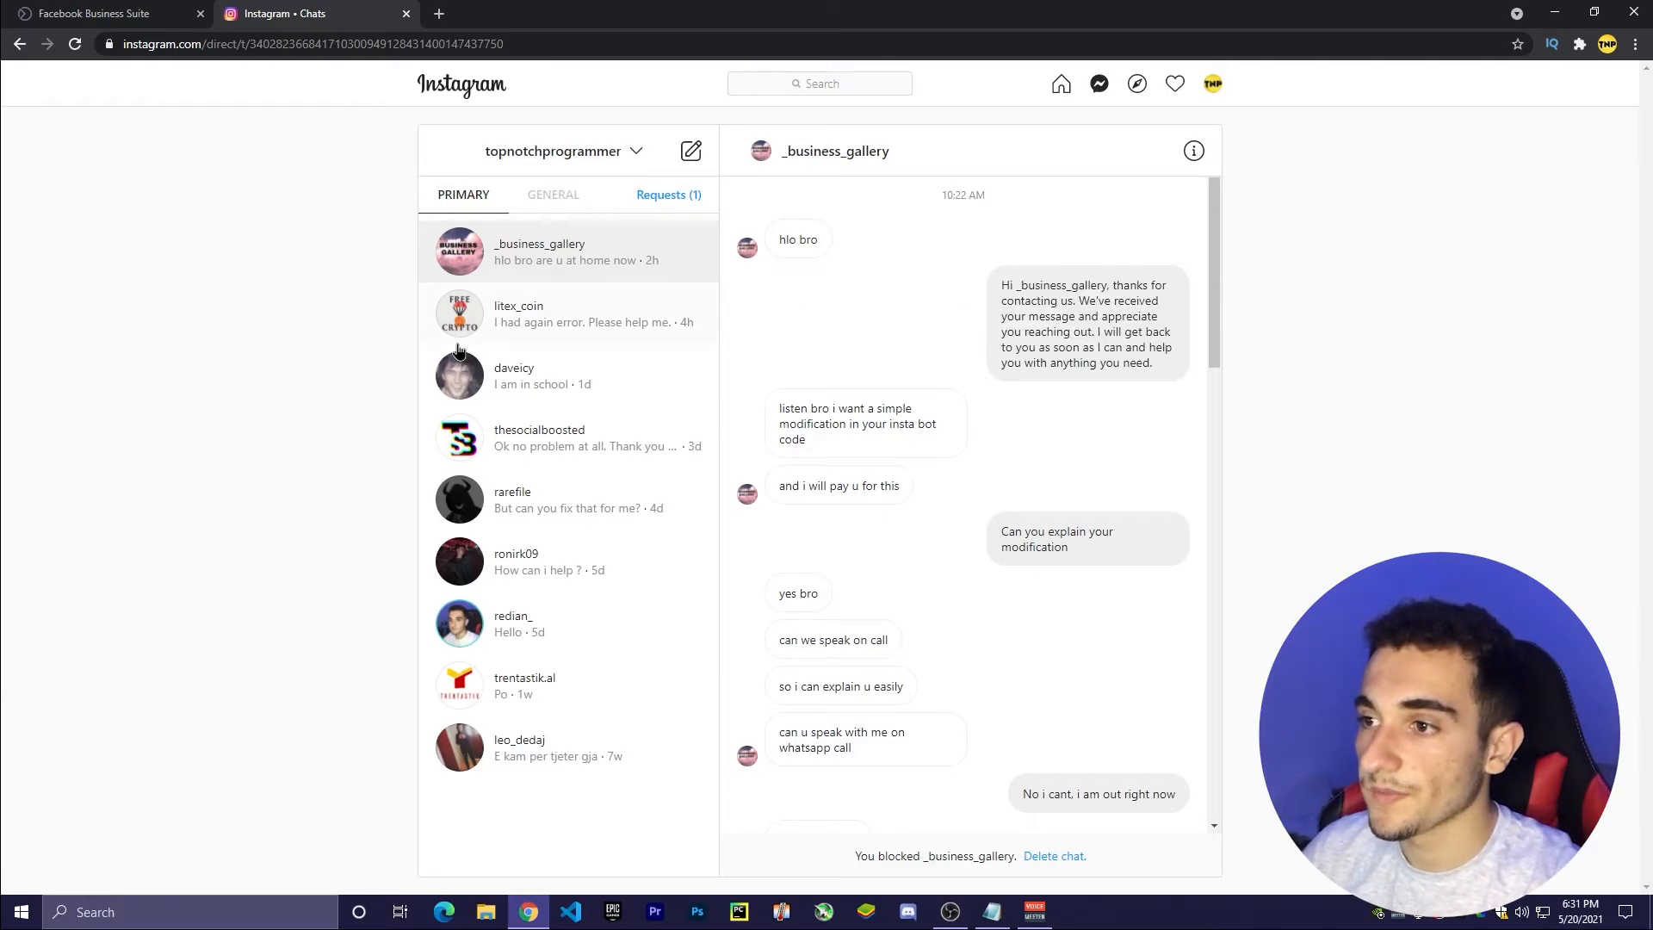
pyautogui.click(517, 313)
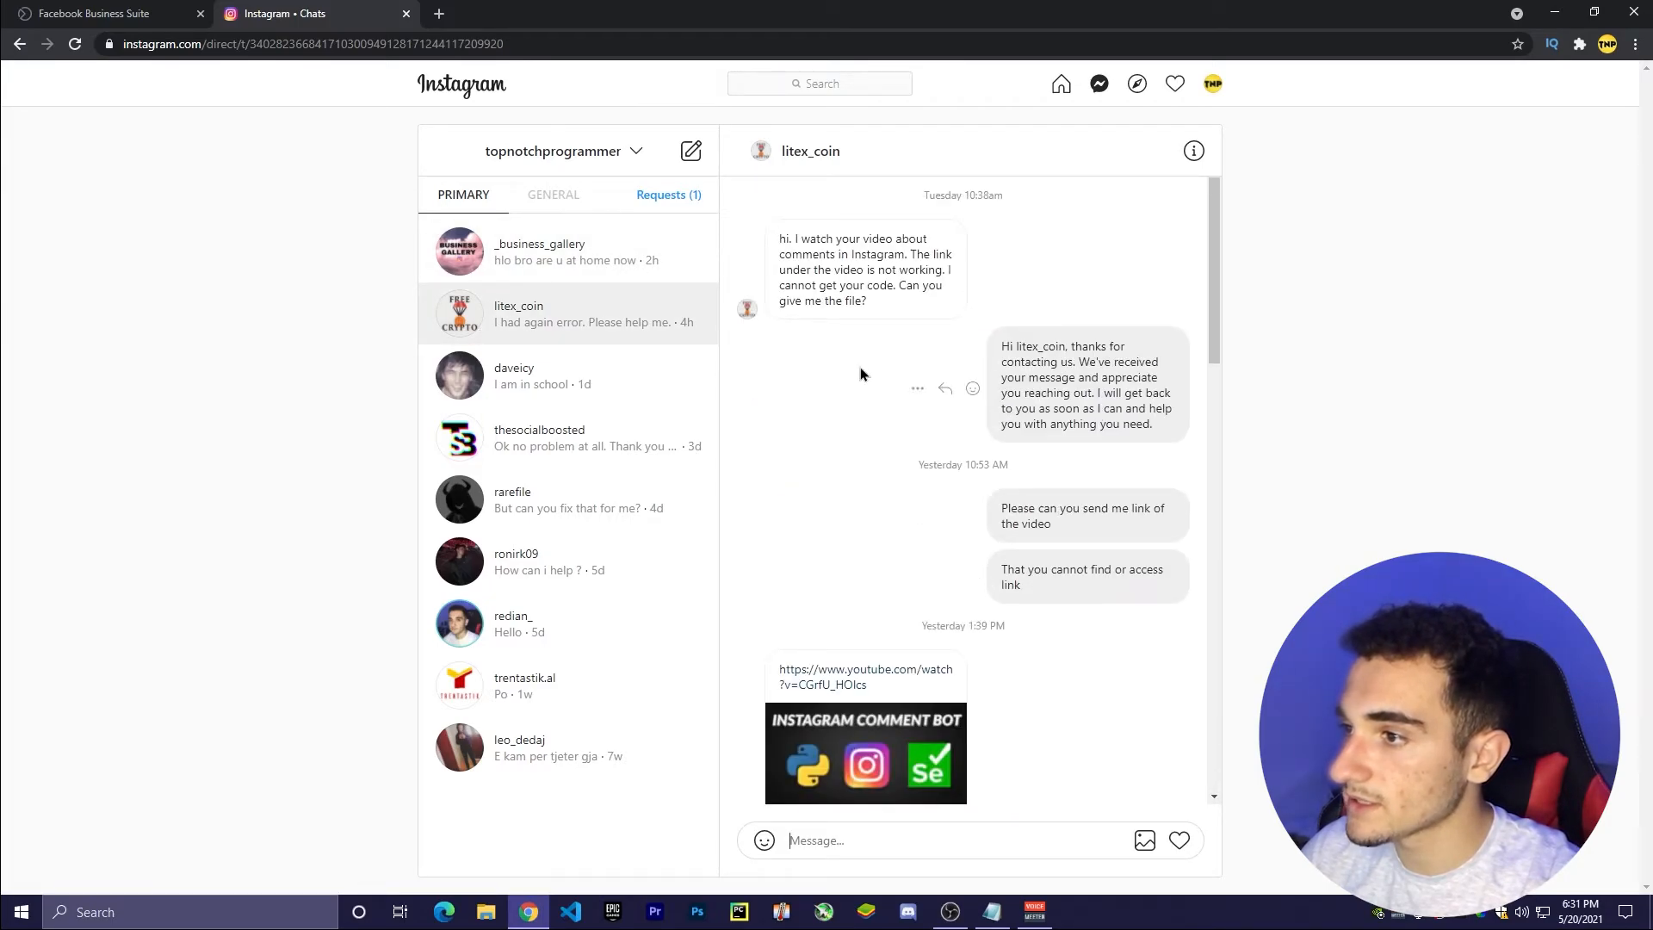
pyautogui.moveTo(1002, 346); pyautogui.dragTo(1099, 393)
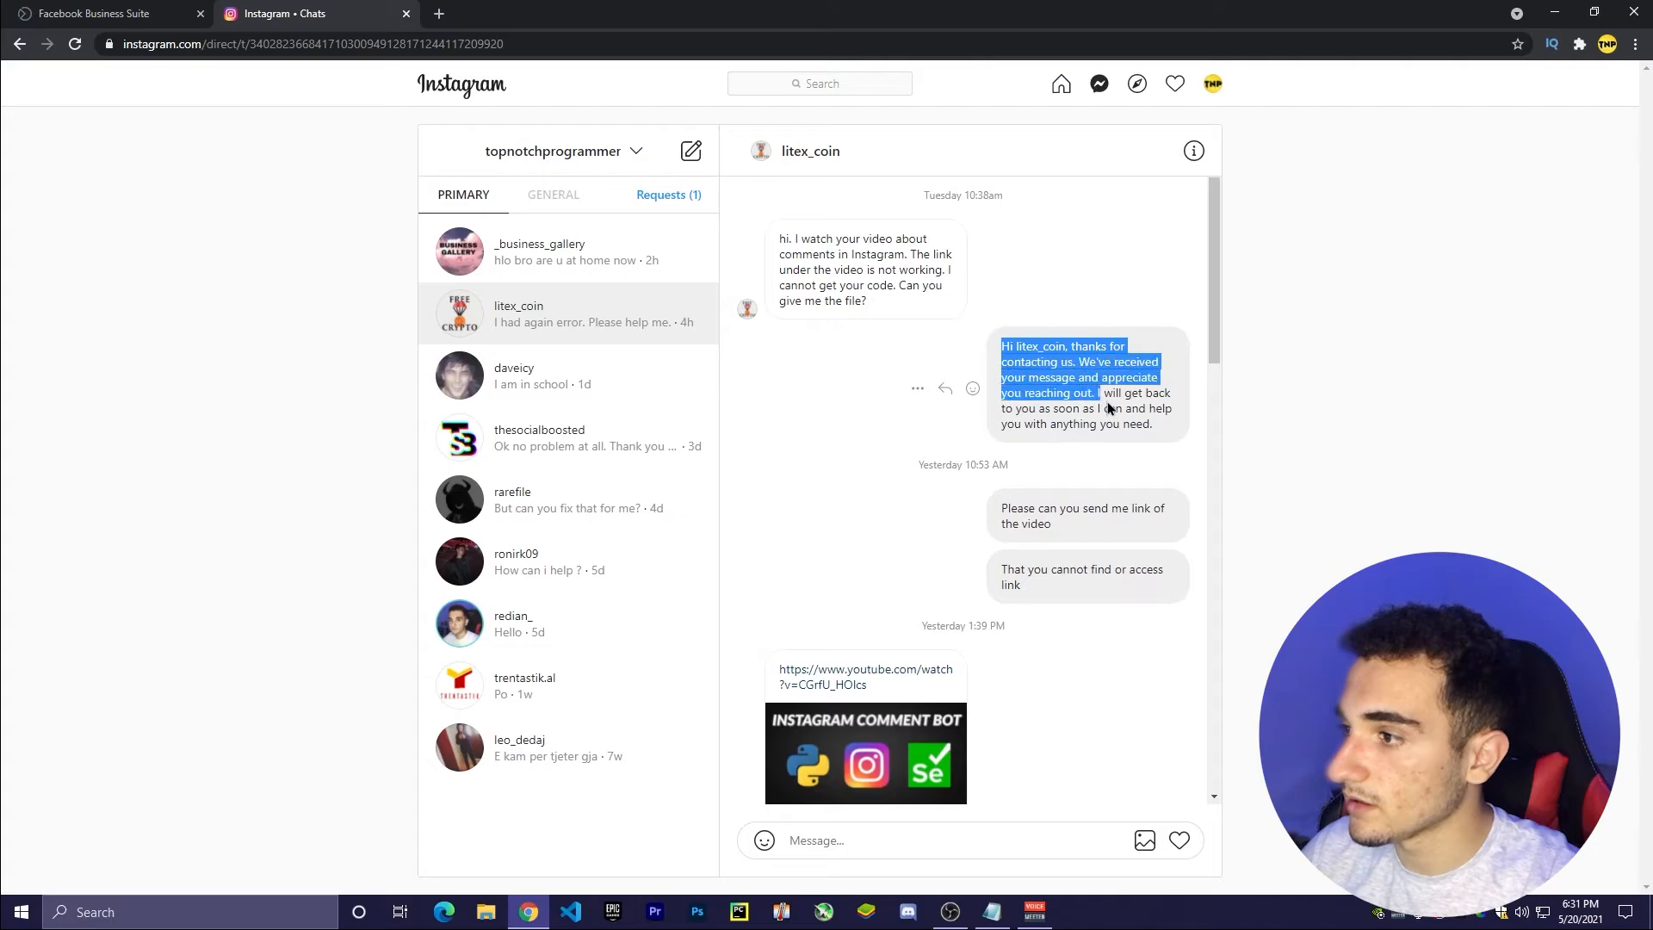
pyautogui.click(1076, 385)
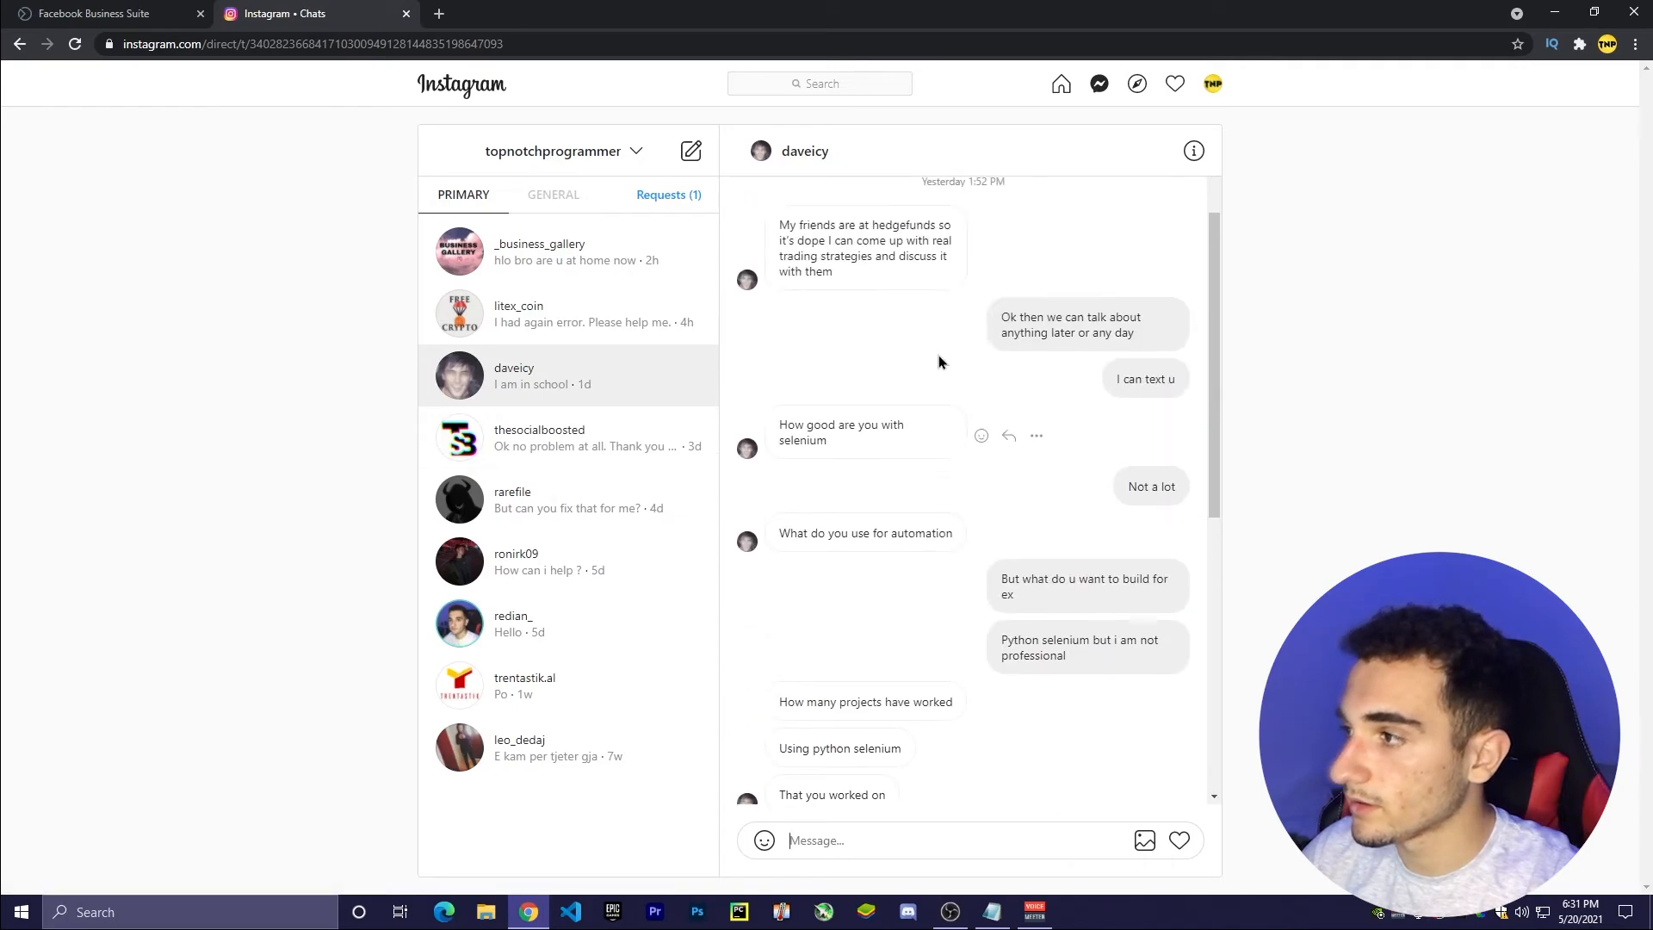
pyautogui.scroll(-3)
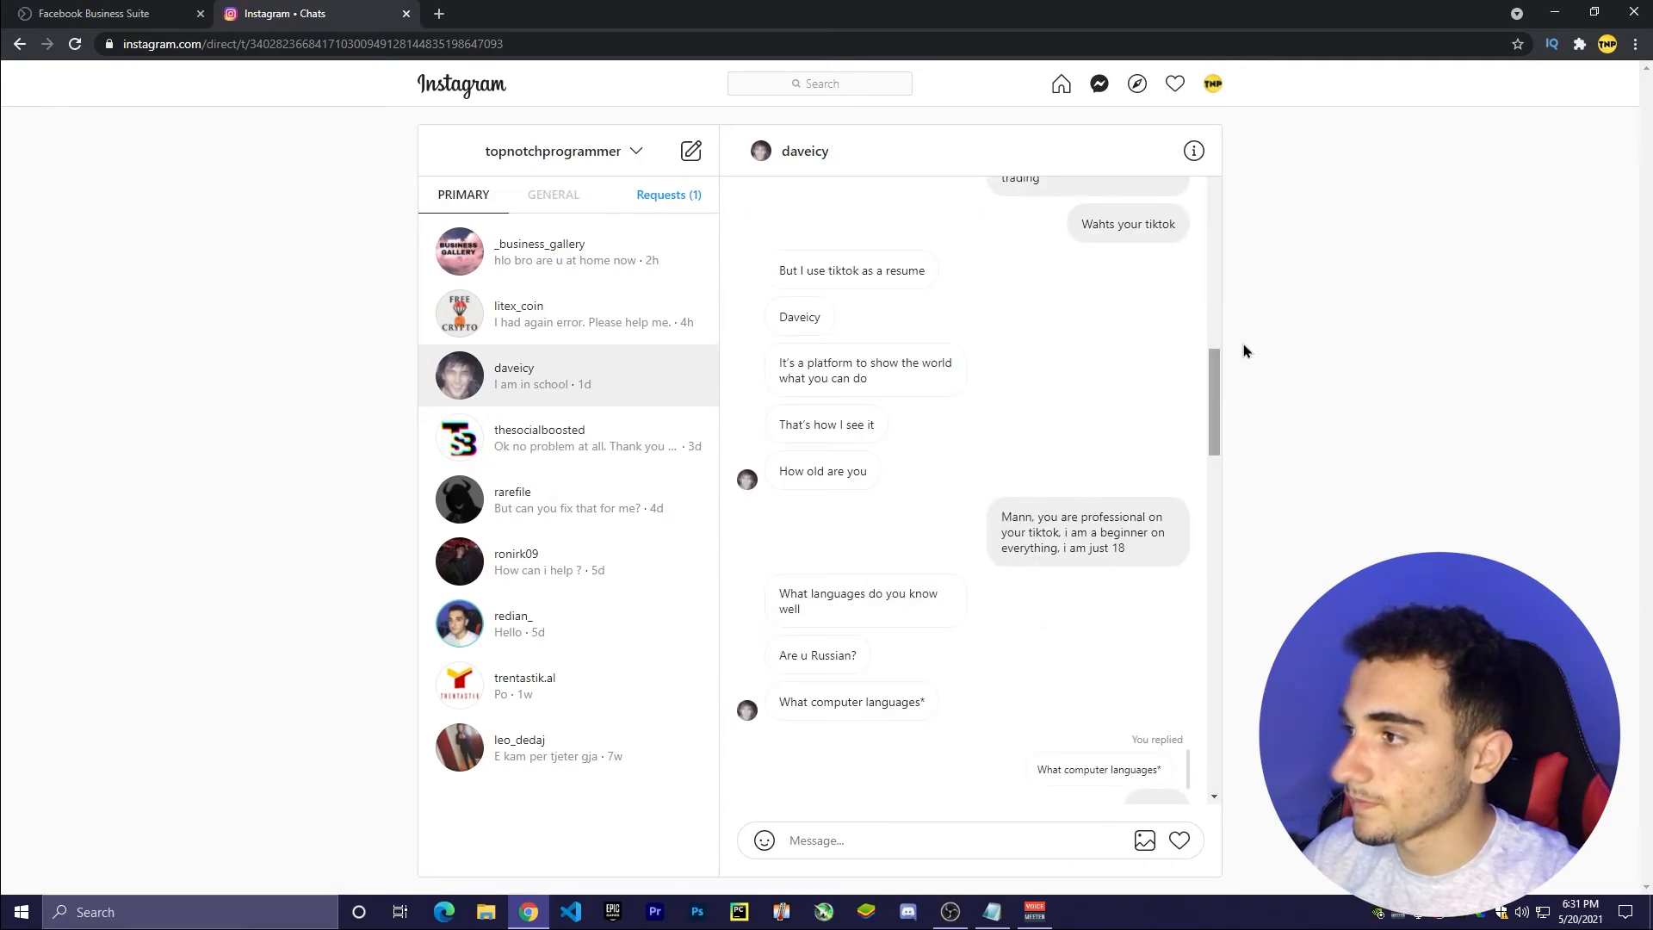
pyautogui.scroll(-3)
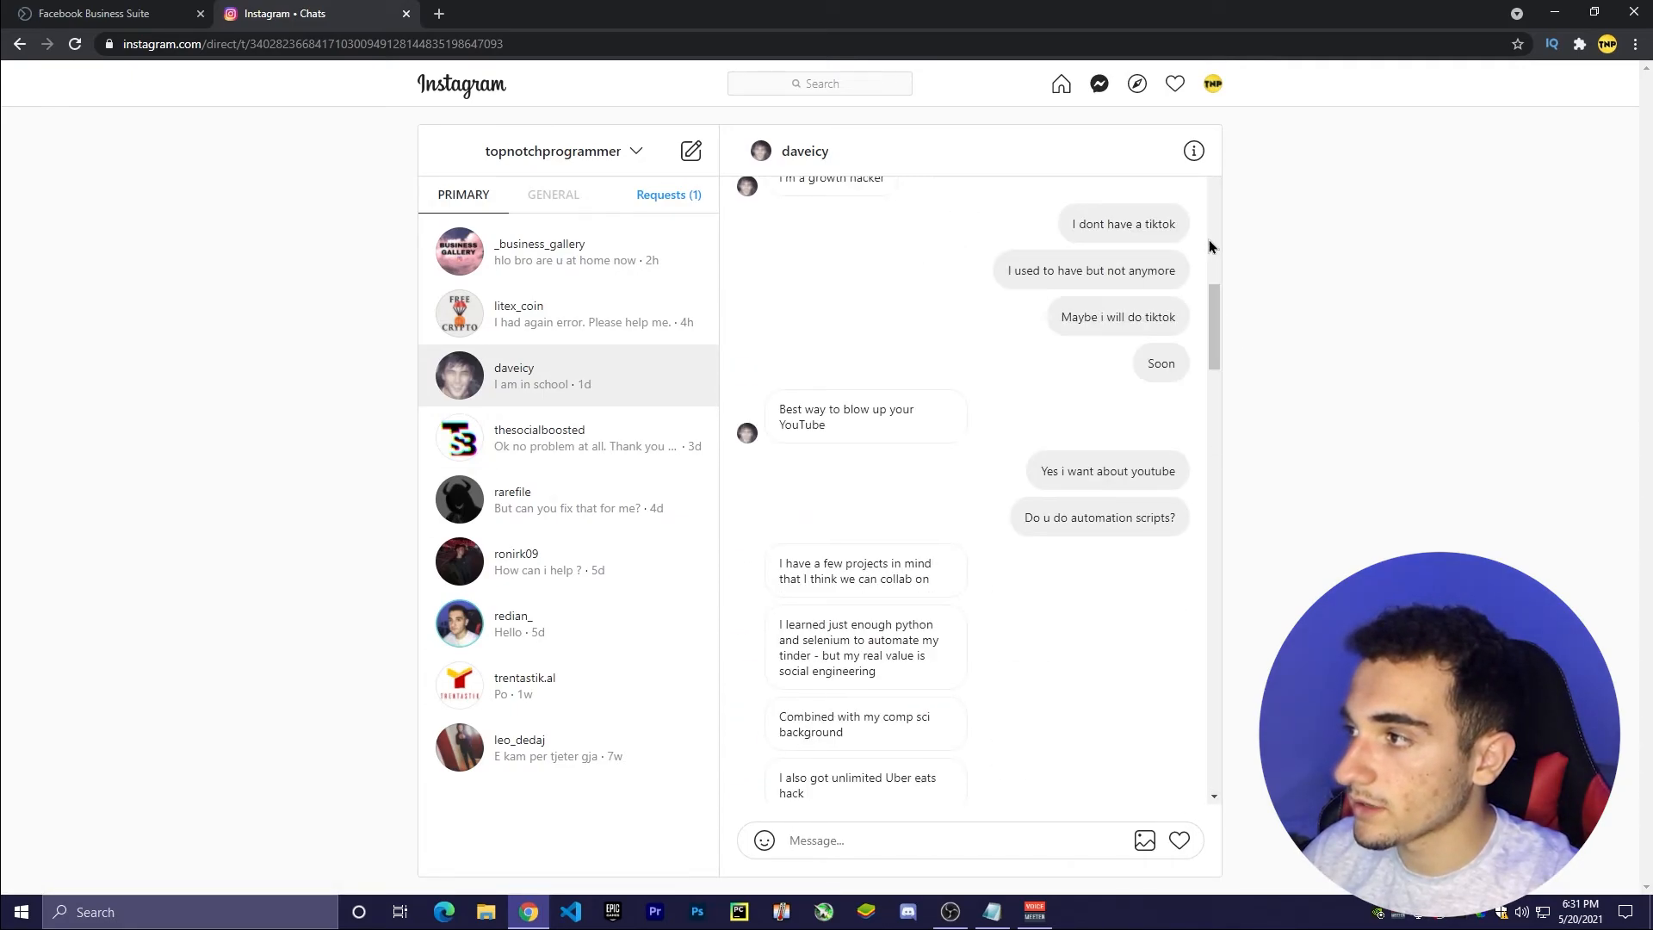